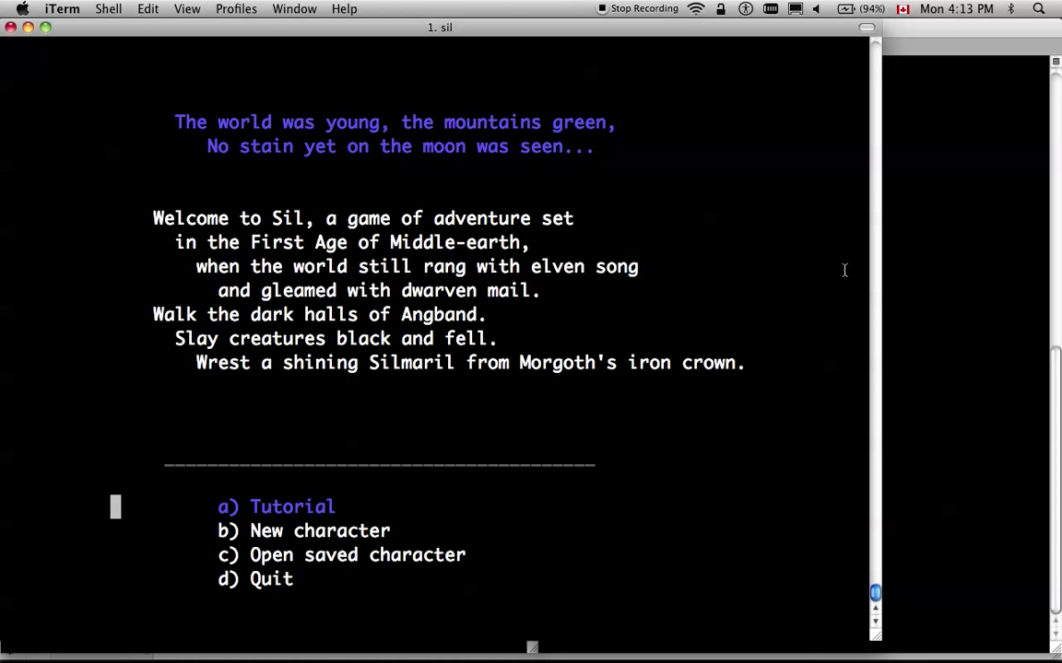
# Move the title-menu highlight between Tutorial and New character, settling on New character
pyautogui.press('Down')
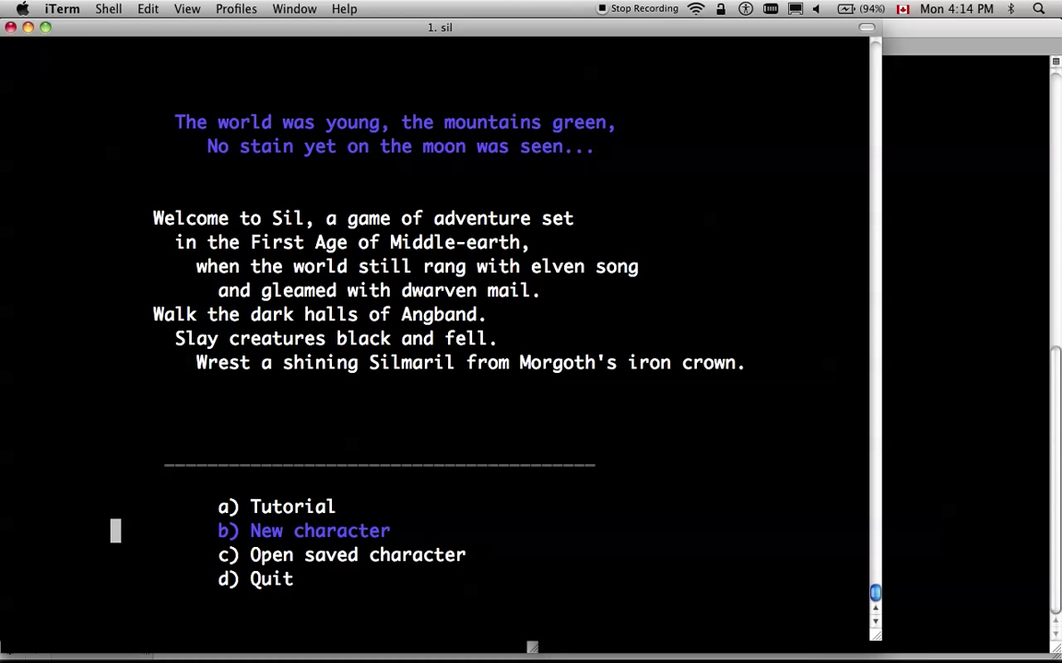
pyautogui.press('up')
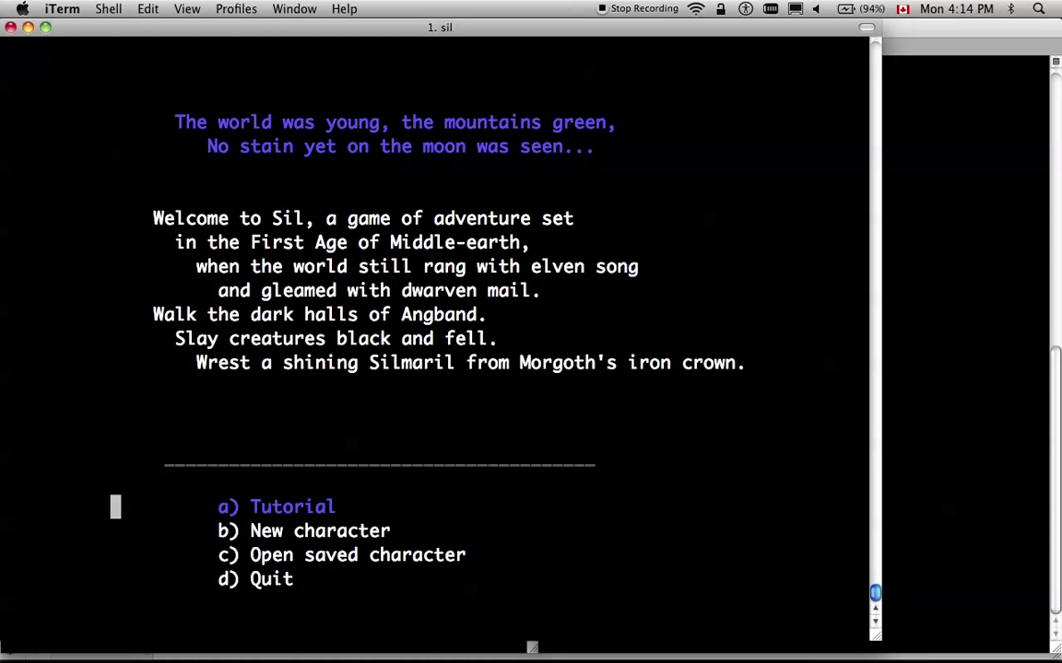
pyautogui.press('Down')
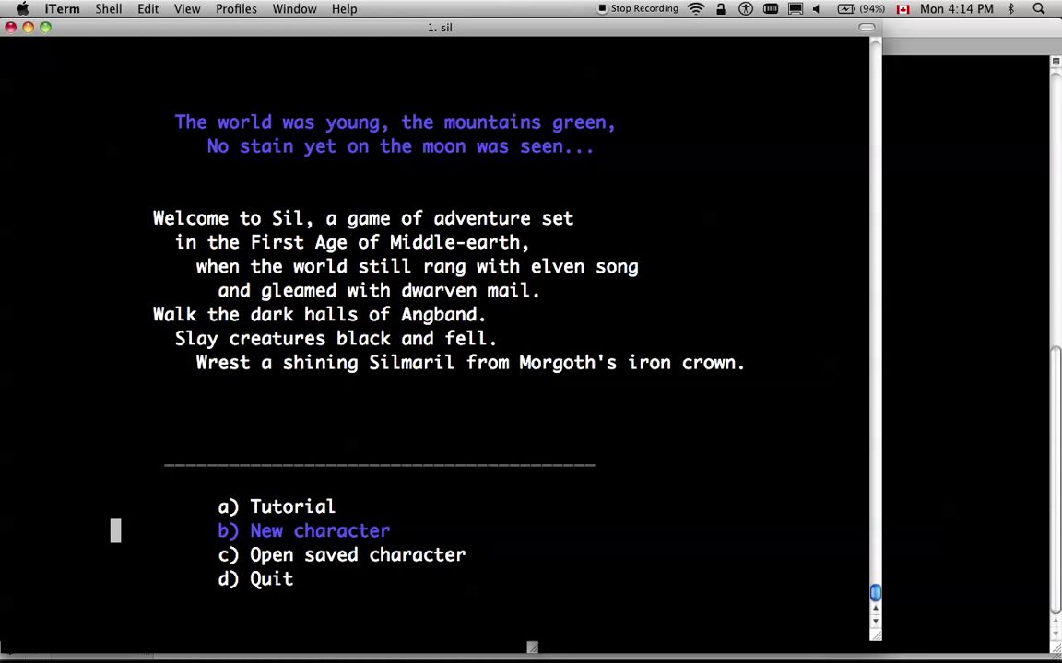
pyautogui.press('Up')
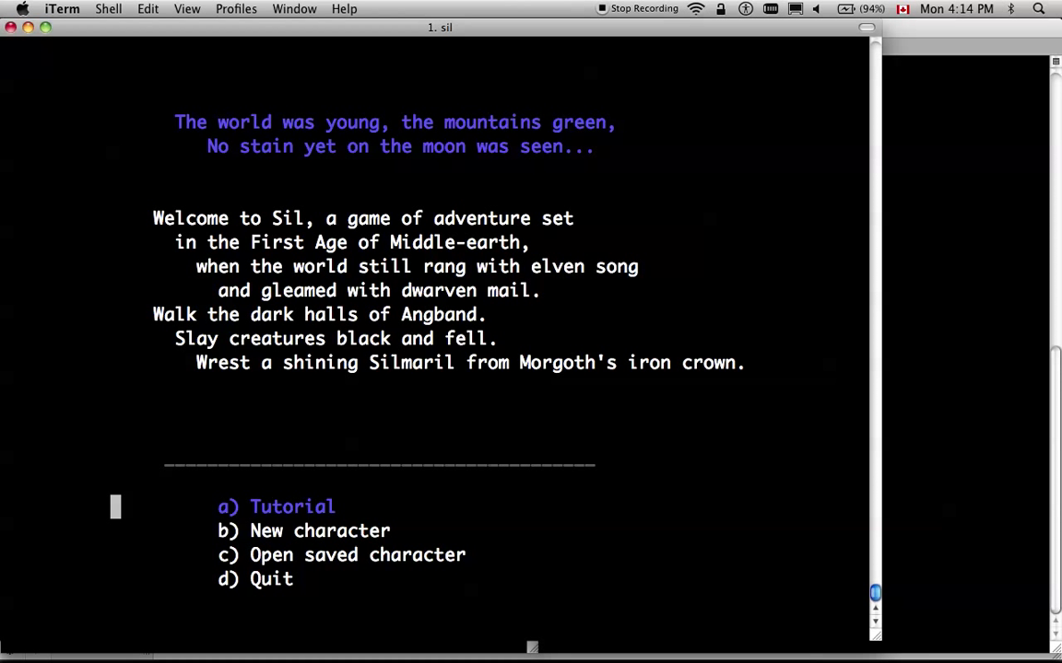
pyautogui.press('Down')
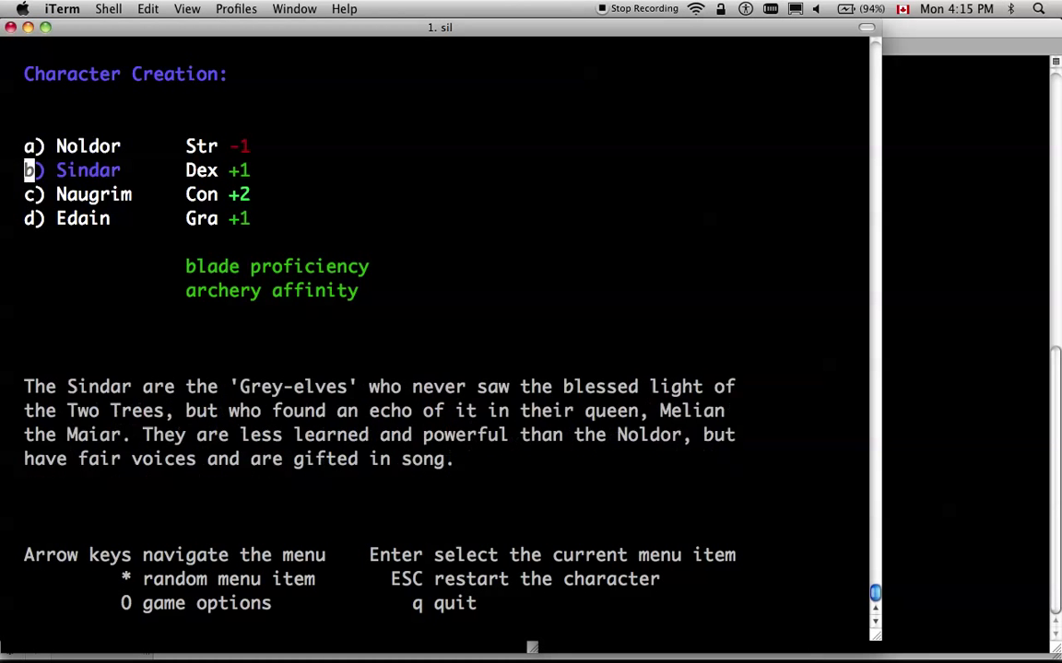
# Browse Sindar, Naugrim and Edain, then choose Noldor as the race
pyautogui.press('Down')
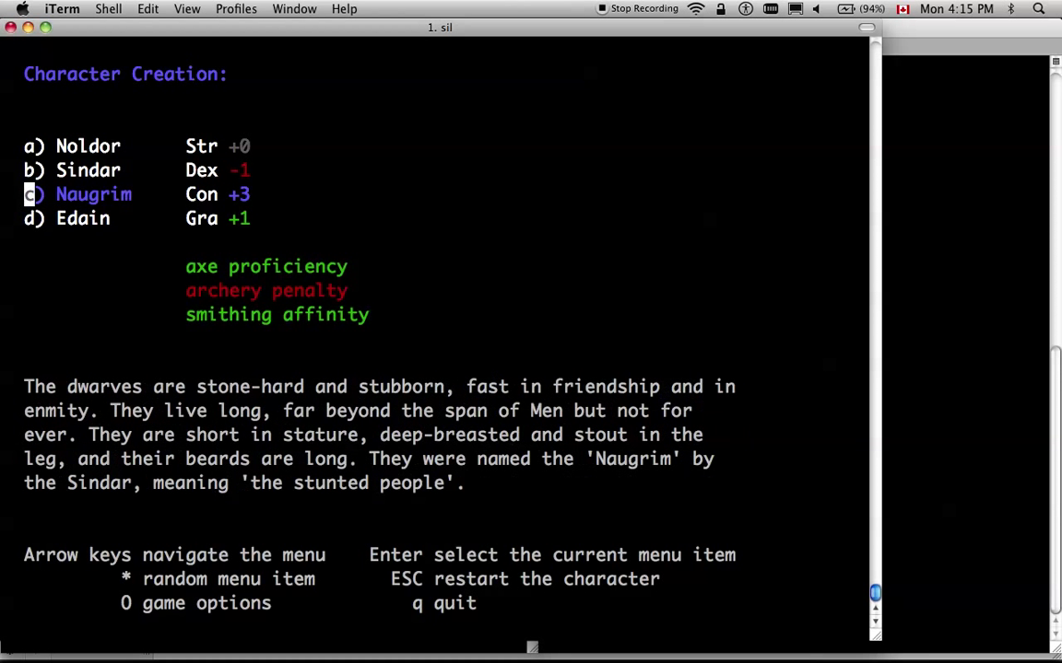
pyautogui.press('Down')
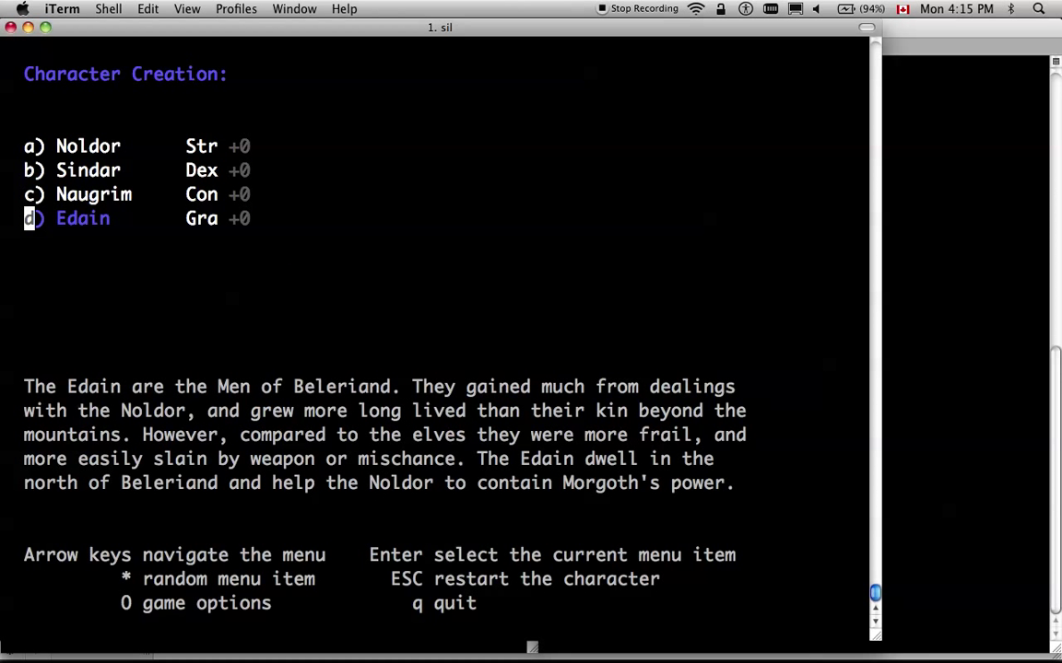
pyautogui.press('Up')
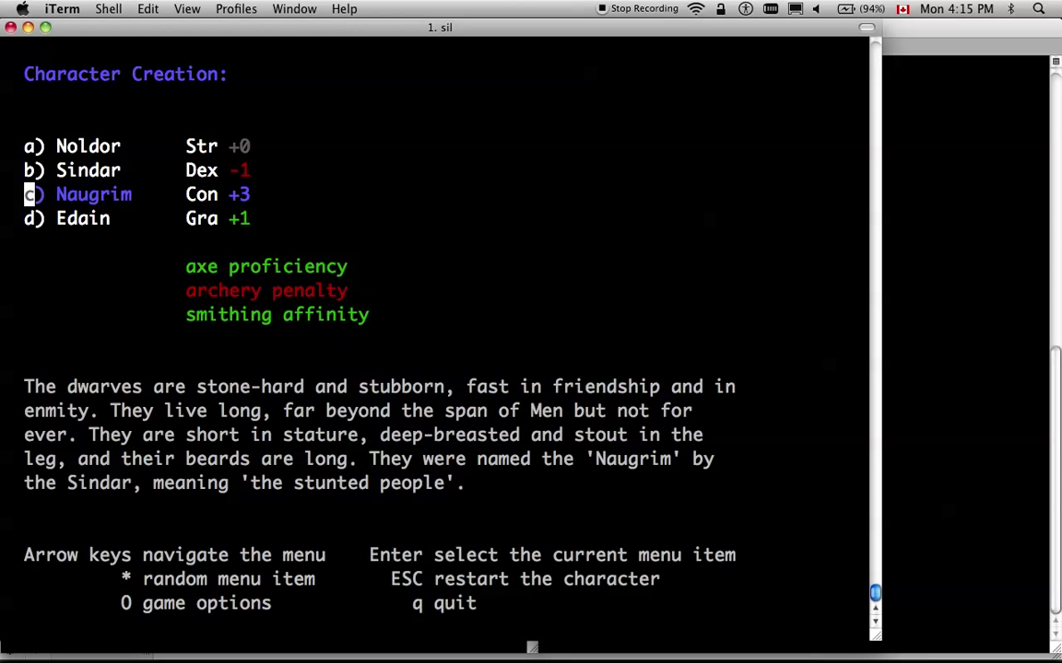
pyautogui.press('Up')
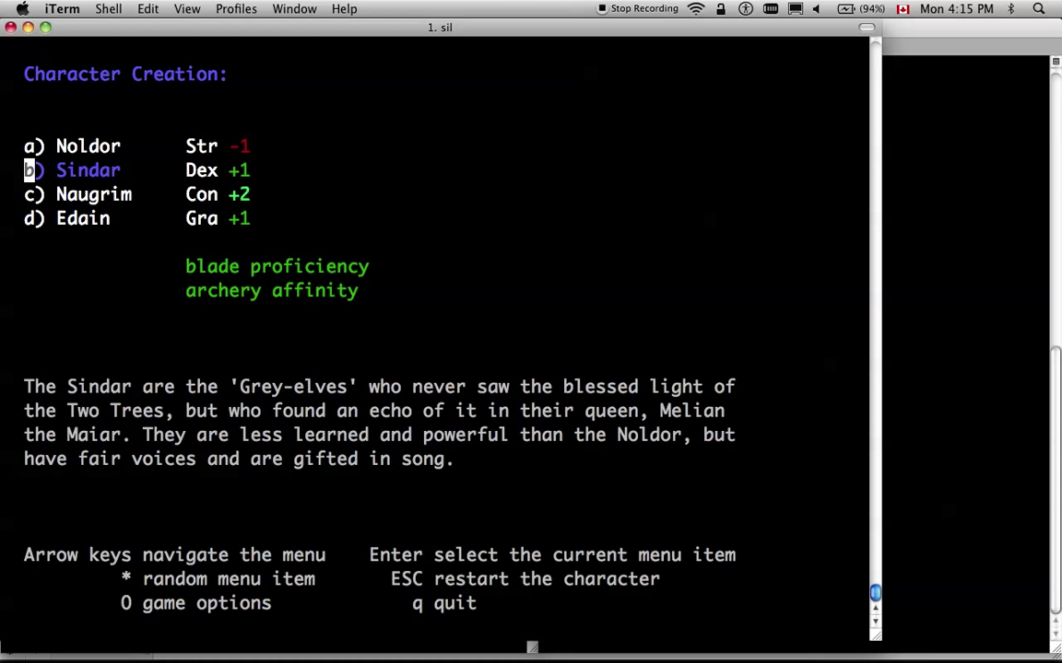
pyautogui.press('Up')
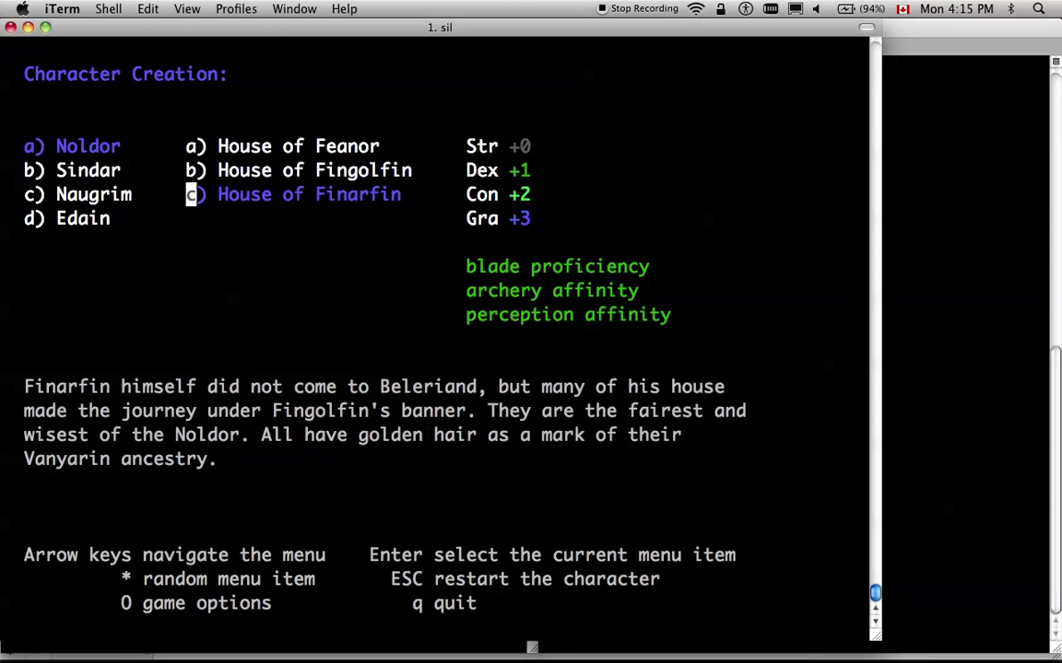
# Compare the houses of Feanor, Fingolfin and Finarfin, settling on Fingolfin
pyautogui.press('Up')
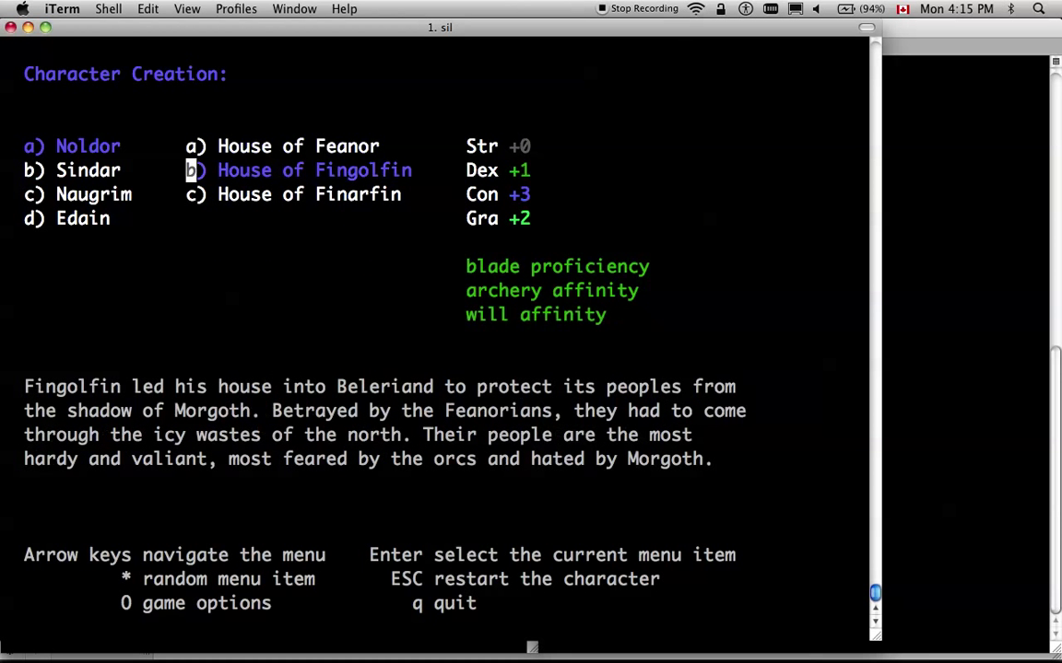
pyautogui.press('Up')
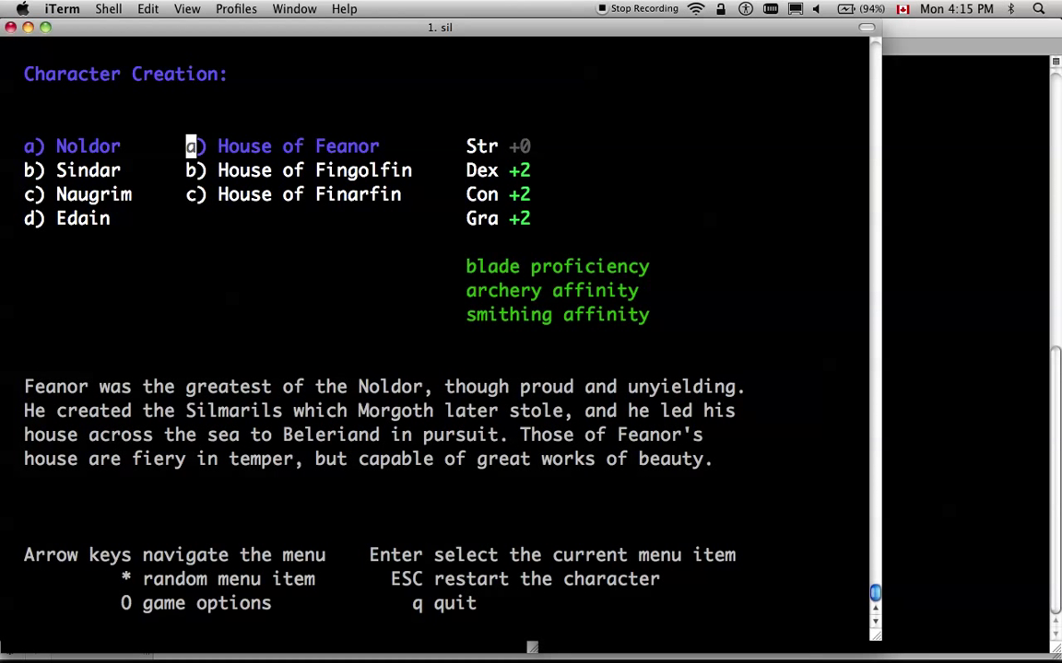
pyautogui.press('Down')
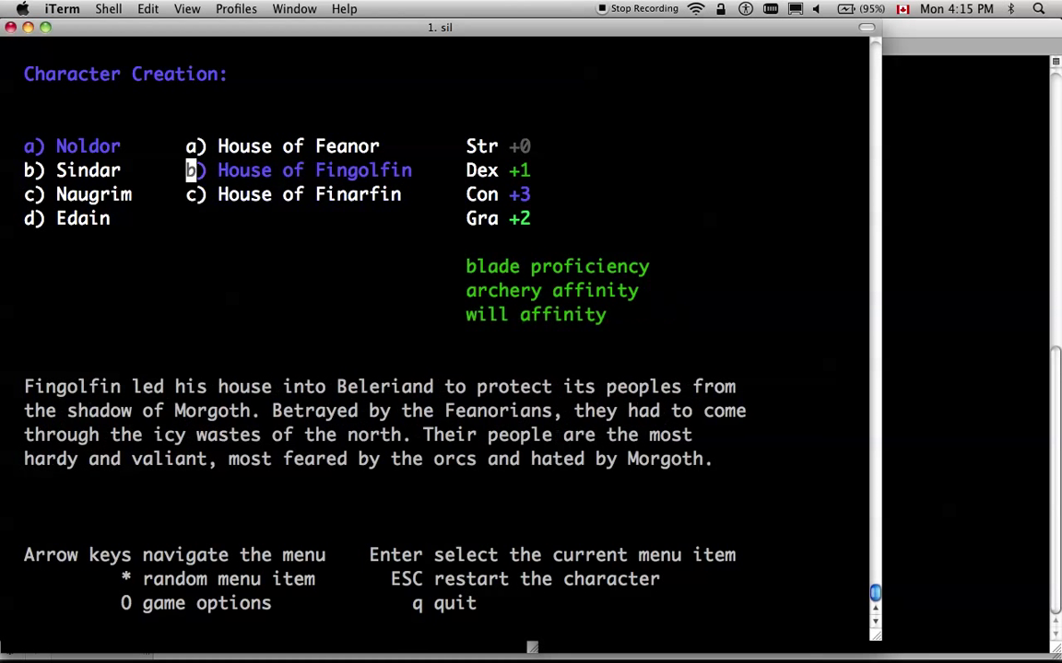
pyautogui.press('Up')
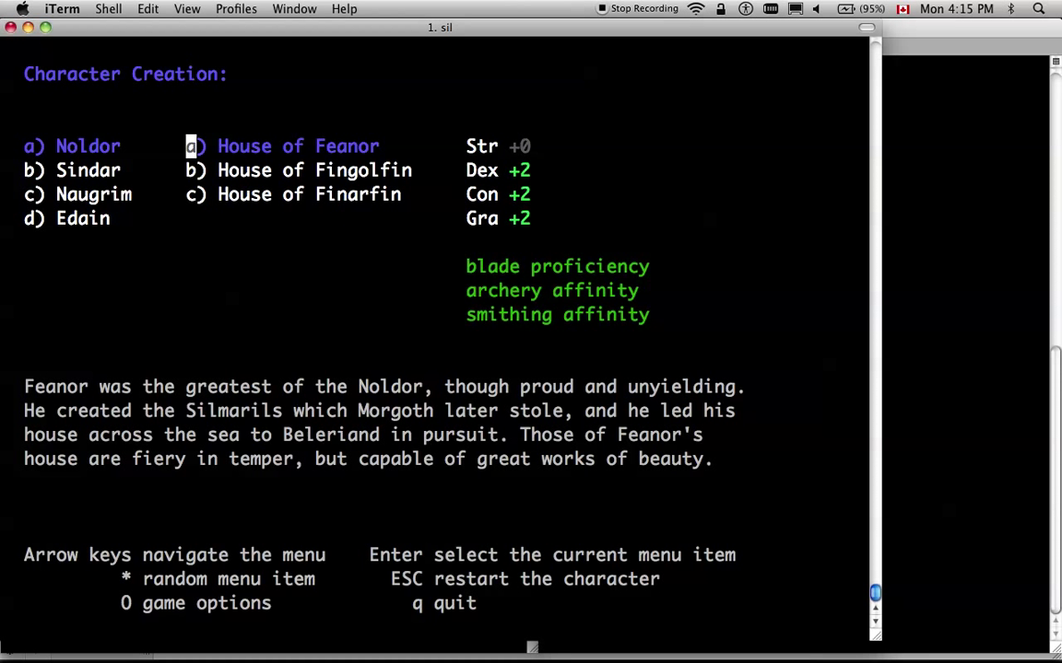
pyautogui.press('Down')
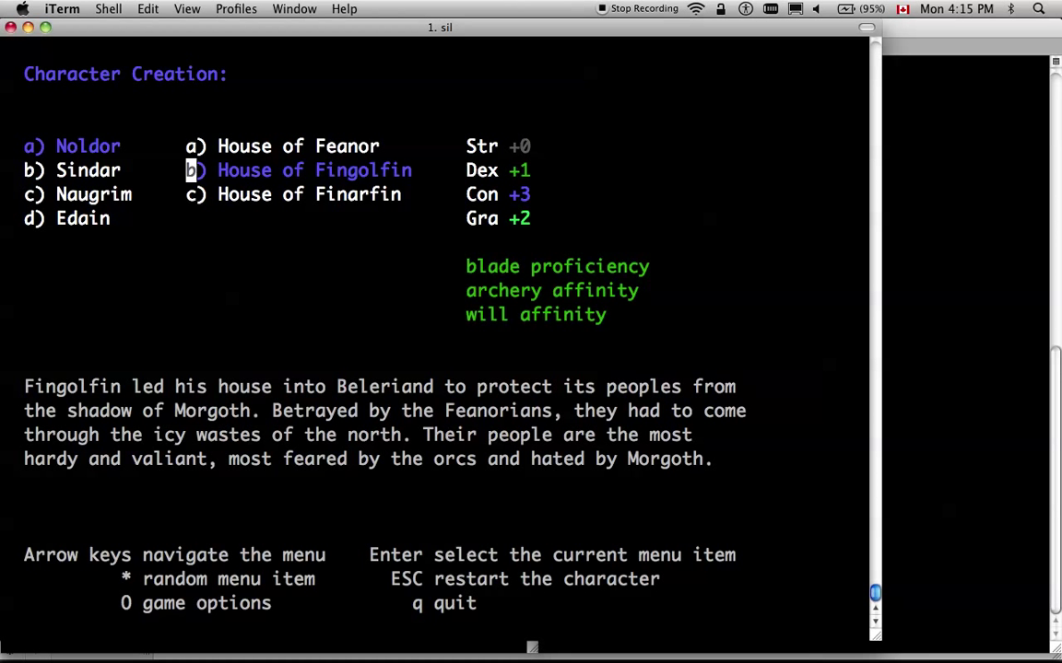
pyautogui.press('Down')
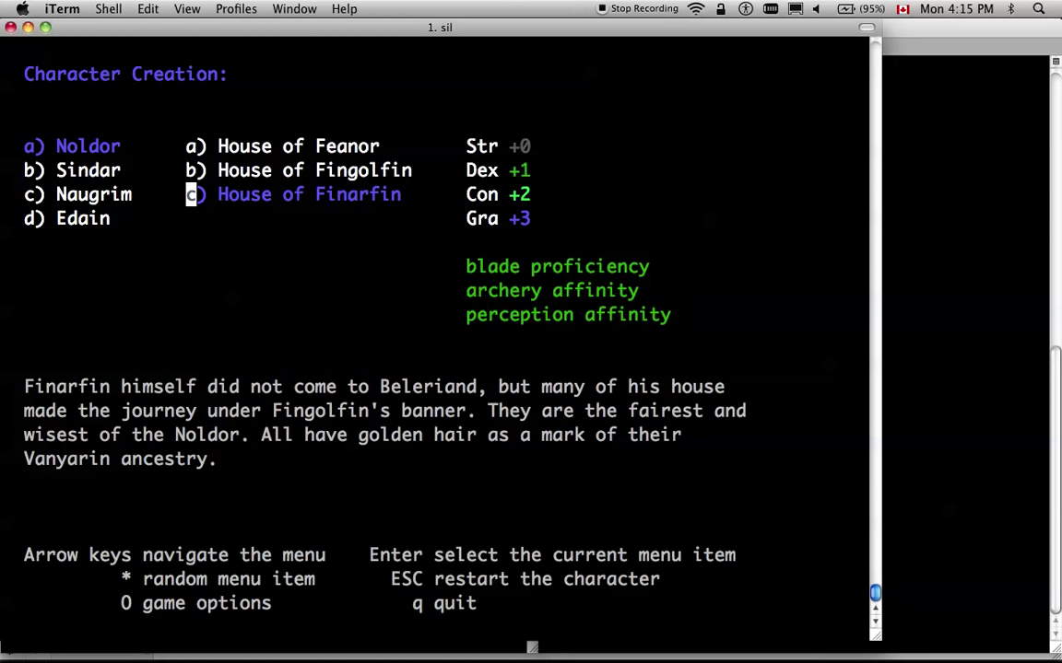
pyautogui.press('Up')
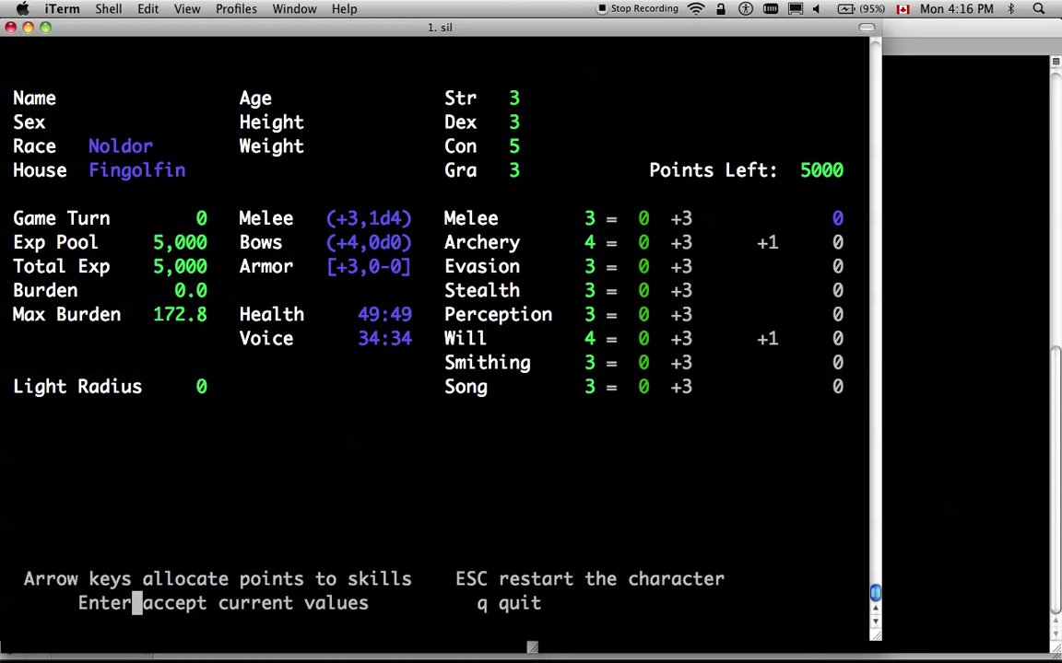
# Accept the starting skills, name the character Noob and enter the dungeon at 50 ft
pyautogui.press('enter')
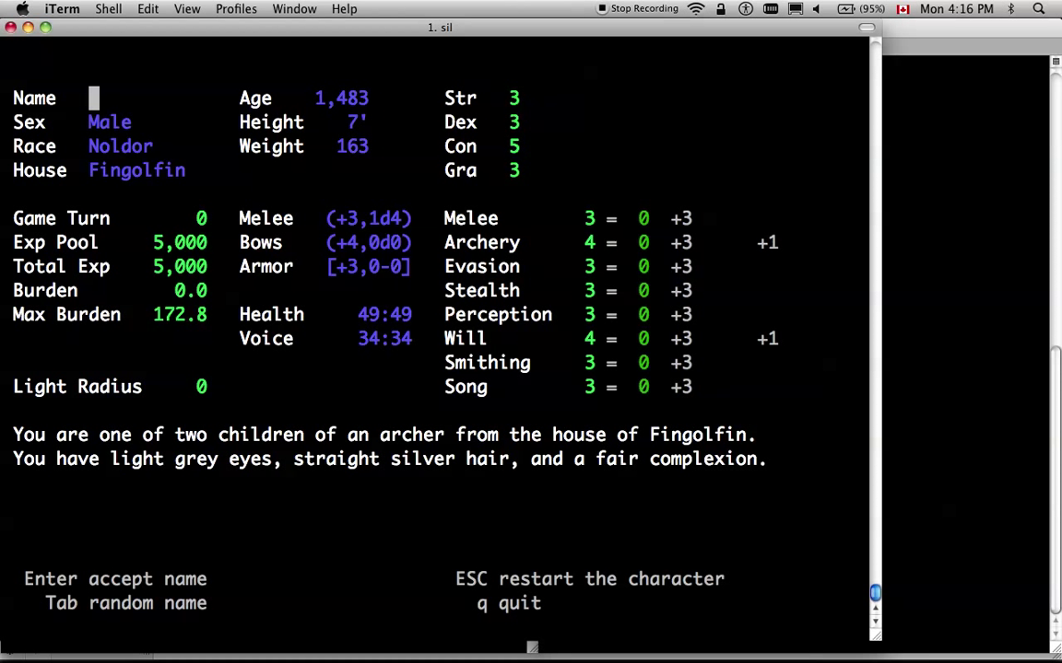
pyautogui.write('Noob')
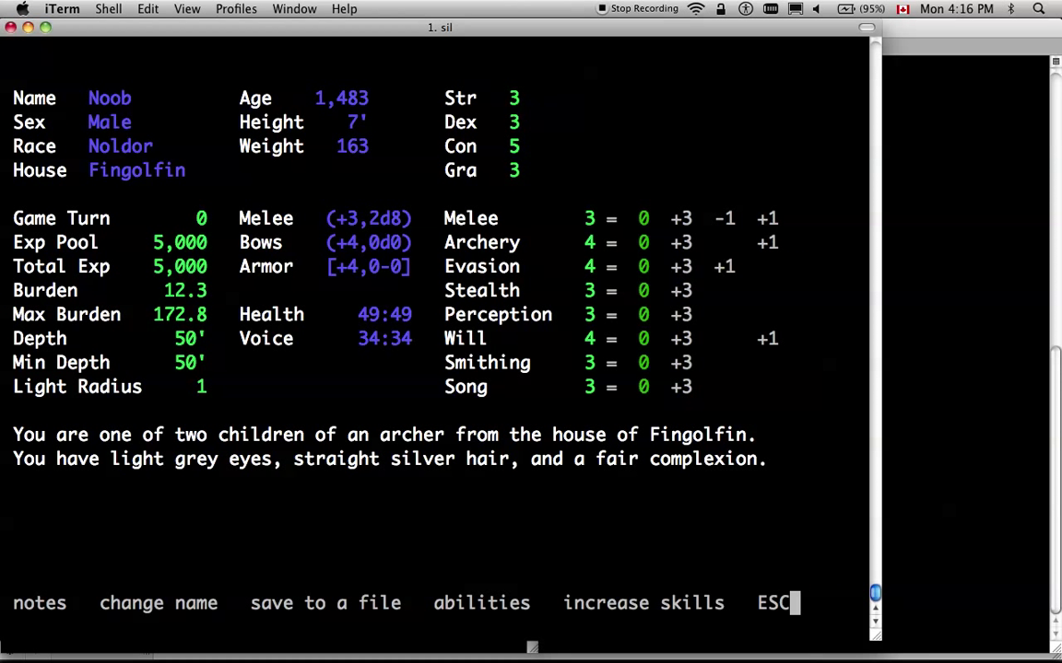
pyautogui.press('Escape')
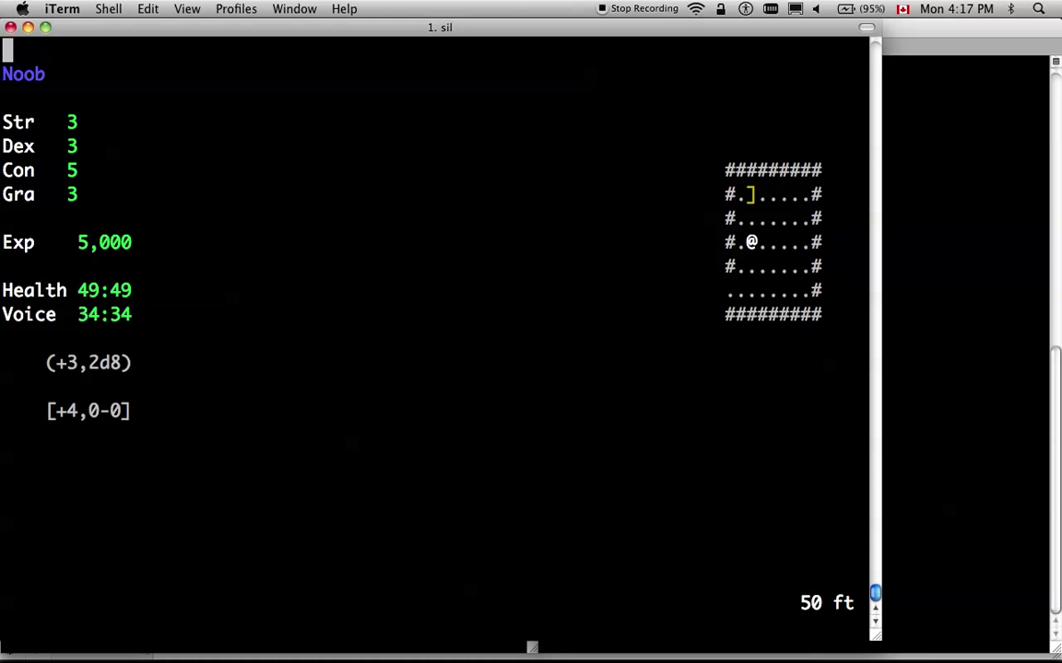
# Step onto the Set of Gloves lying in the first room
pyautogui.press('Up')
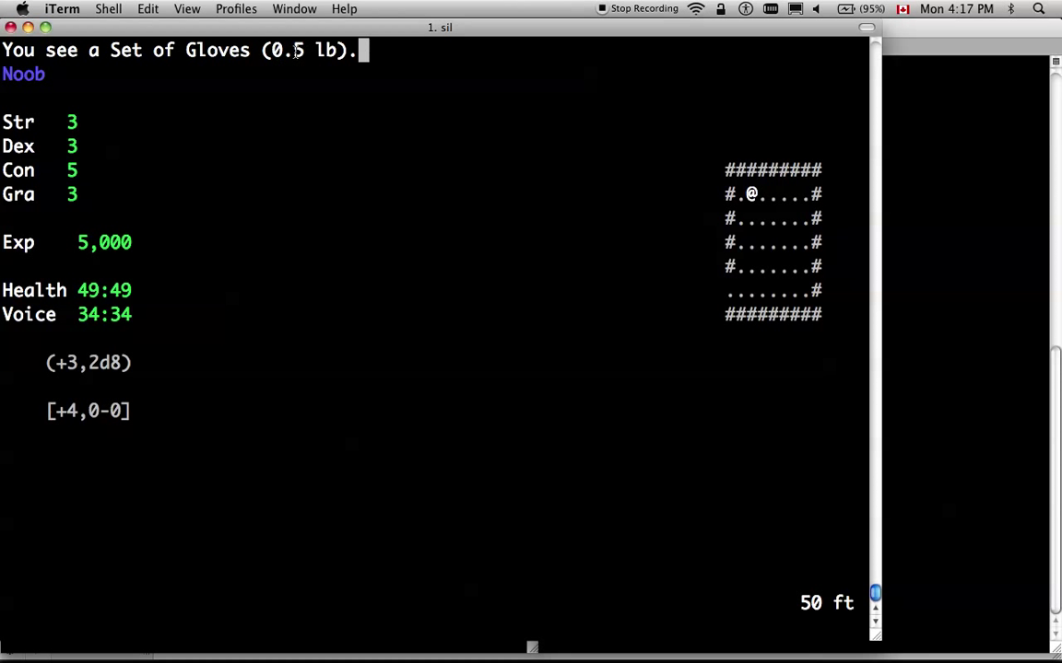
pyautogui.moveTo(859, 283)
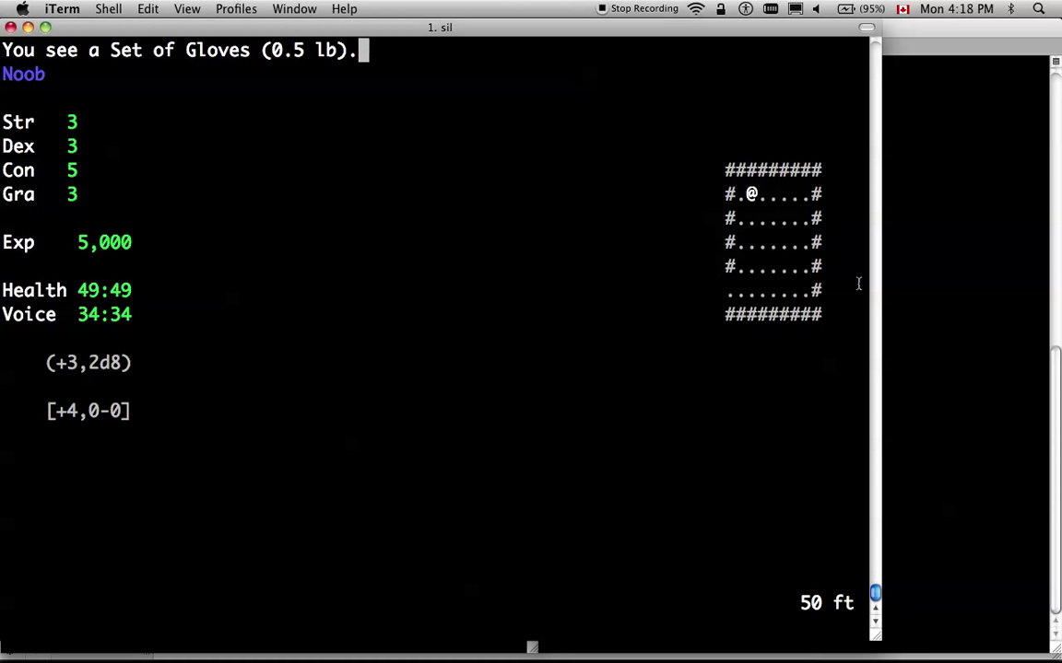
pyautogui.moveTo(1011, 313)
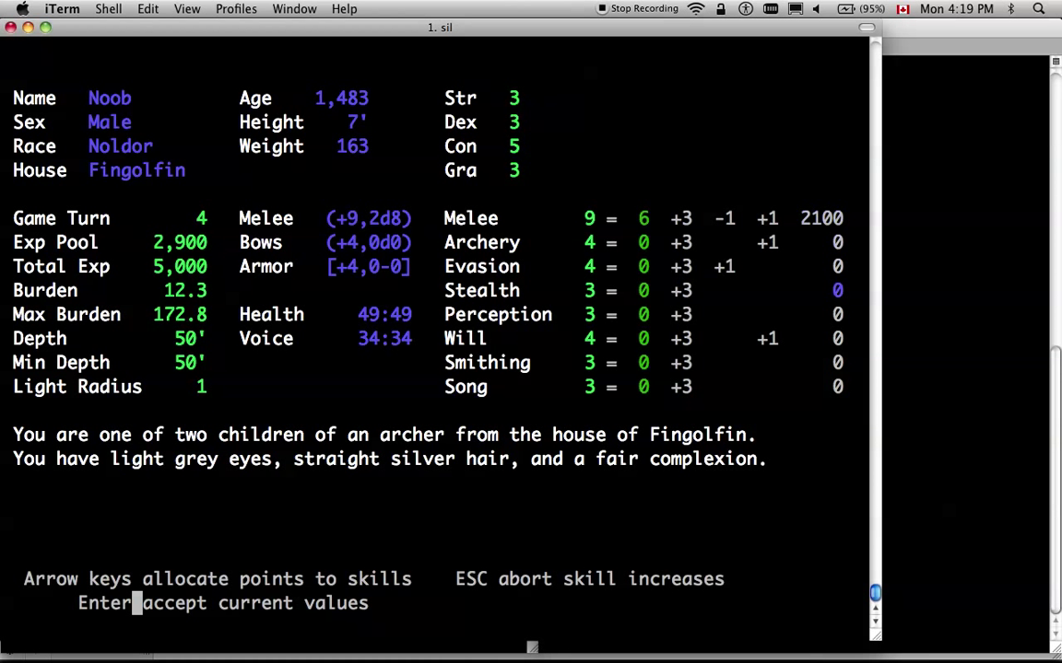
# Adjust the evasion skill to 10, leaving 800 experience unspent
pyautogui.press('Up')
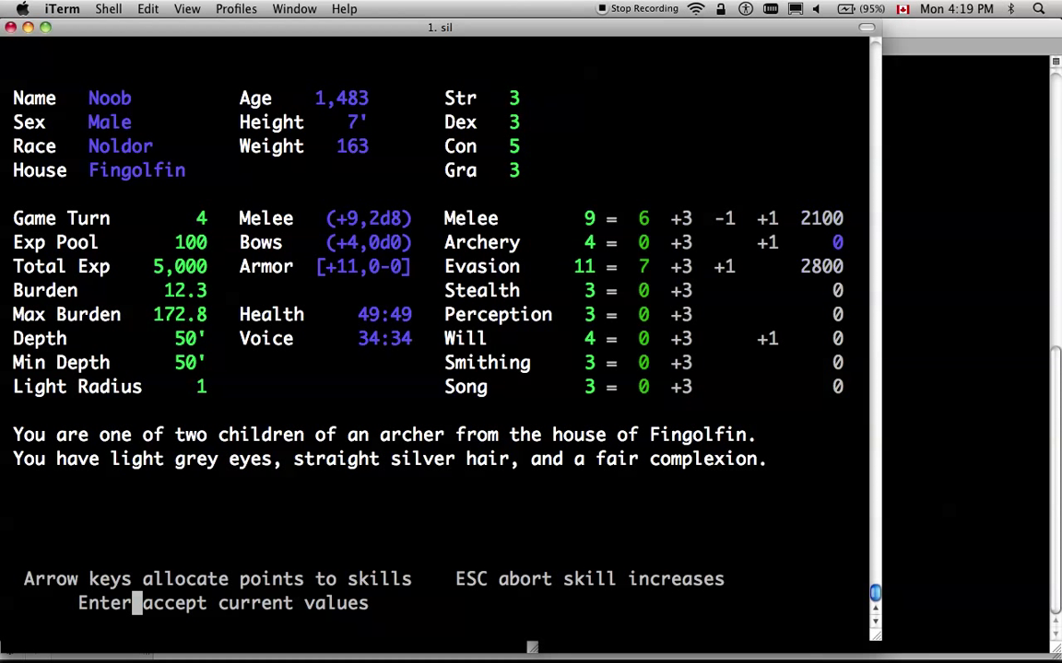
pyautogui.press('down')
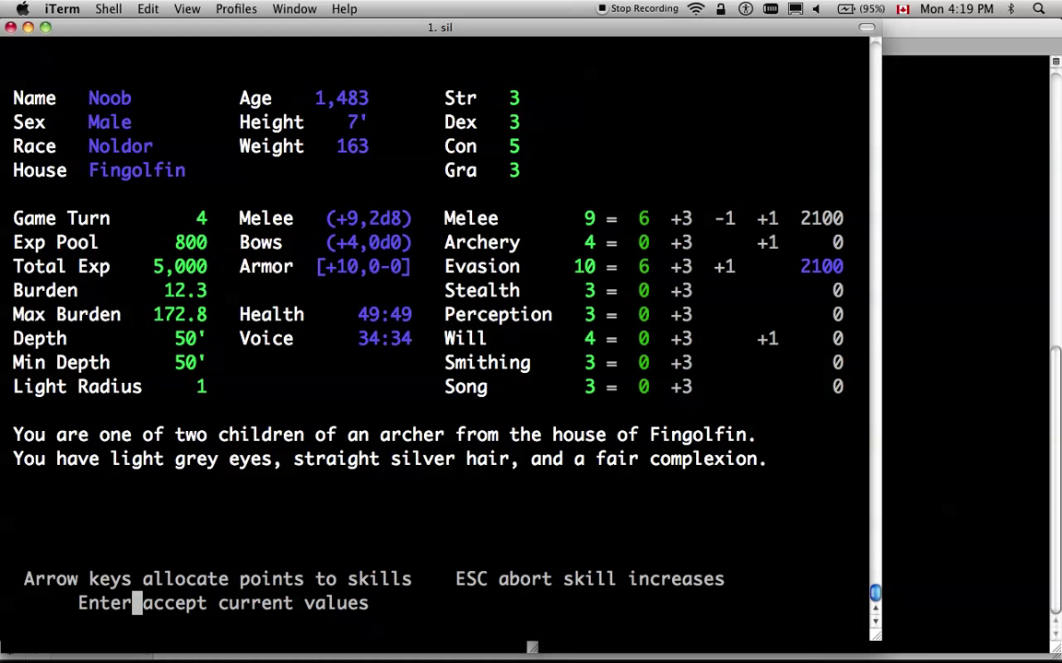
pyautogui.press('down')
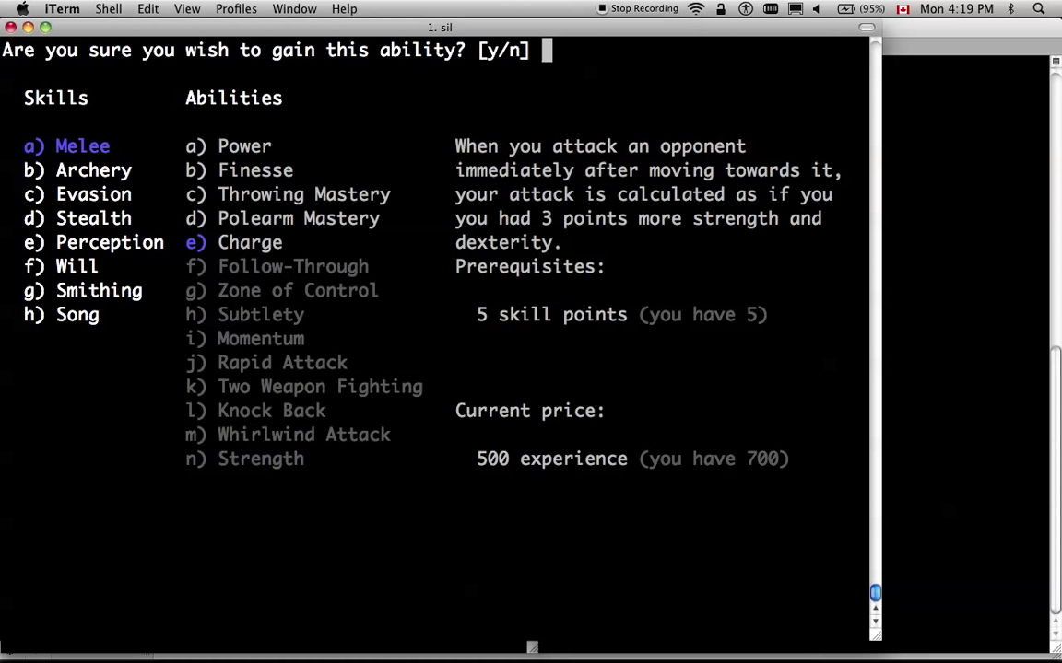
# Confirm the purchase with y, leaving melee 8, evasion 11 and 200 experience
pyautogui.write('y')
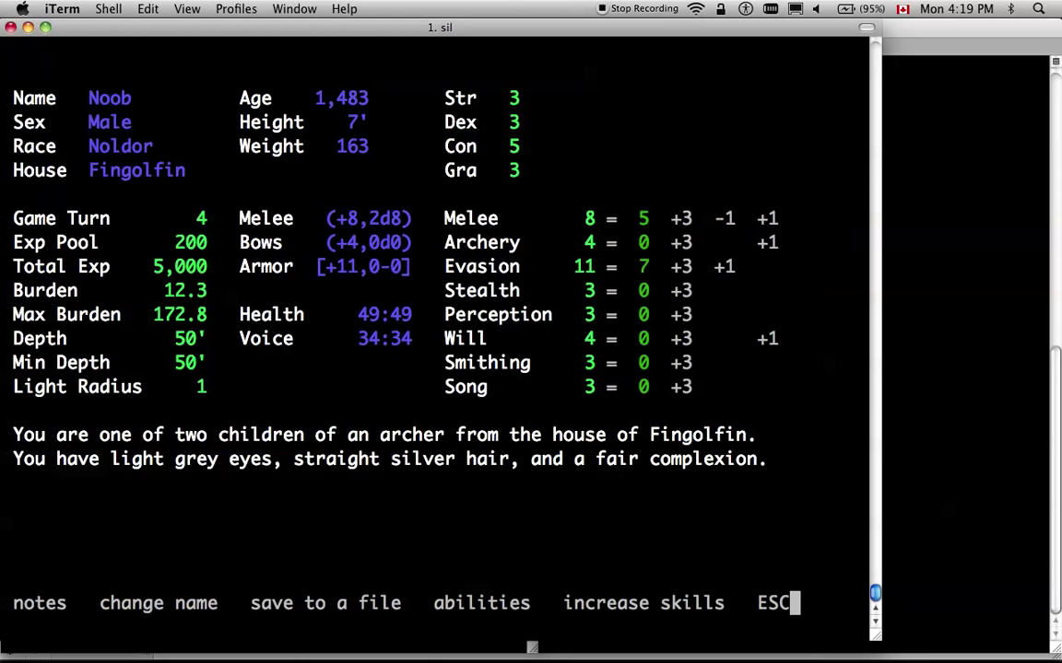
pyautogui.moveTo(537, 195)
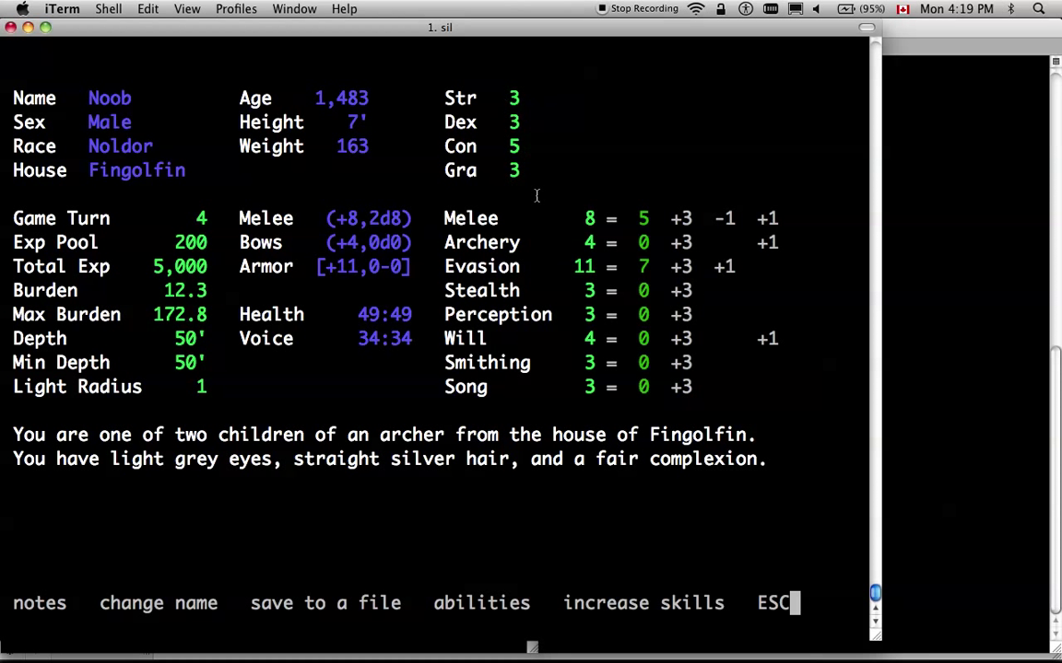
pyautogui.moveTo(531, 118)
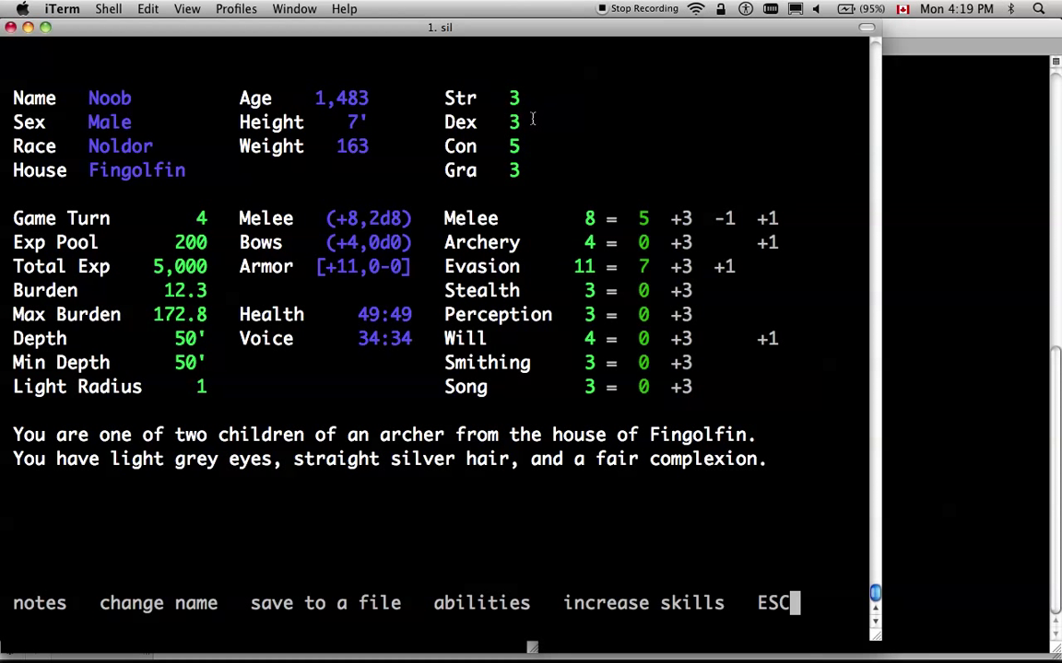
pyautogui.moveTo(645, 284)
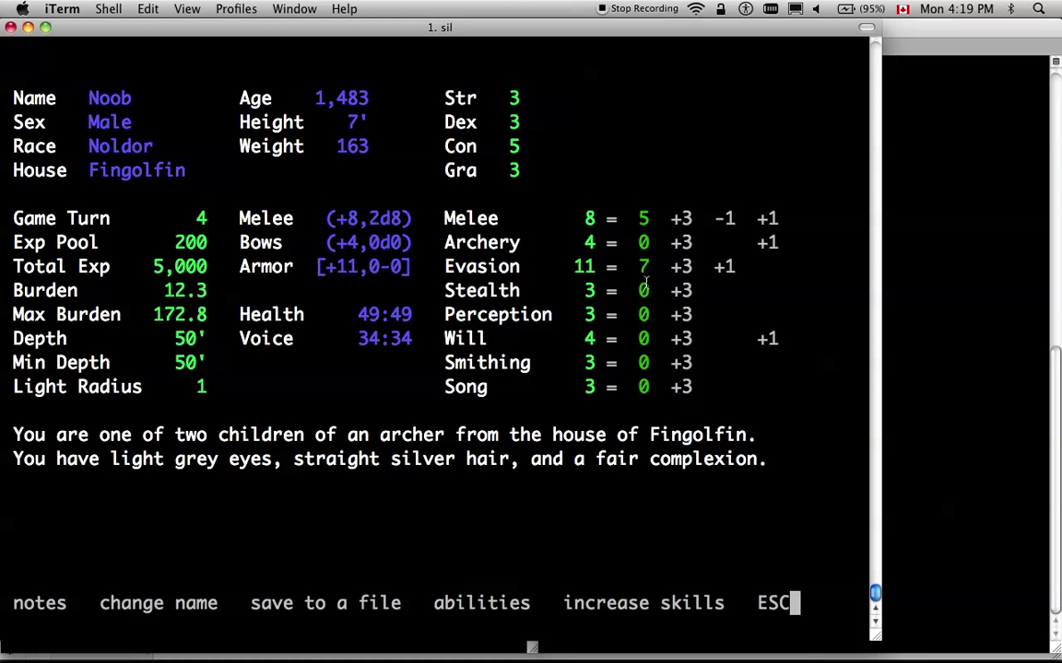
pyautogui.moveTo(513, 304)
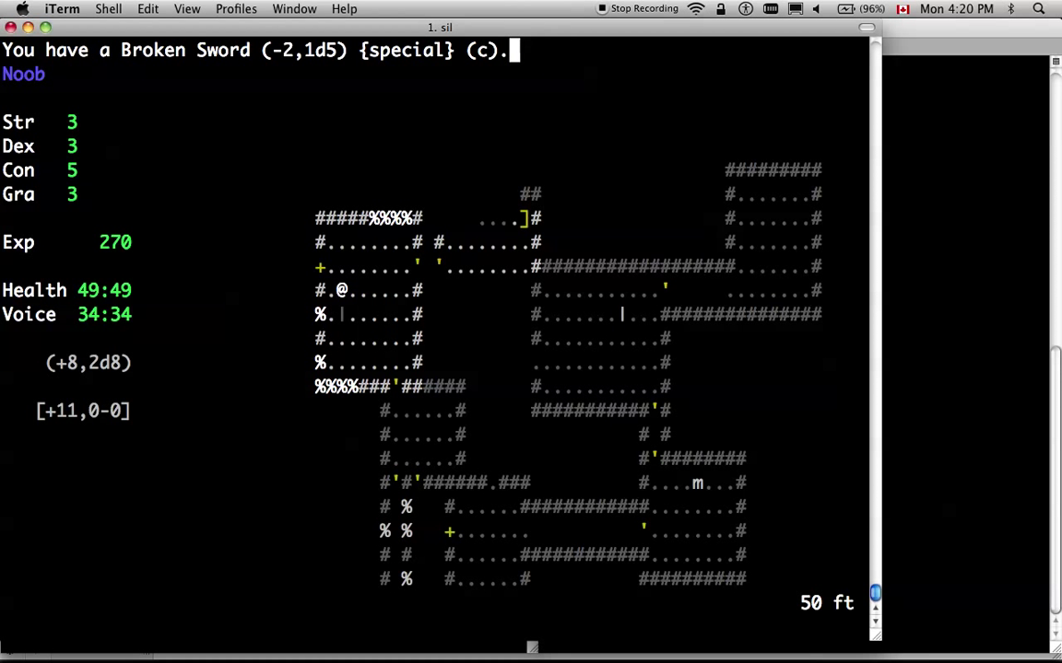
# Walk back through the 50 ft room past the gloves, carrying the Broken Sword
pyautogui.press('up')
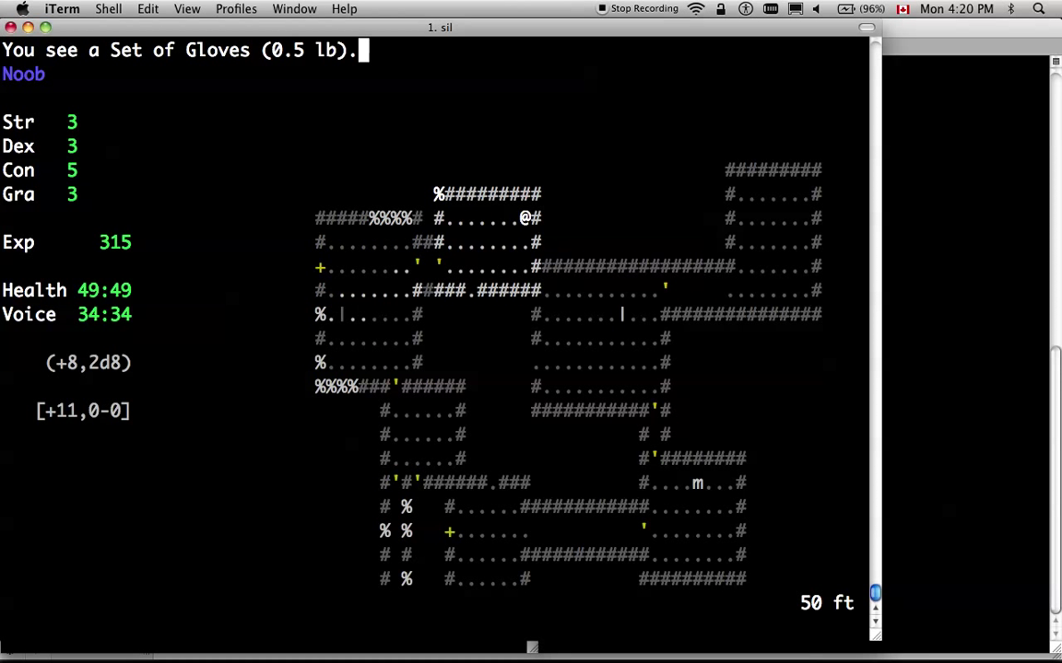
pyautogui.press('Down')
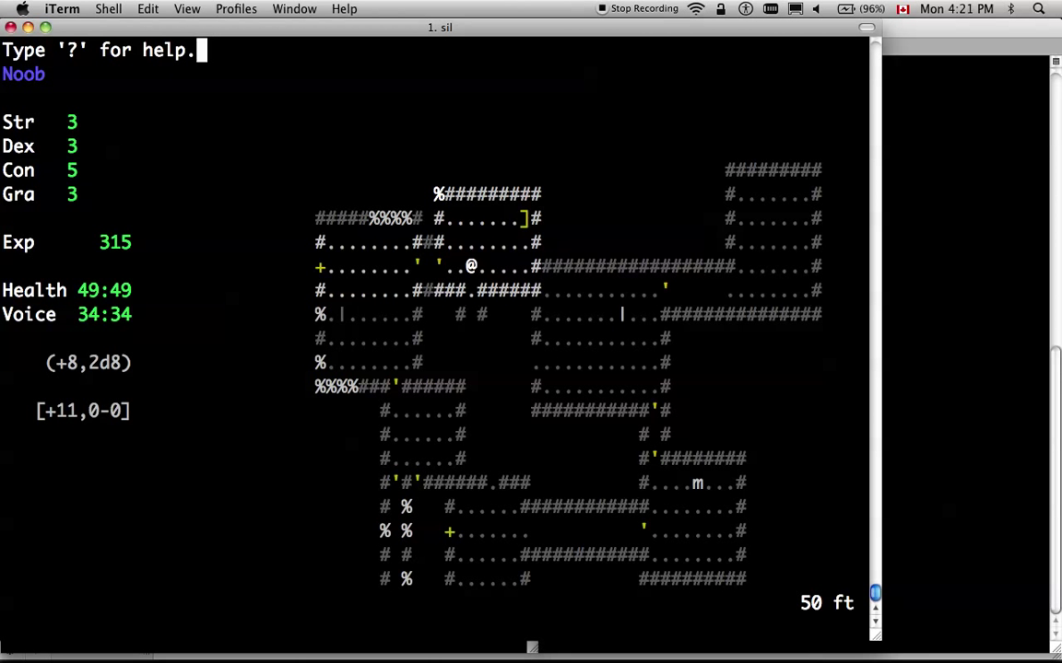
pyautogui.press('Escape')
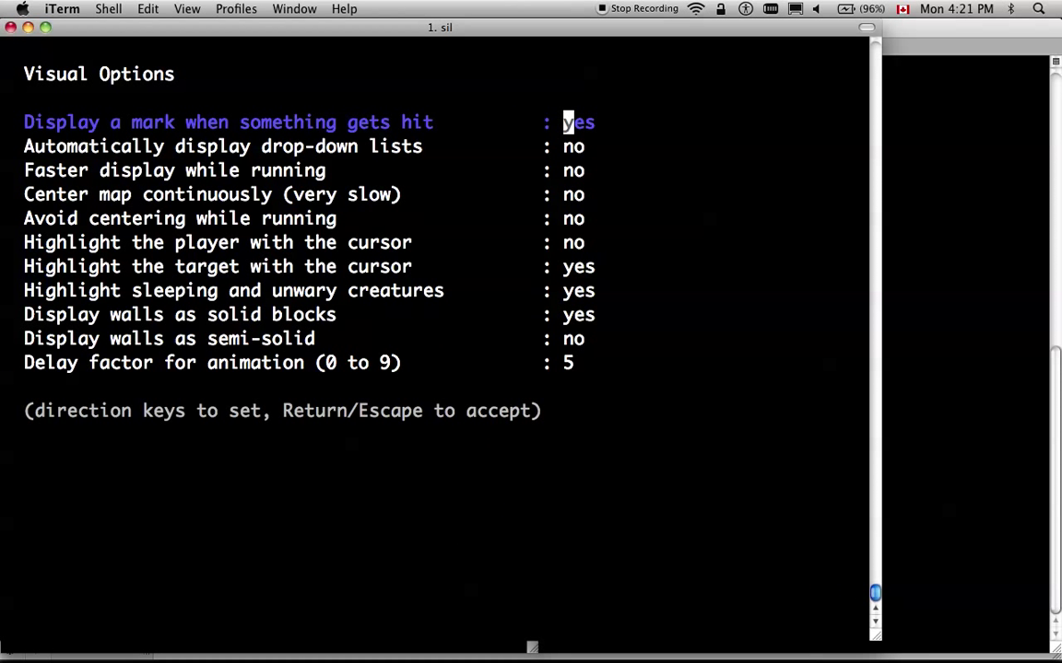
pyautogui.press('Down')
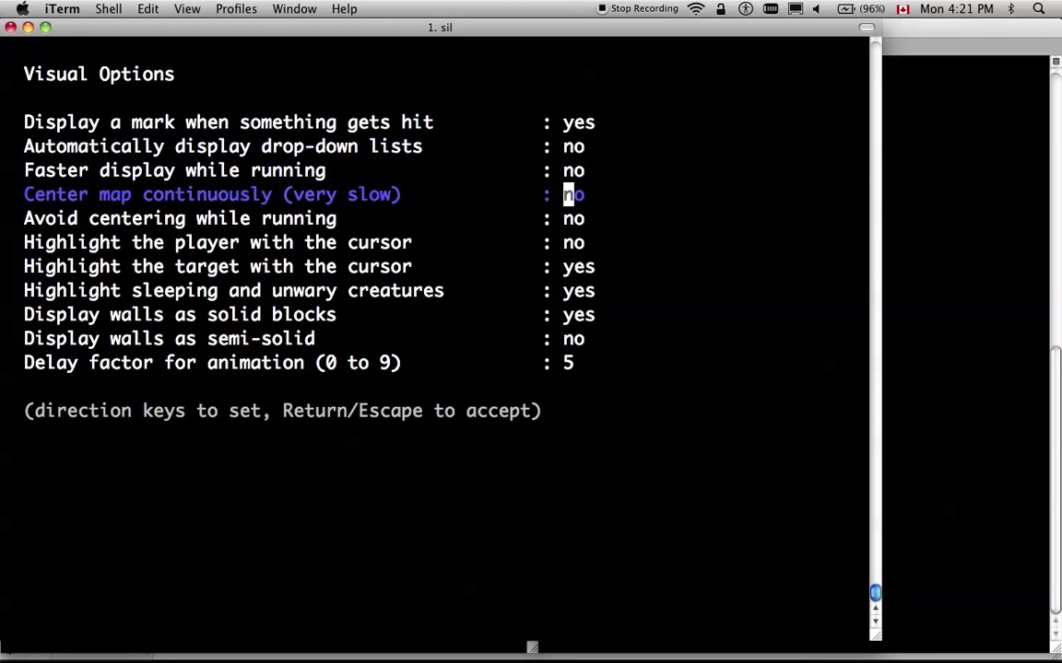
pyautogui.press('Escape')
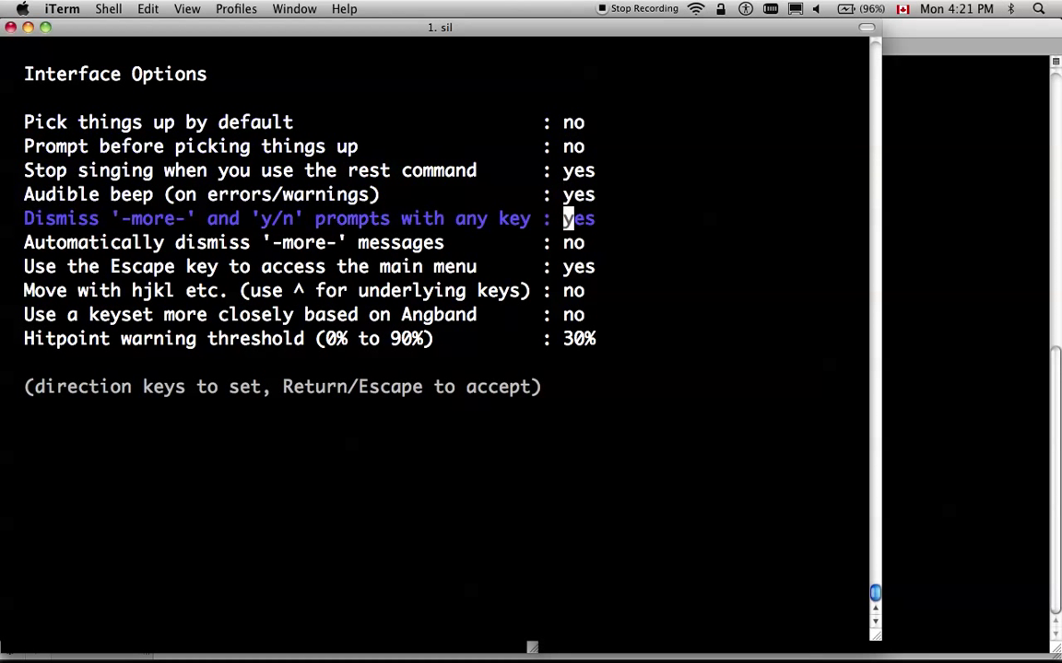
pyautogui.press('Down')
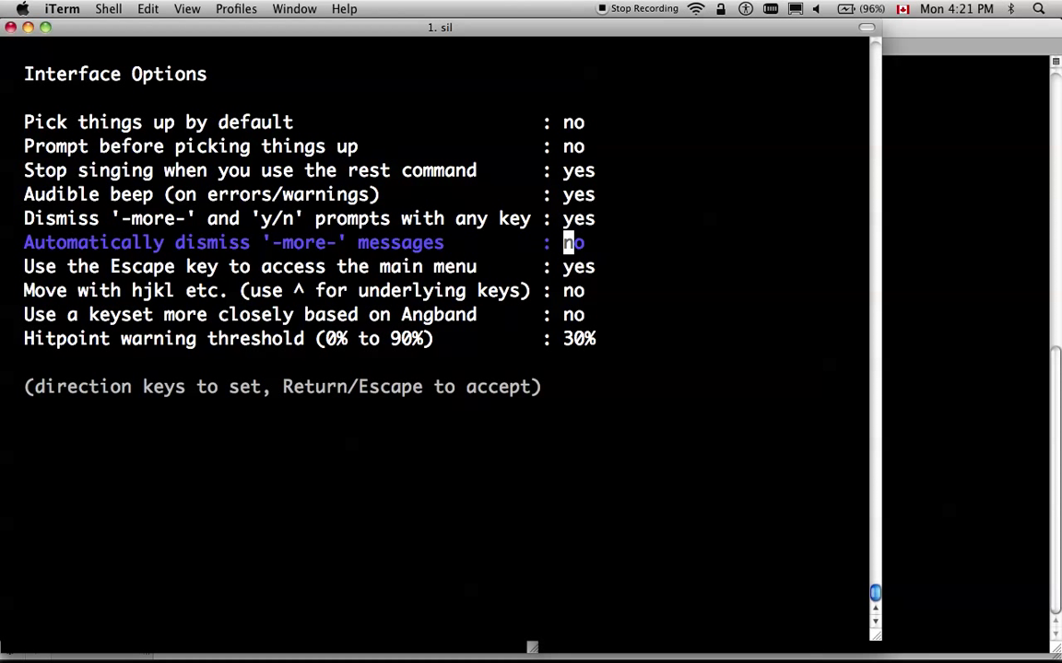
pyautogui.press('Down')
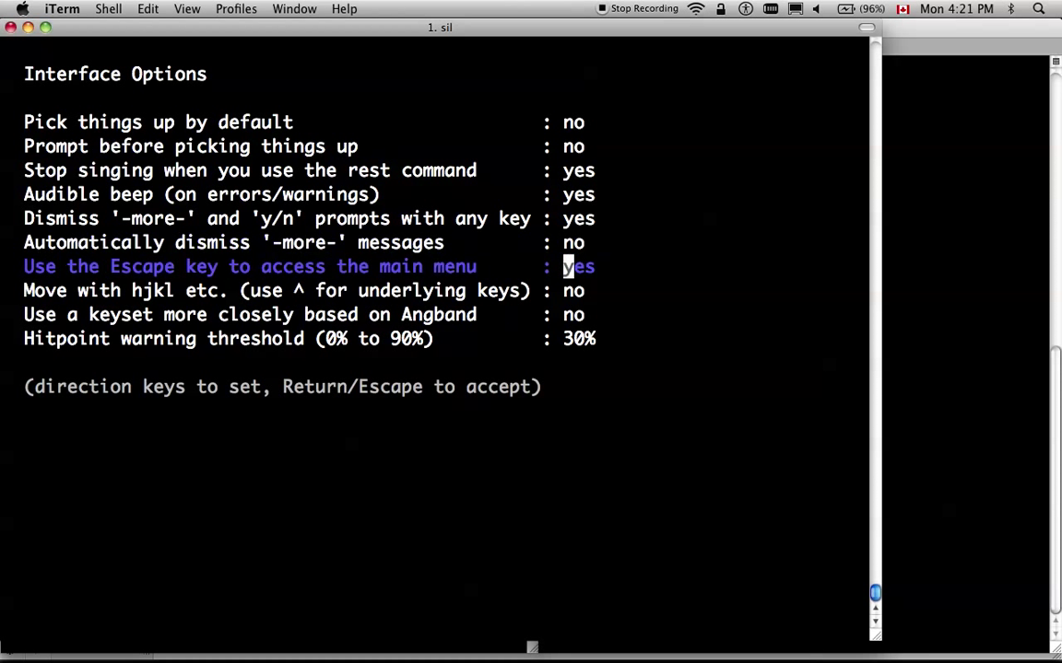
pyautogui.press('Escape')
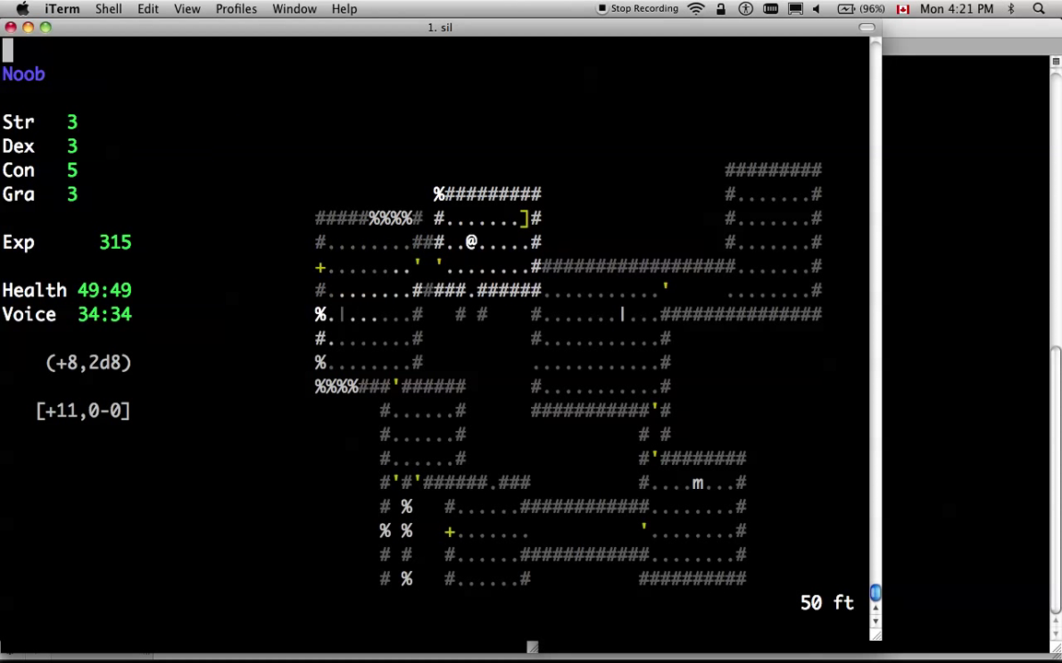
# Walk on through the caltrop trap and charge the Orc soldier, dismissing the messages
pyautogui.press('Down')
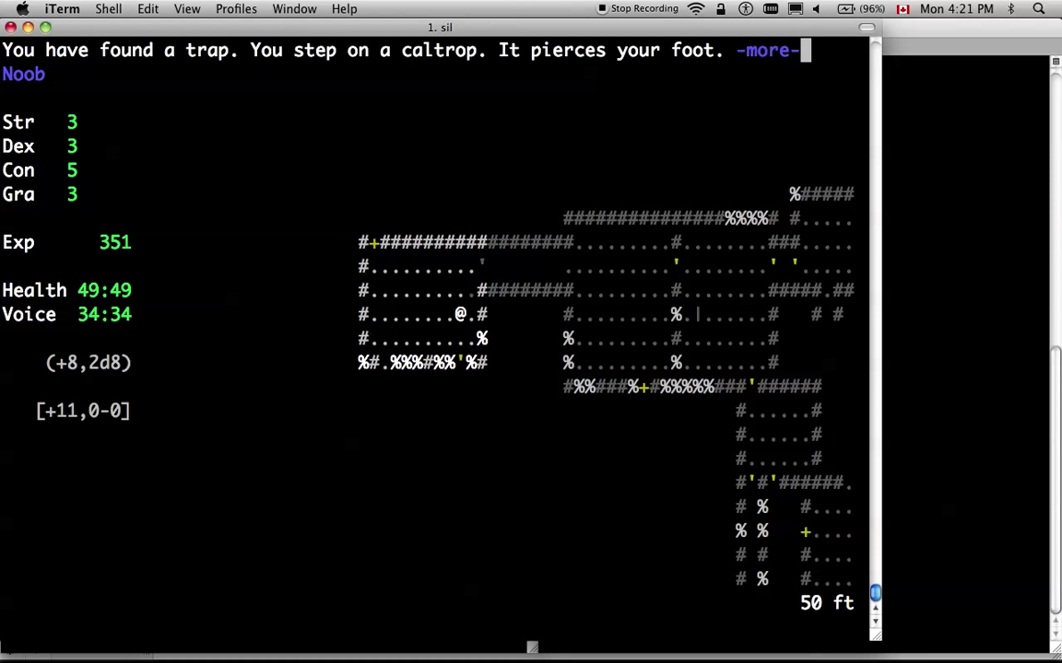
pyautogui.press('space')
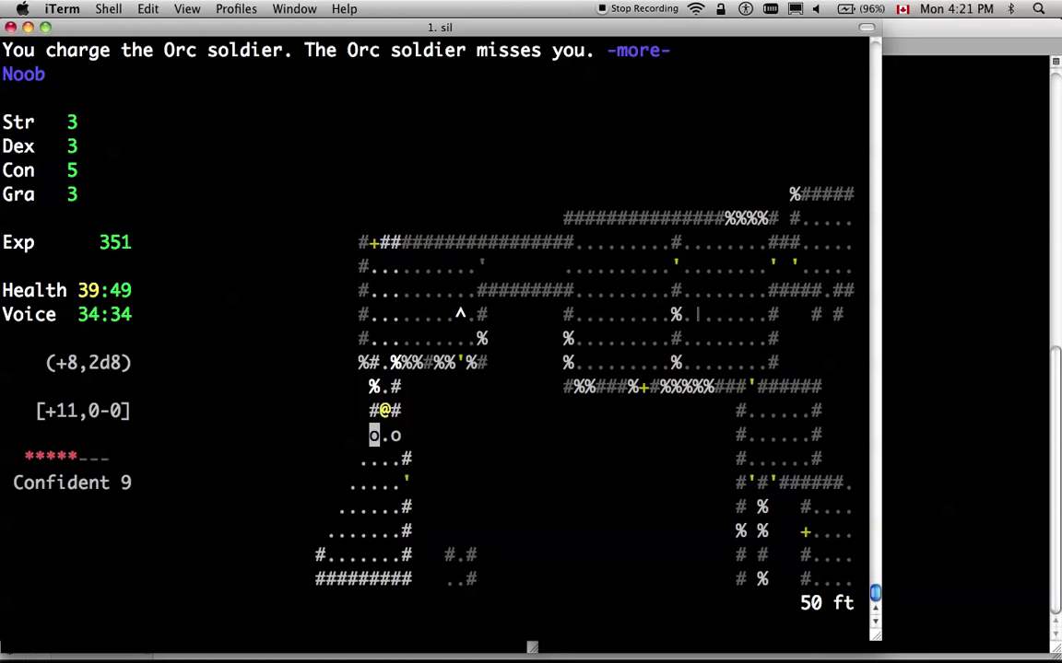
pyautogui.press('space')
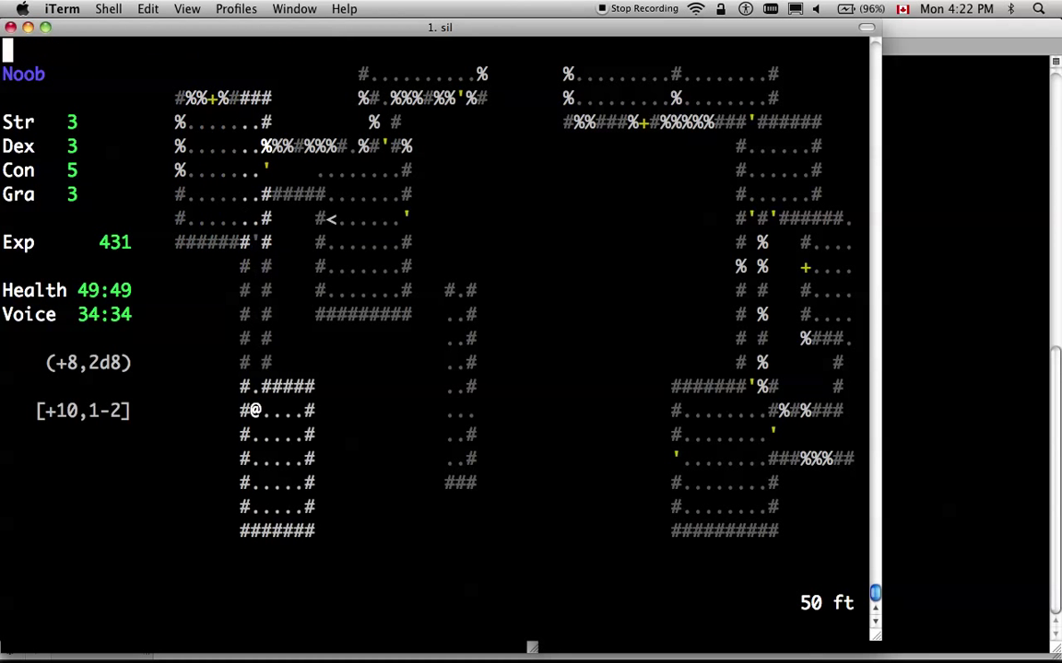
# Walk to the downward staircase and descend to the 100 ft level
pyautogui.press('up')
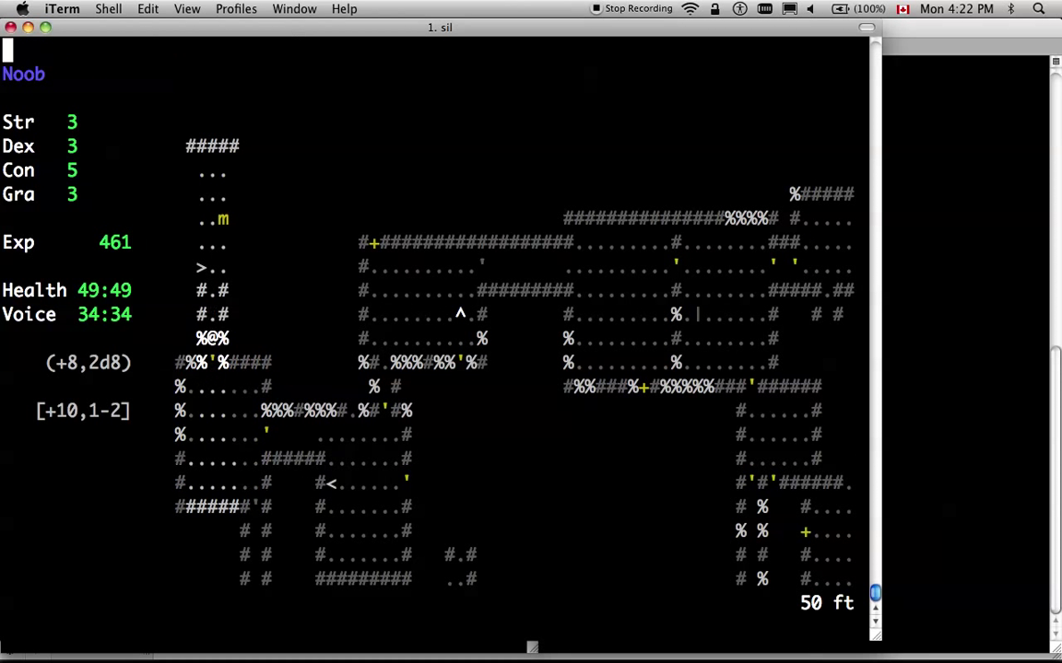
pyautogui.press('L')
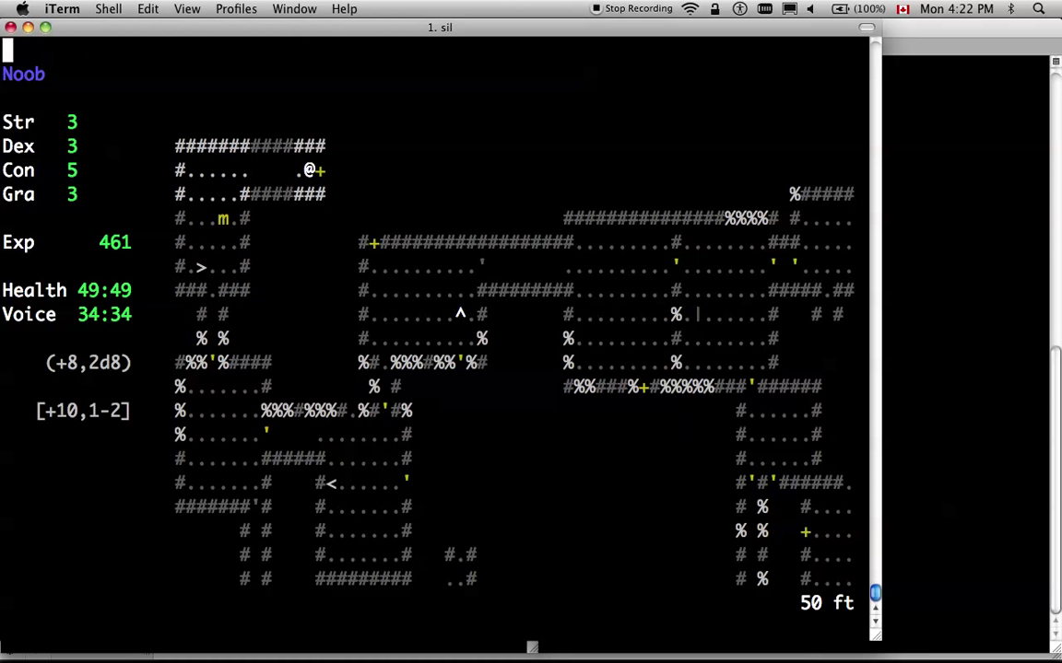
pyautogui.press('Left')
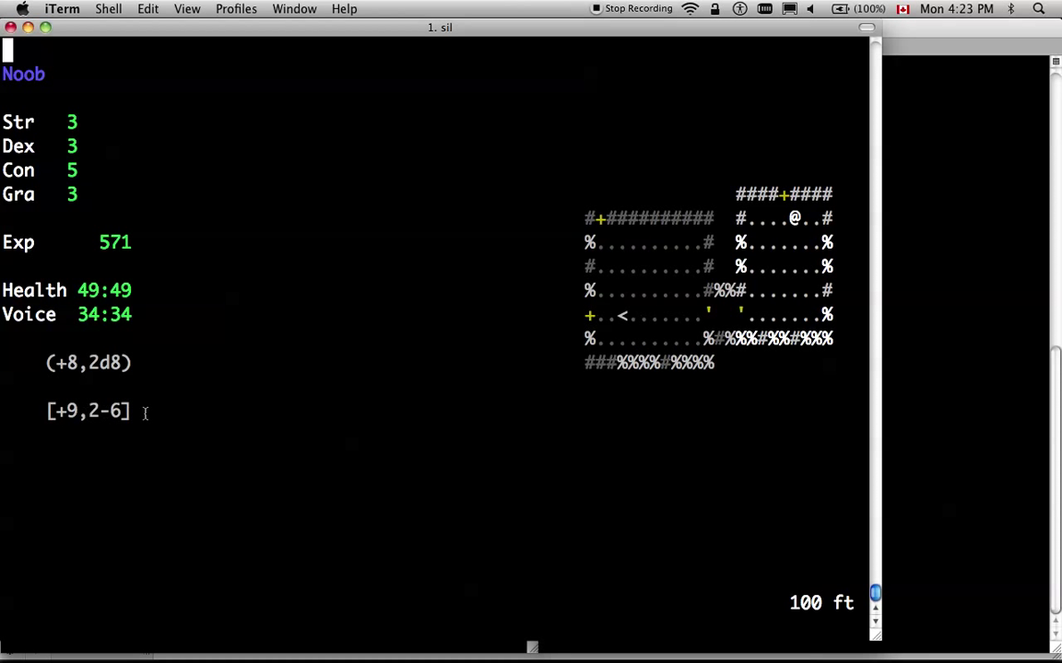
pyautogui.moveTo(700, 534)
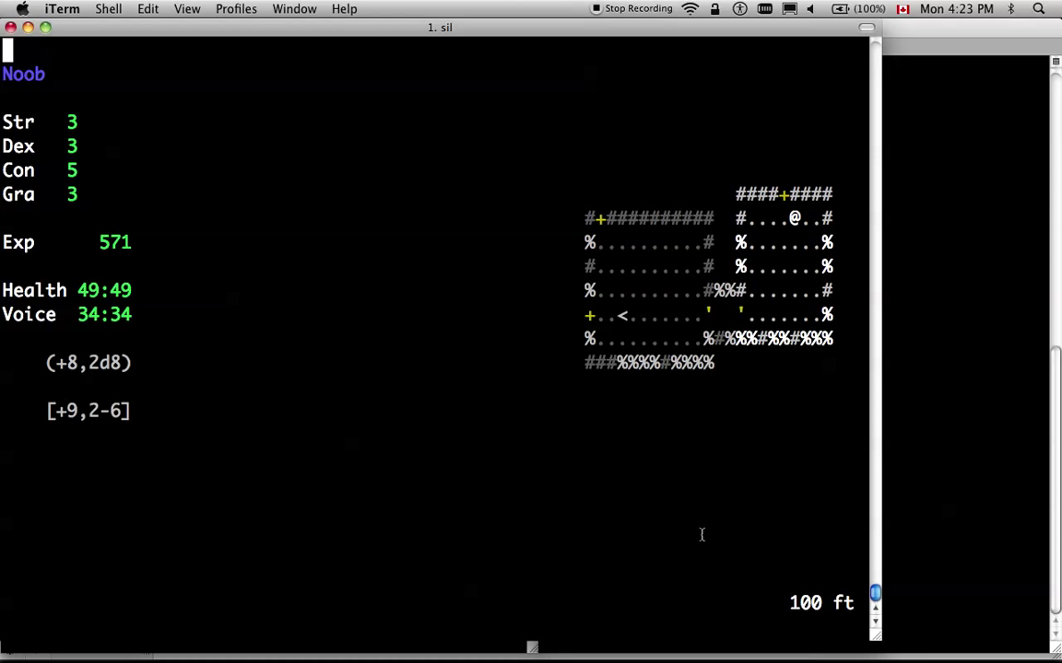
pyautogui.moveTo(1008, 444)
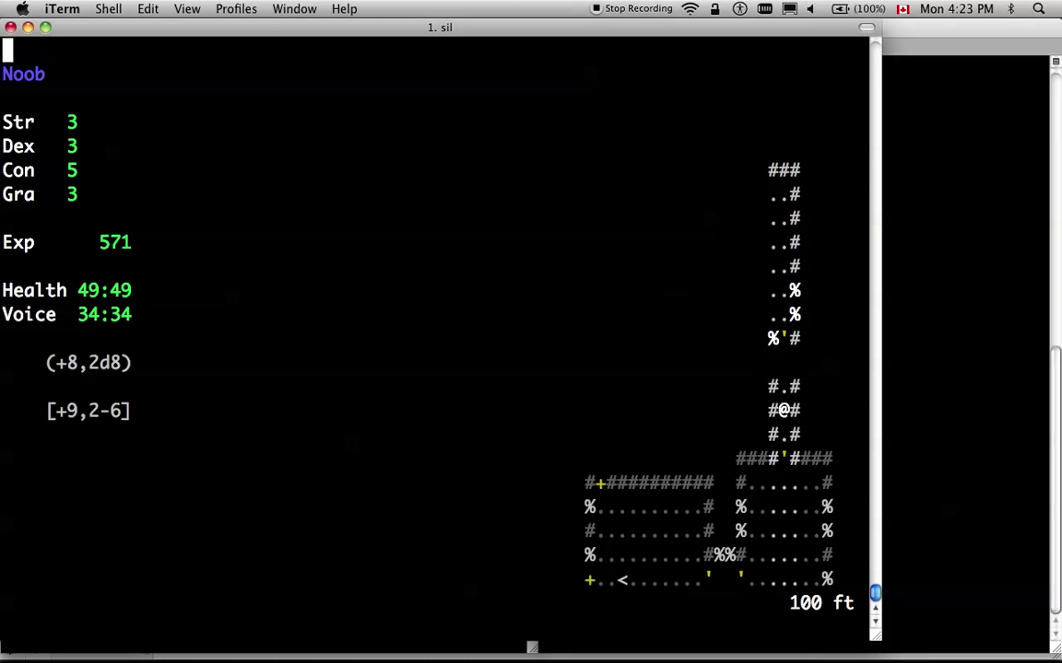
# Head north up the corridor and agree to step next to the monster
pyautogui.press('up')
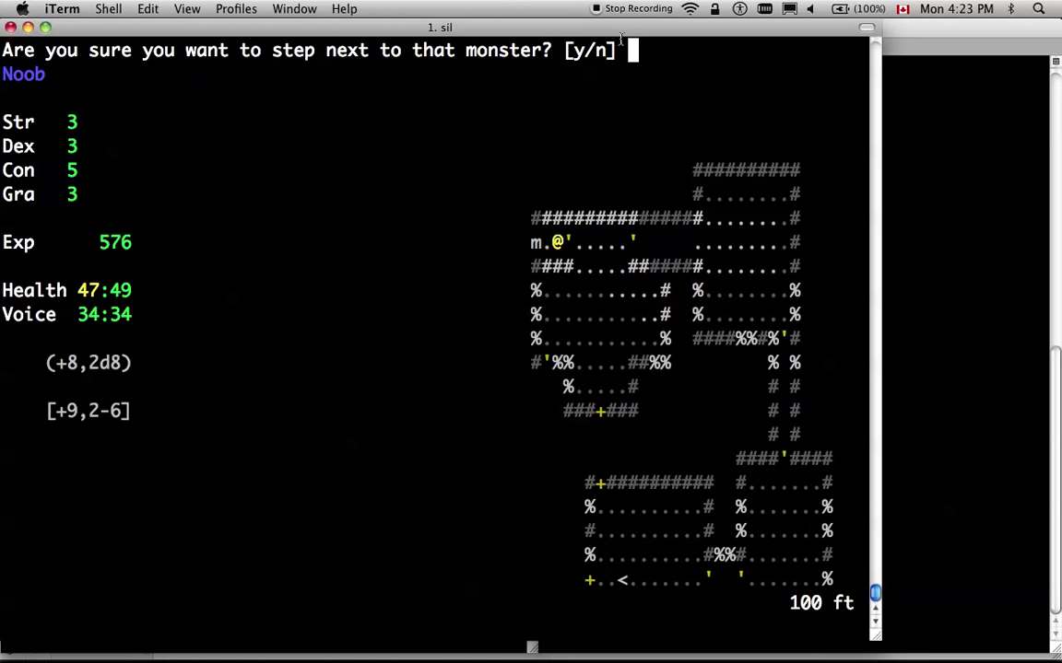
pyautogui.moveTo(523, 231)
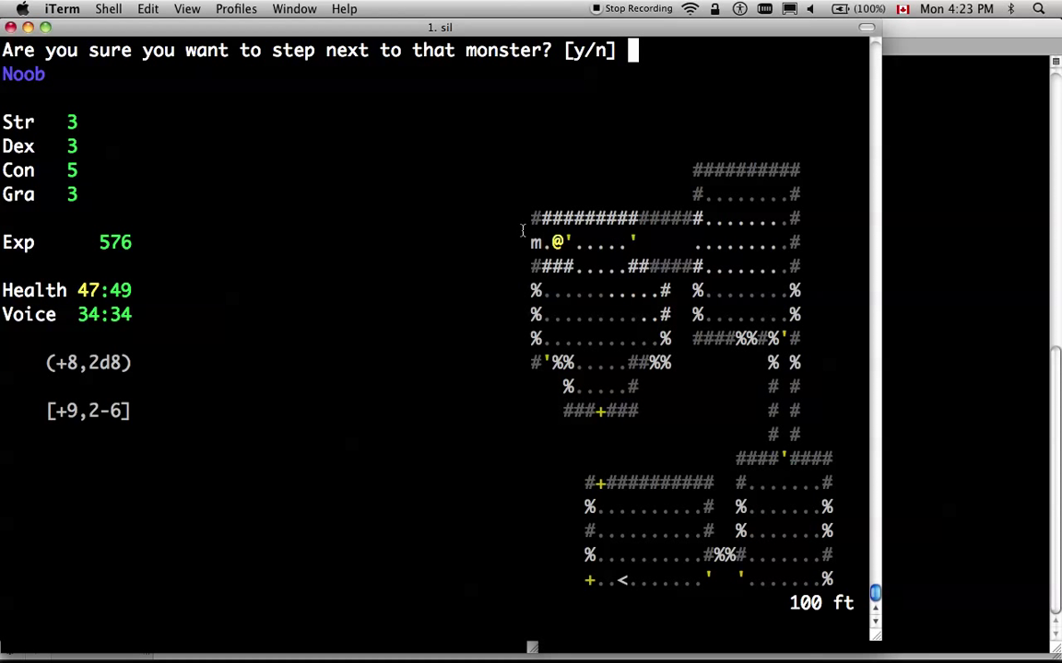
pyautogui.moveTo(376, 103)
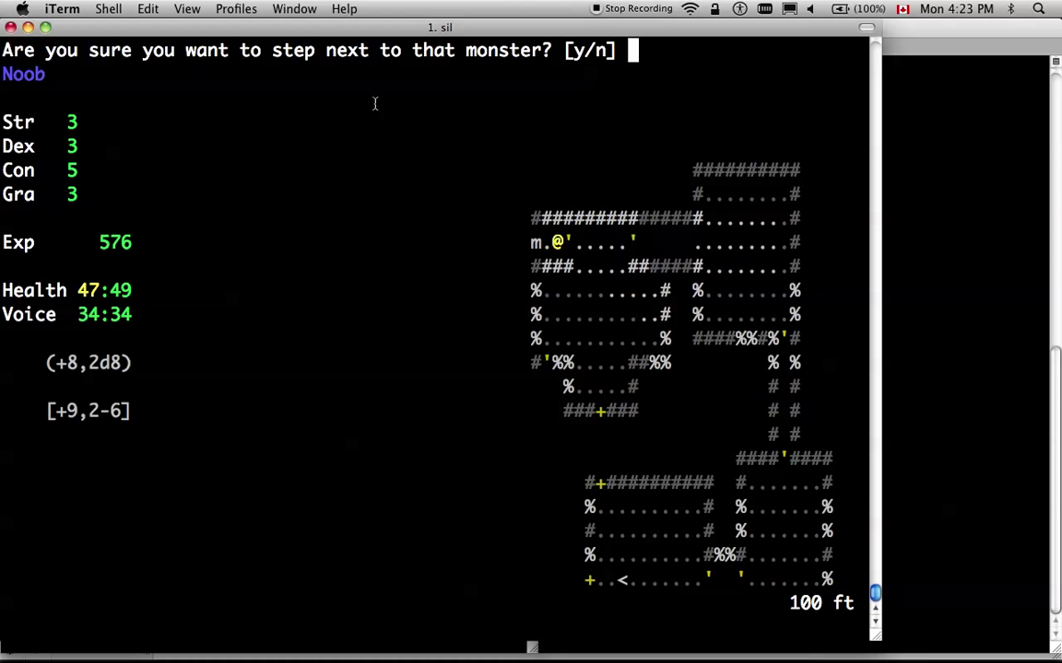
pyautogui.write('y')
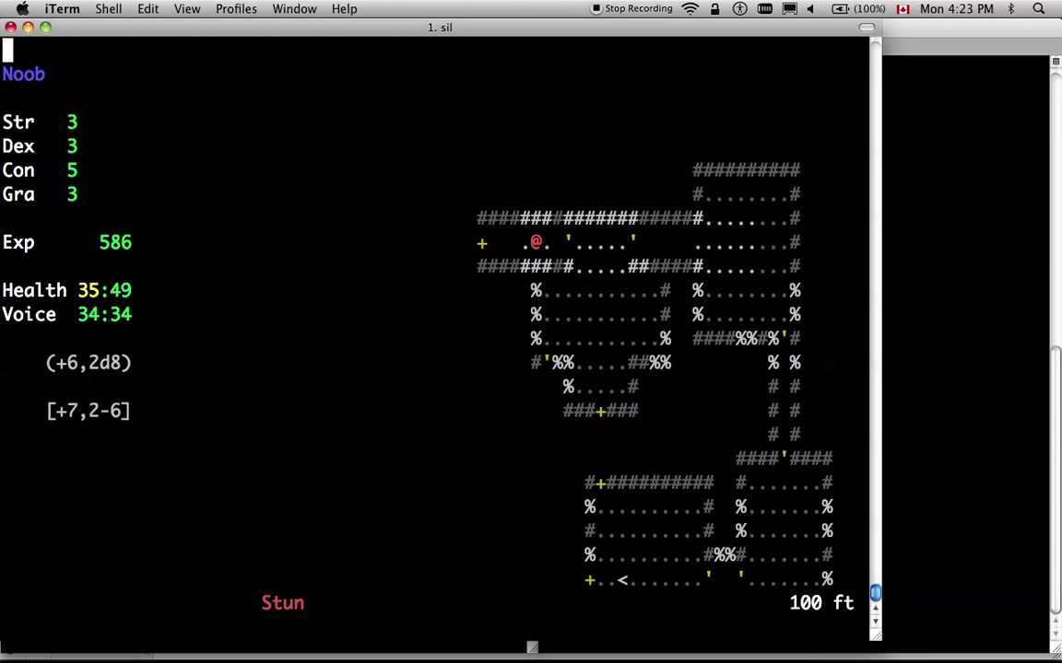
# Finish off the monster while stunned, then walk north and west through the newly found rooms
pyautogui.press('Down')
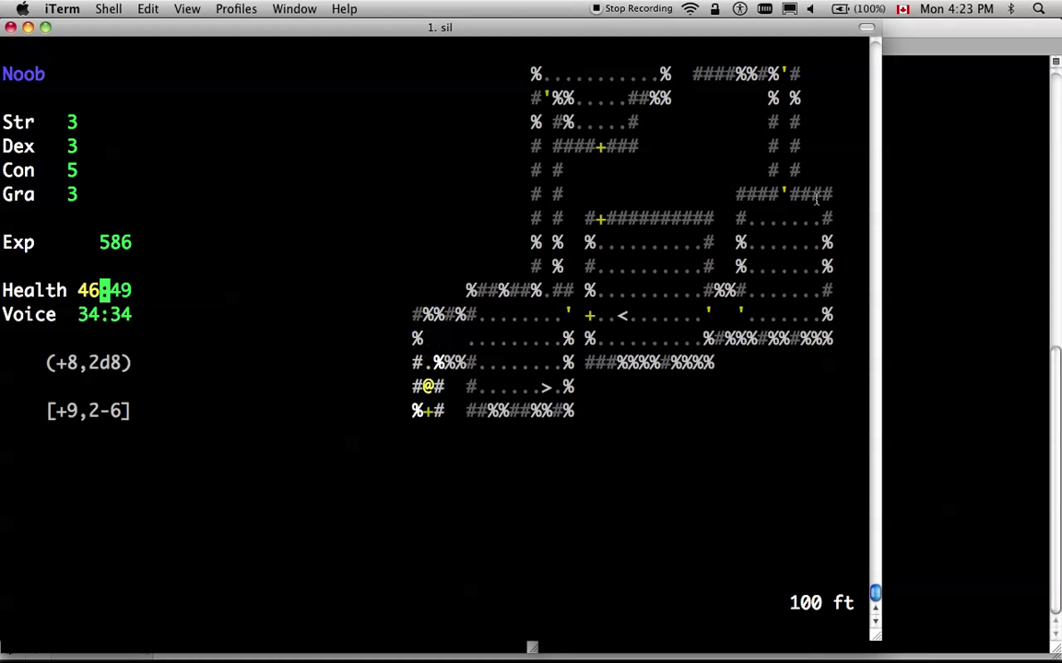
pyautogui.moveTo(608, 336)
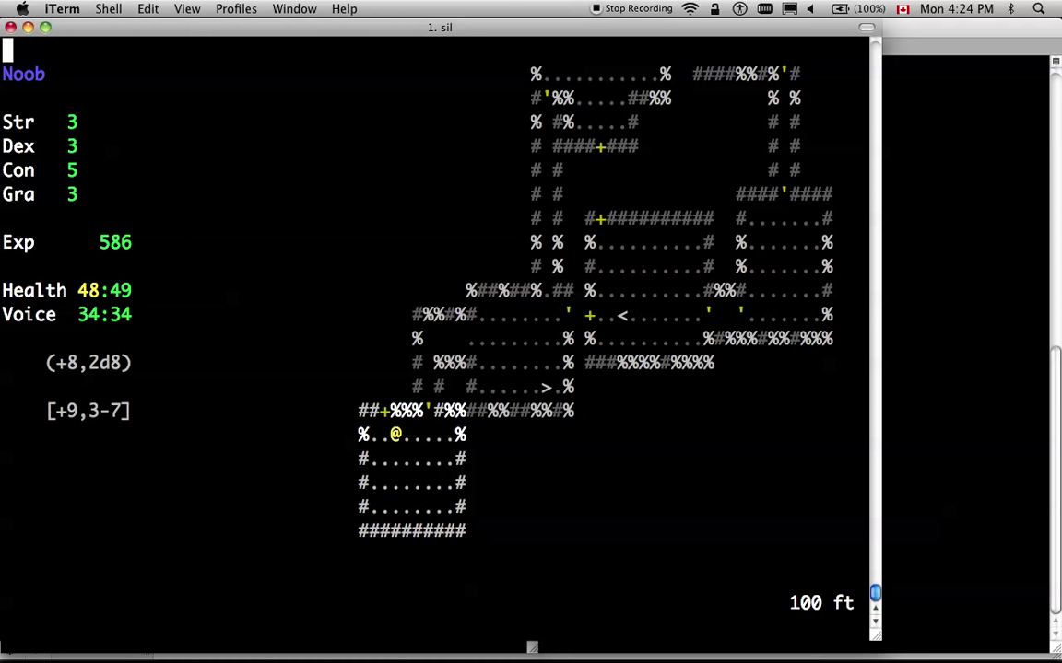
pyautogui.press('Up')
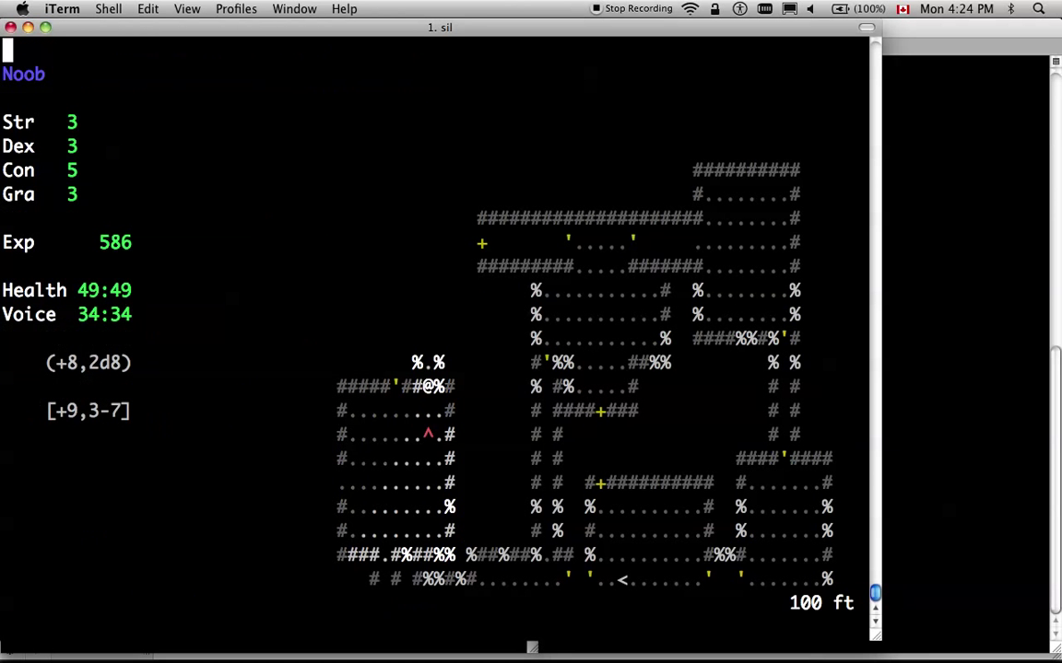
pyautogui.press('up')
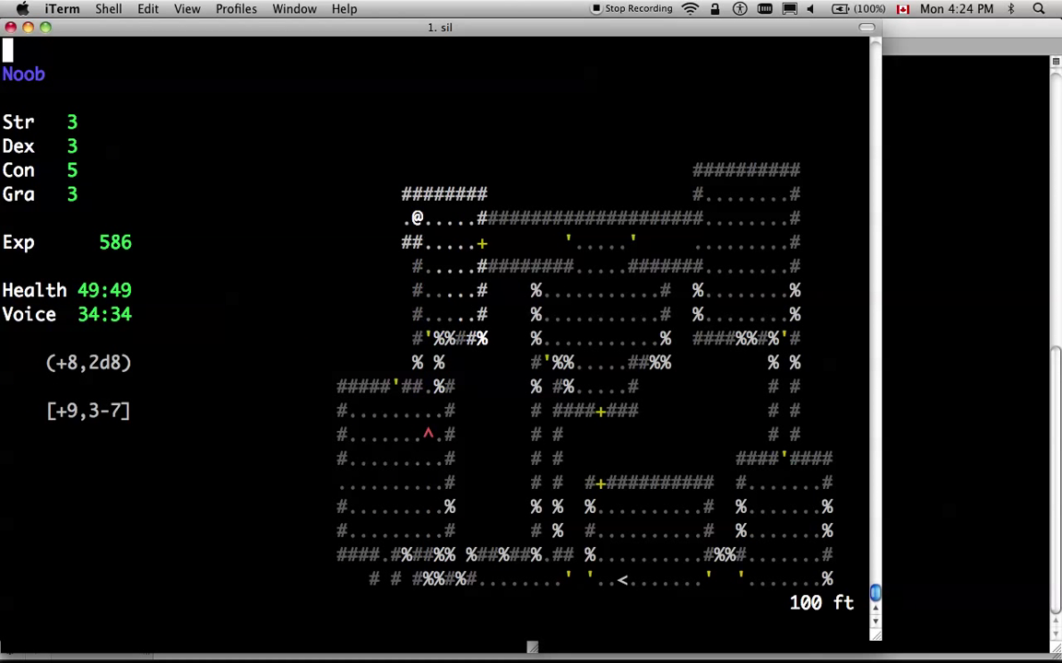
pyautogui.press('Left')
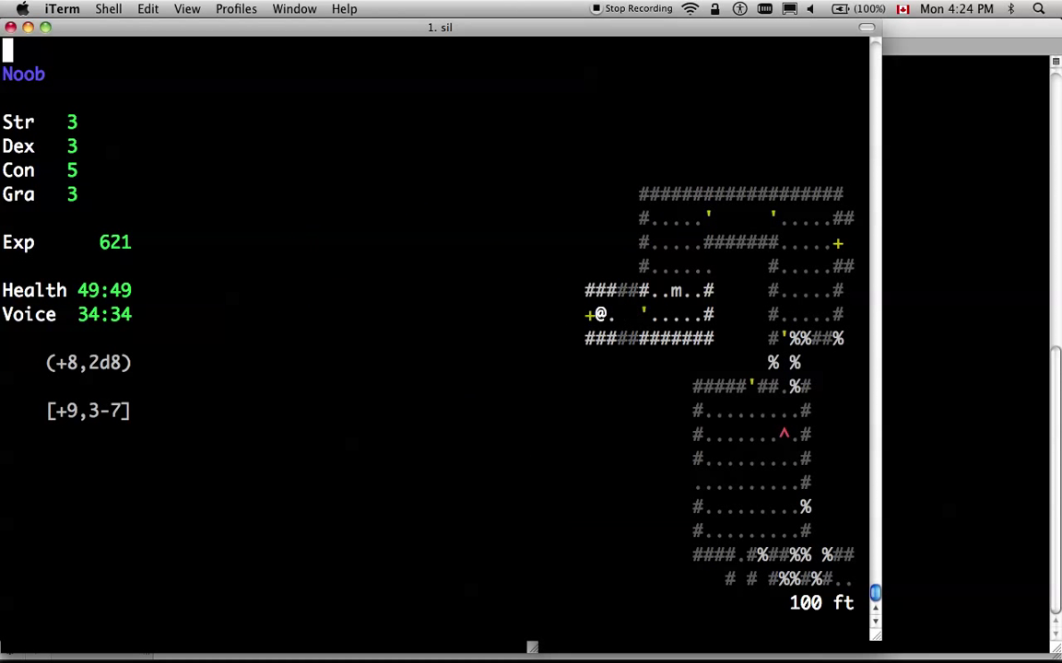
pyautogui.press('Left')
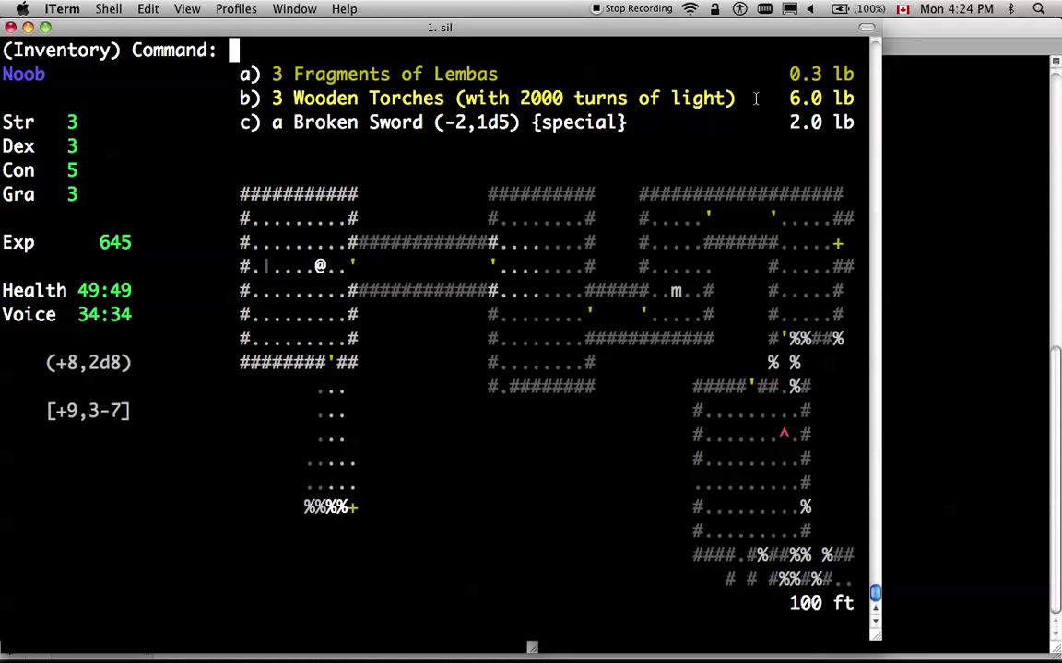
pyautogui.moveTo(479, 122)
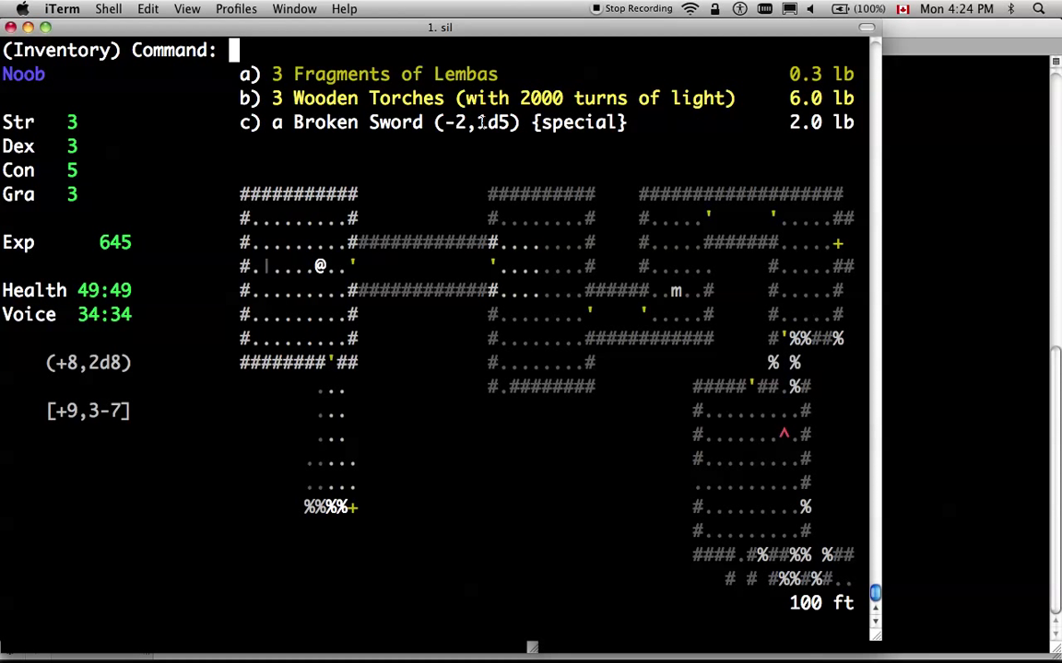
pyautogui.moveTo(494, 122)
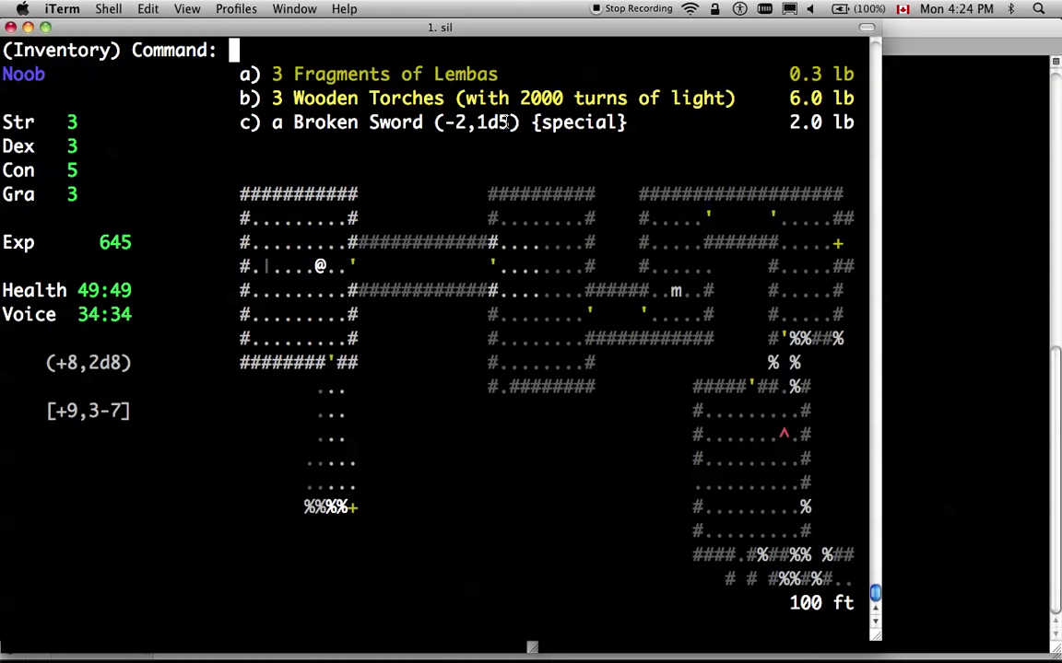
pyautogui.moveTo(480, 132)
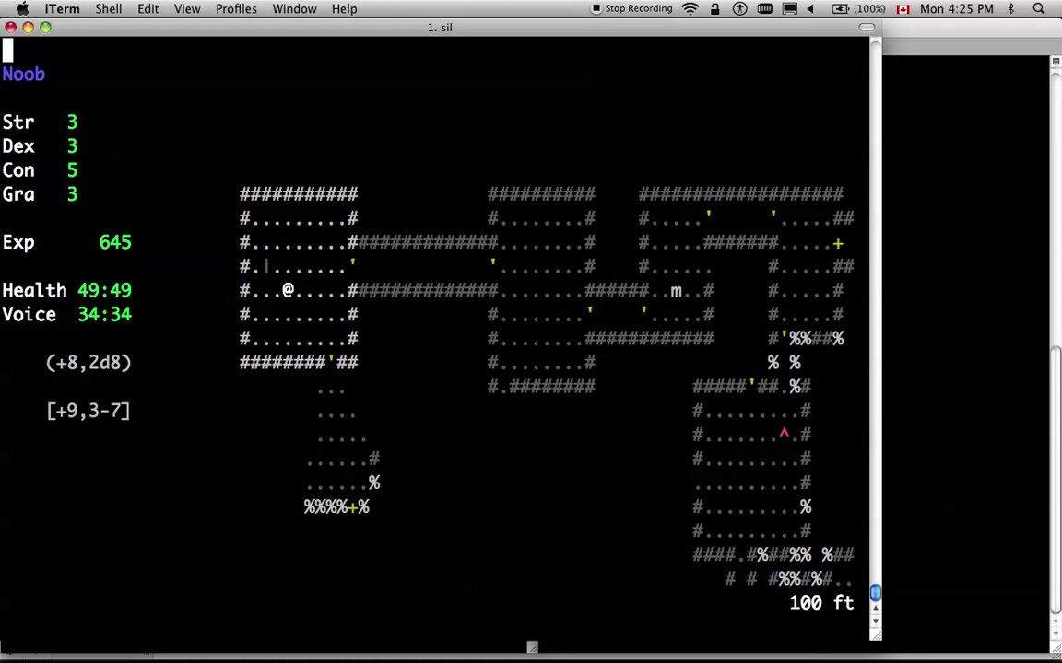
# Explore the southern rooms and the eastern corridor, then bring up the Interface Options page
pyautogui.press('Down')
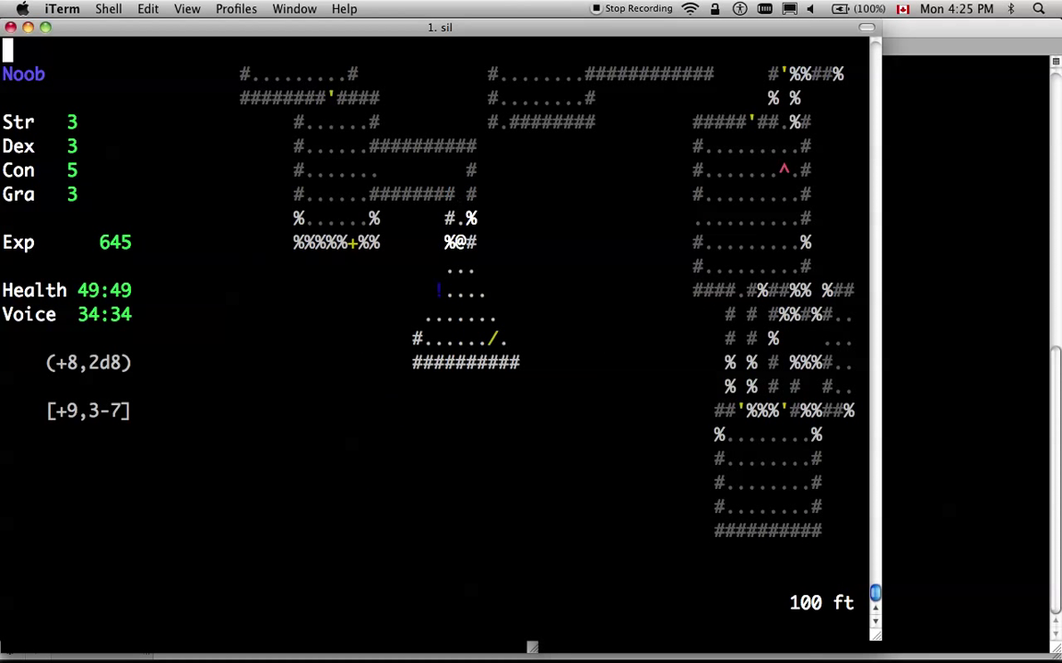
pyautogui.press('down')
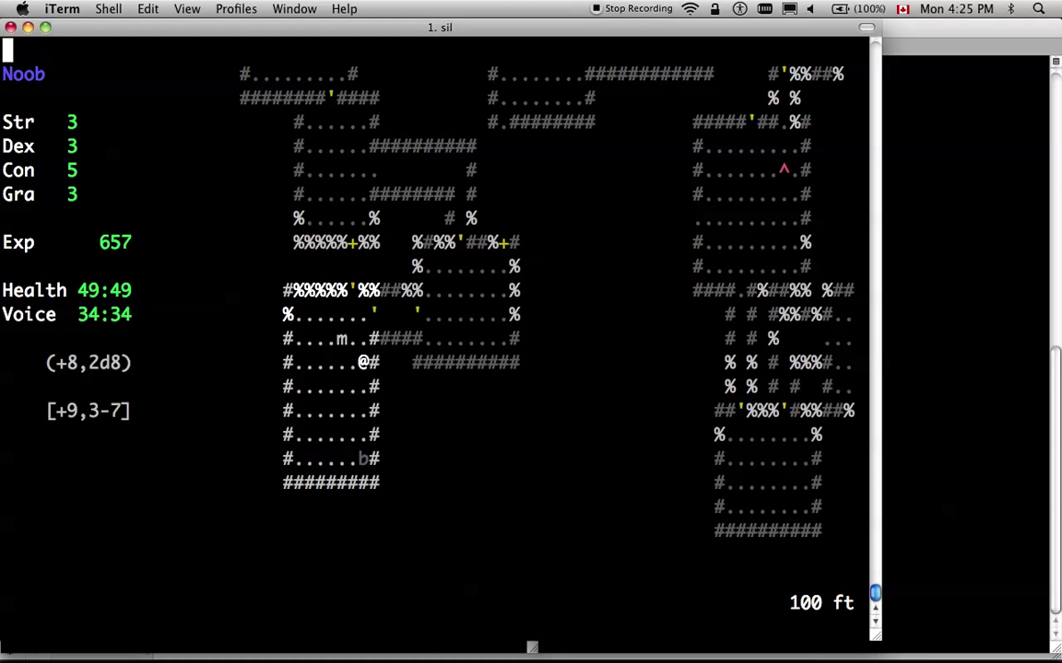
pyautogui.press('Down')
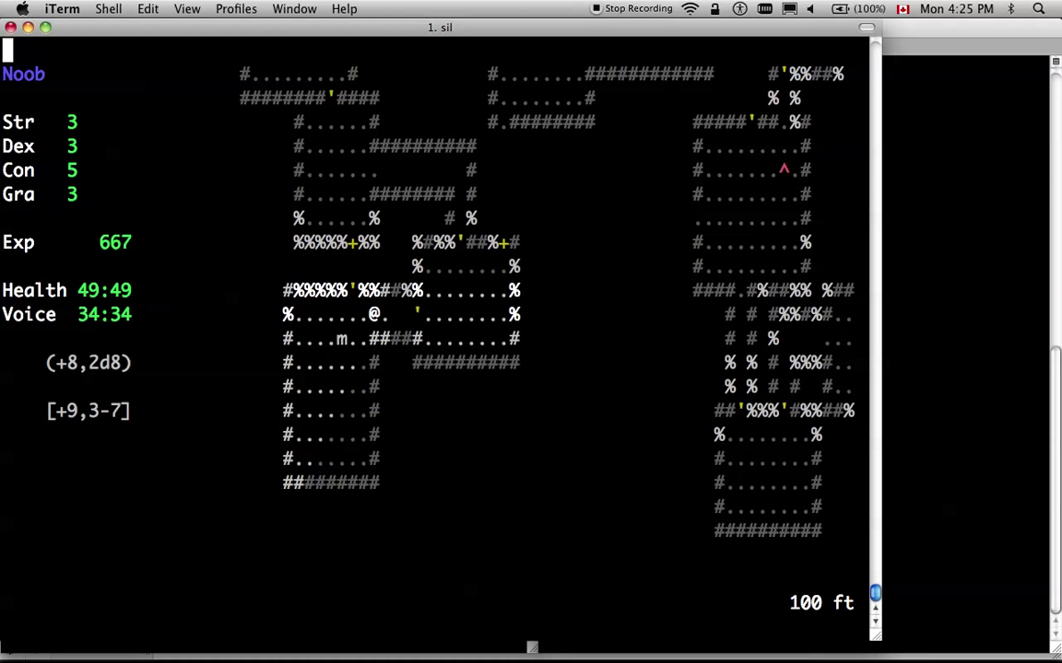
pyautogui.press('up')
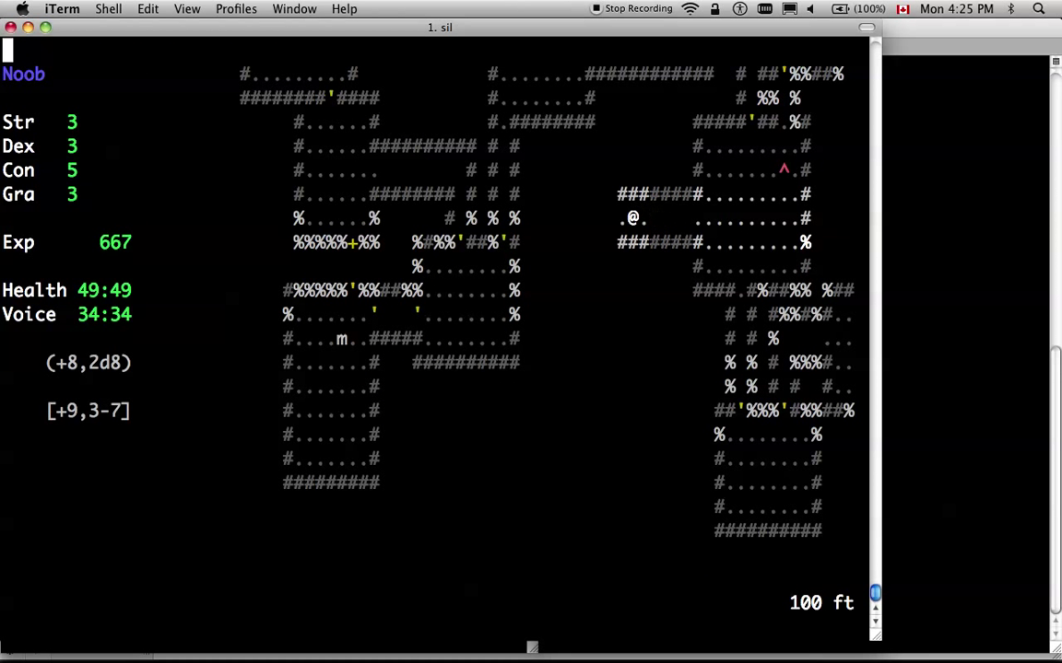
pyautogui.press('Escape')
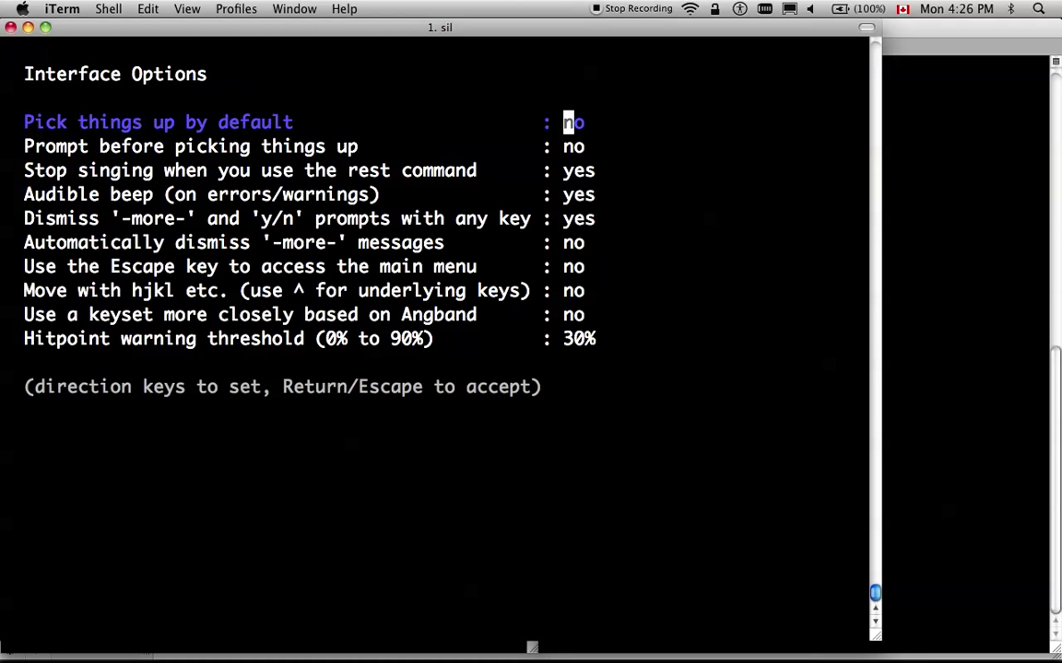
# Step through Interface Options, switch to Visual Options, then leave the options and resume play
pyautogui.press('Down')
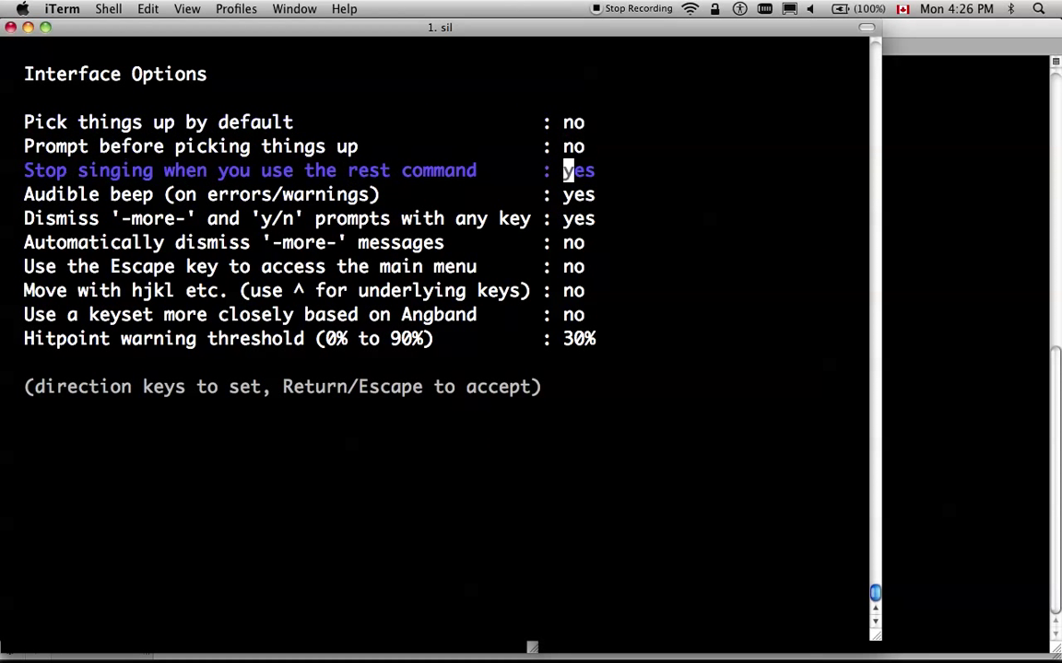
pyautogui.press('Down')
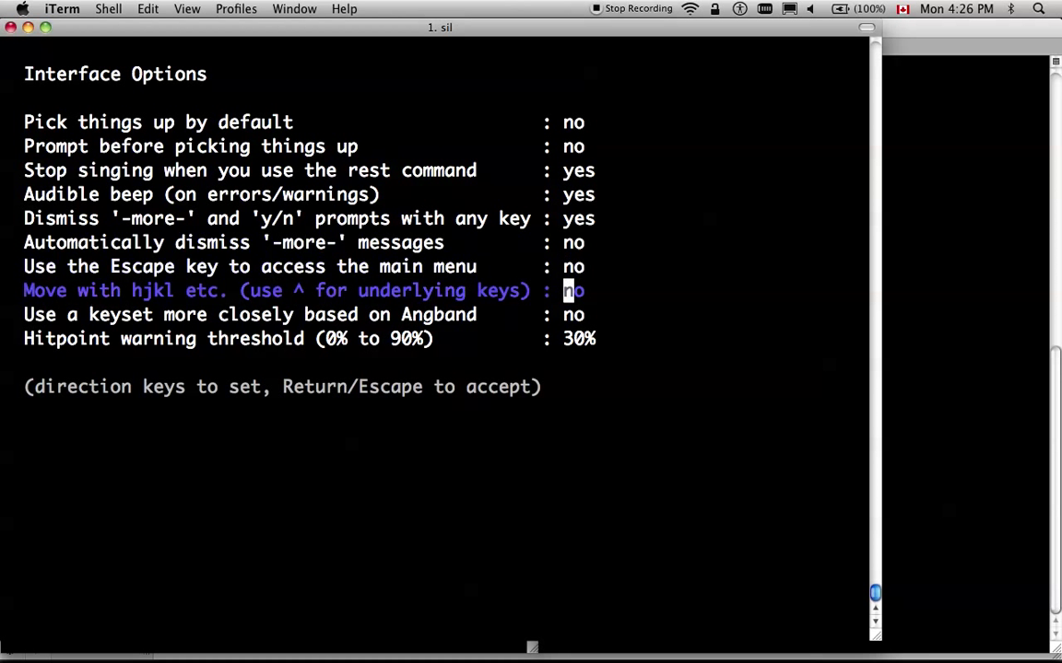
pyautogui.press('Escape')
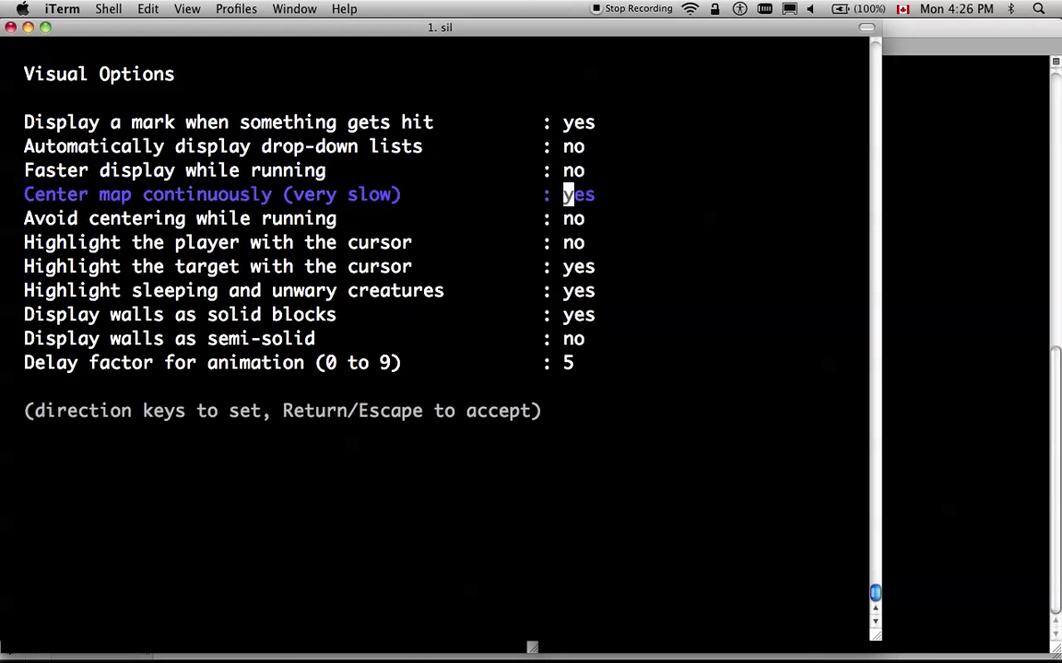
pyautogui.press('Escape')
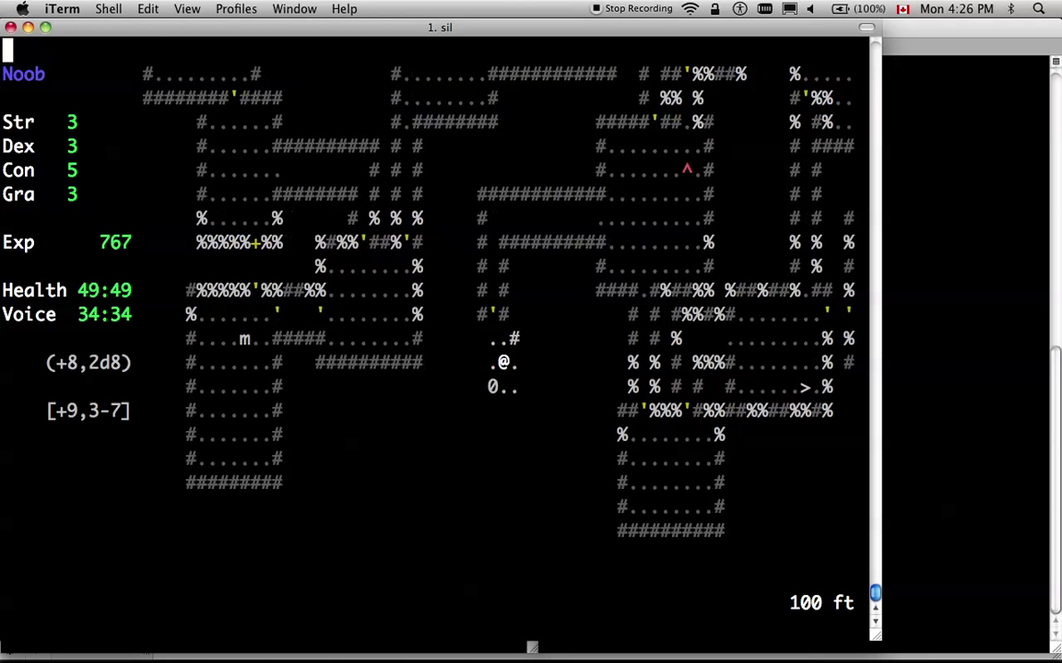
# Explore further on the 100 ft level and show the inventory of five carried items
pyautogui.press('Down')
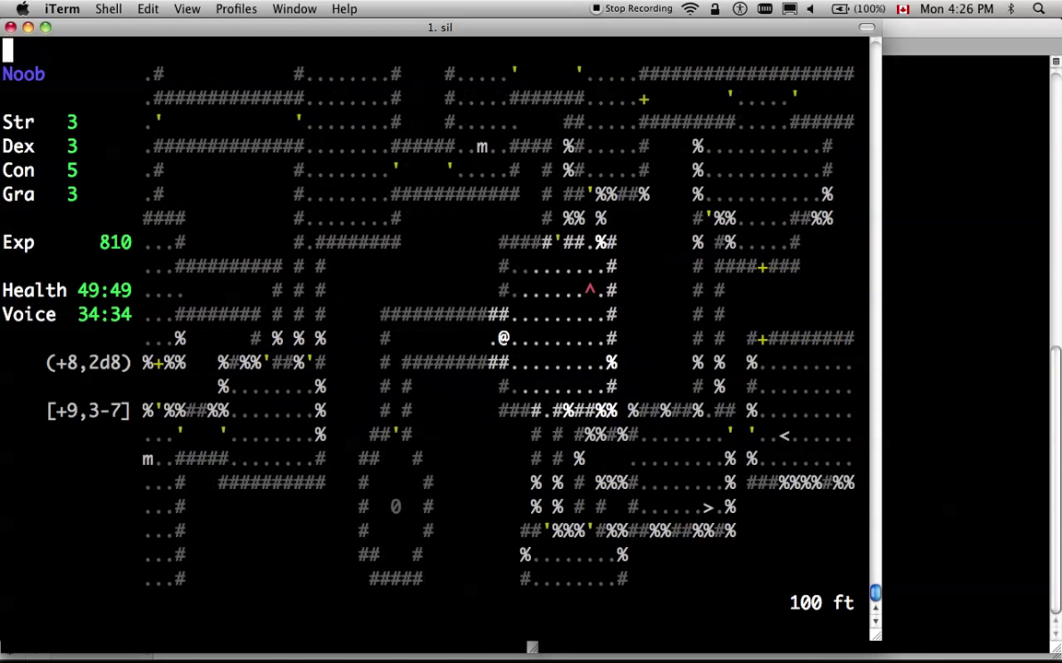
pyautogui.press('i')
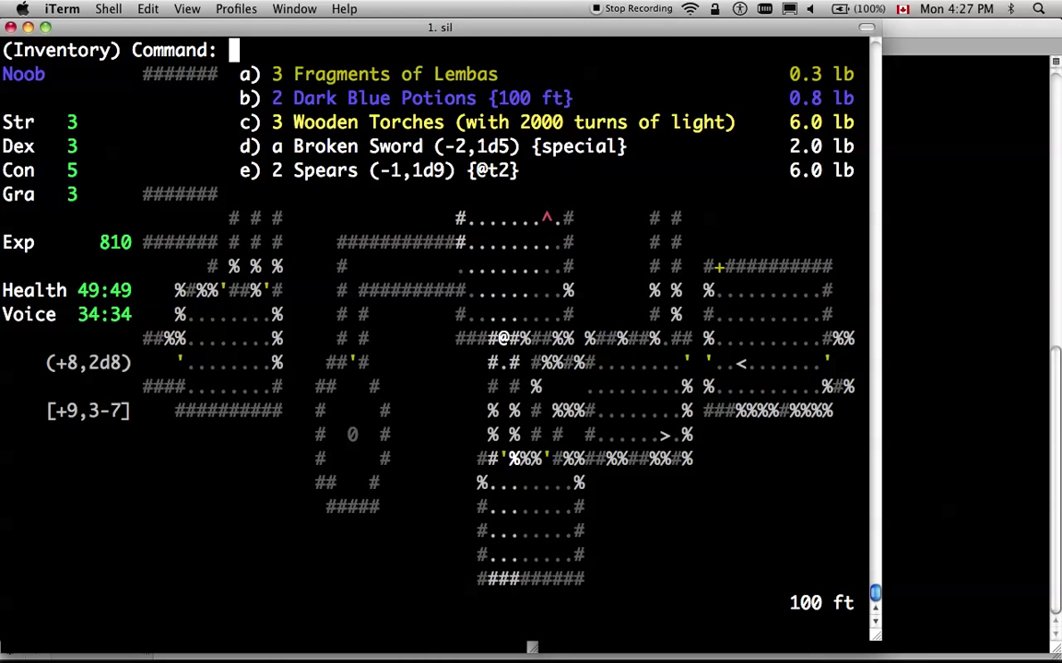
# Put the pack away and resume exploring the 100 ft level
pyautogui.press('Escape')
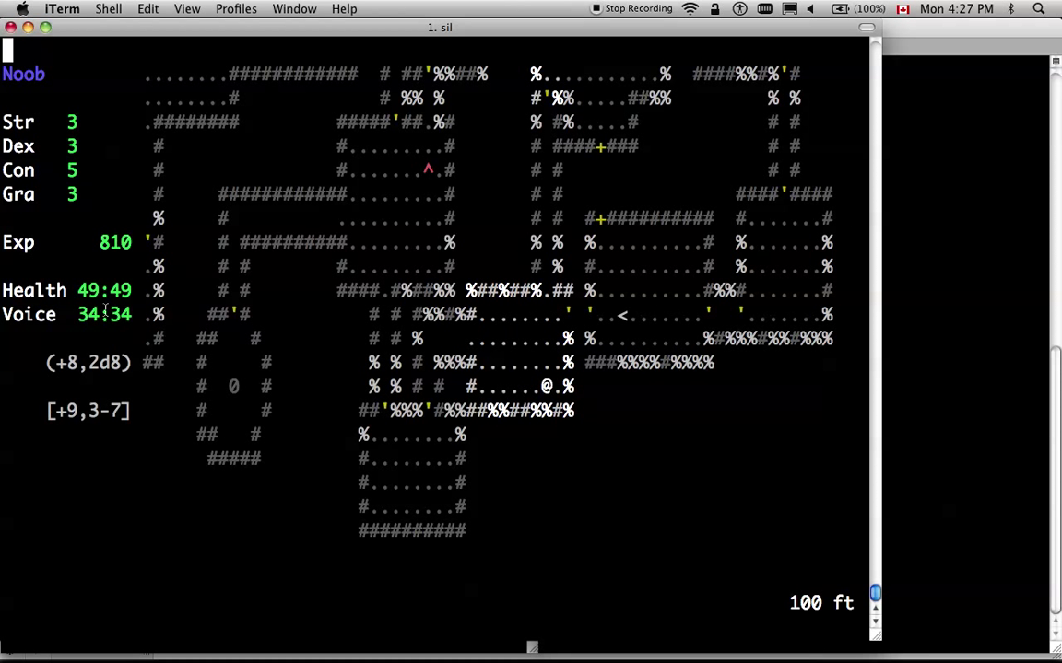
pyautogui.moveTo(194, 404)
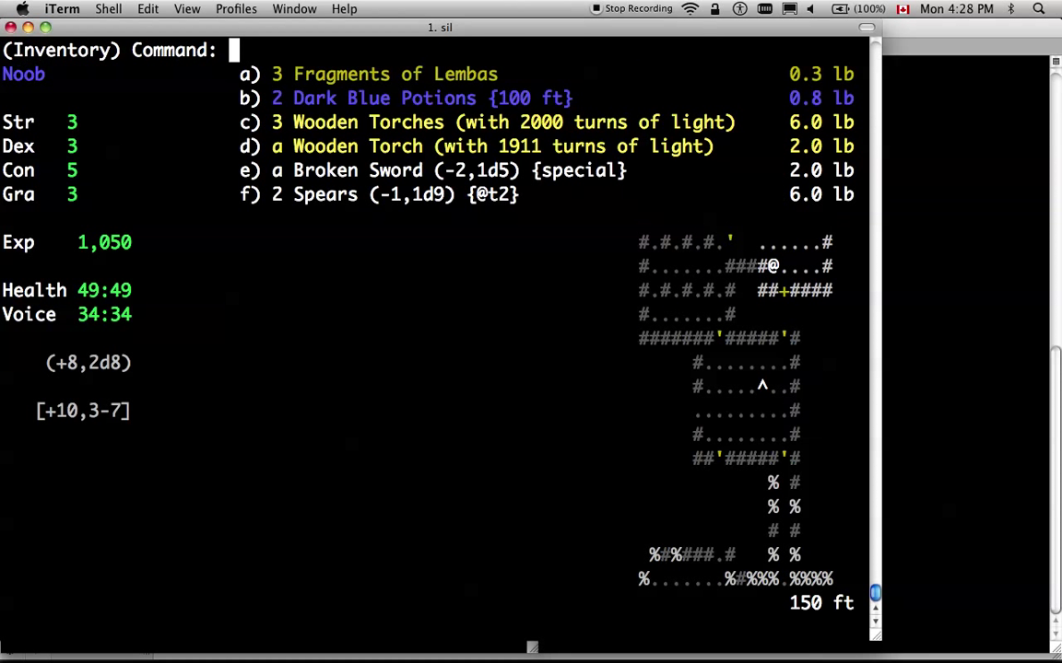
# Put the pack away and move toward the stirring Orc soldier at 150 ft
pyautogui.press('Escape')
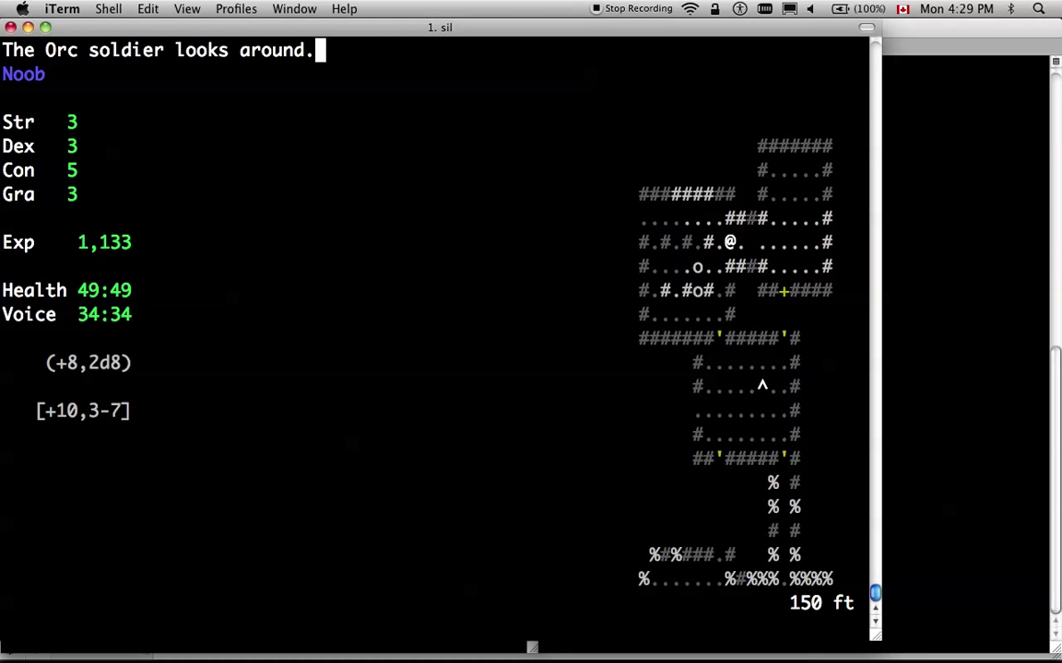
# Dismiss the glowing Broken Sword of Gondolin messages, get past the Crebain and look at the Green worm mass
pyautogui.press('C')
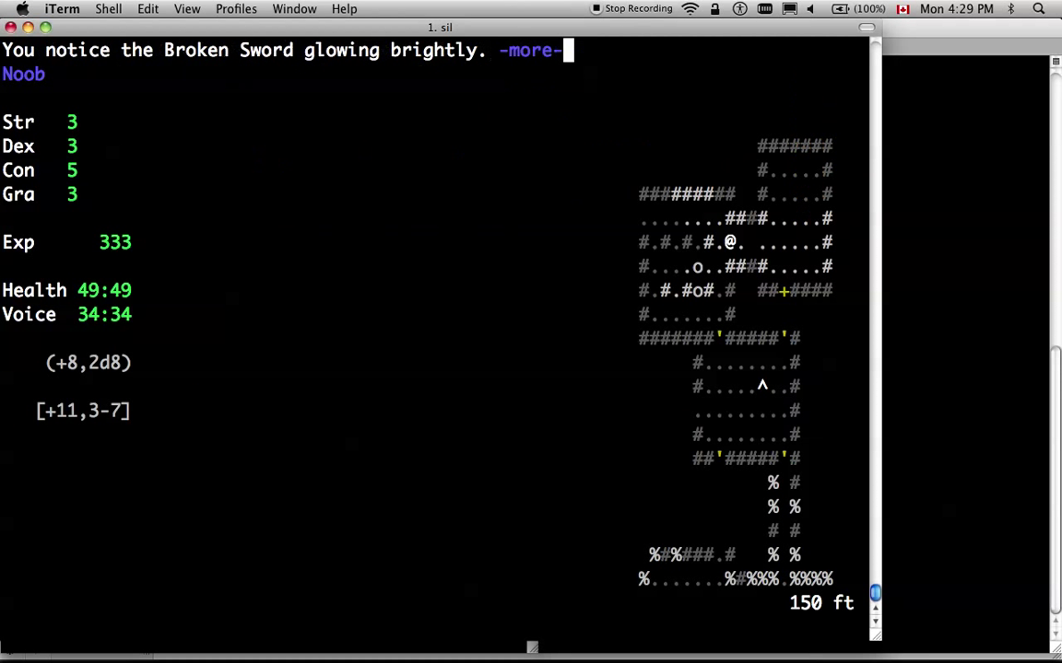
pyautogui.press('space')
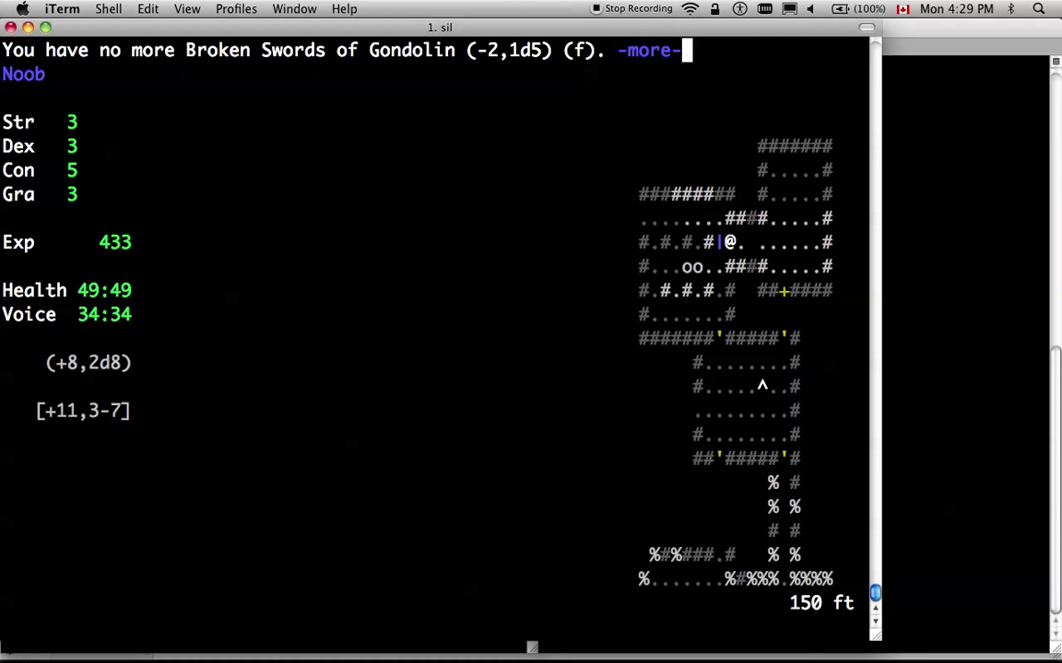
pyautogui.press('space')
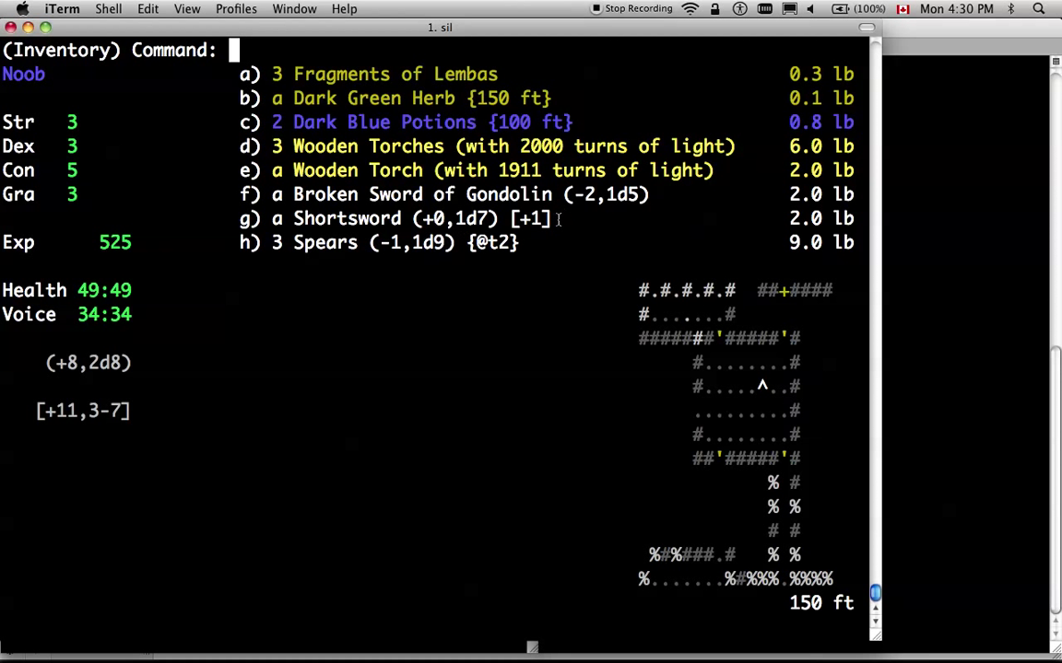
pyautogui.moveTo(464, 230)
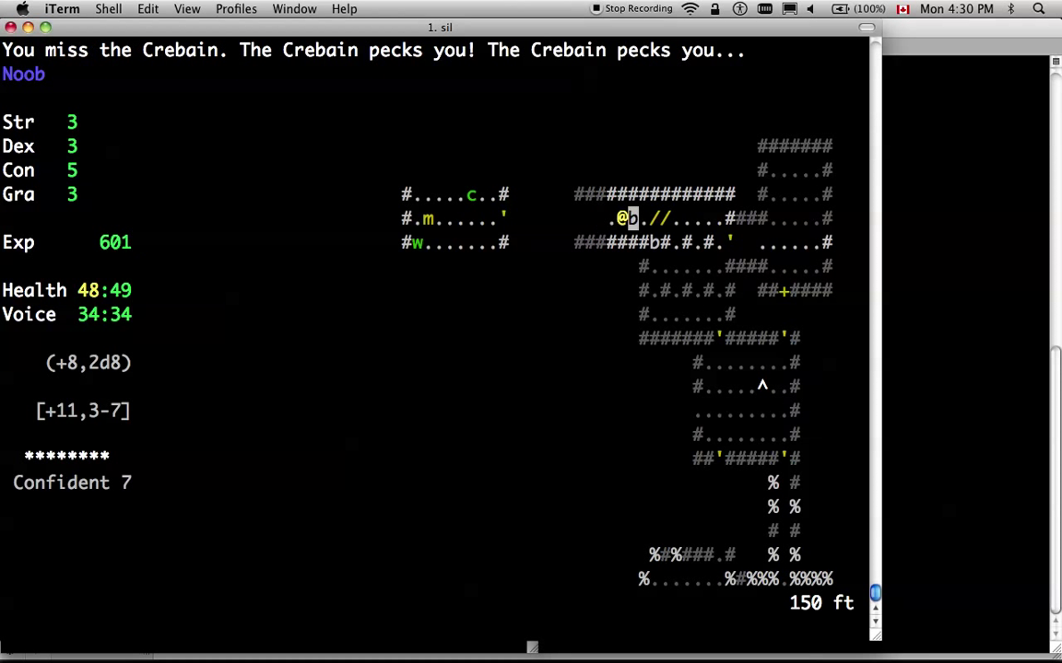
pyautogui.press('w')
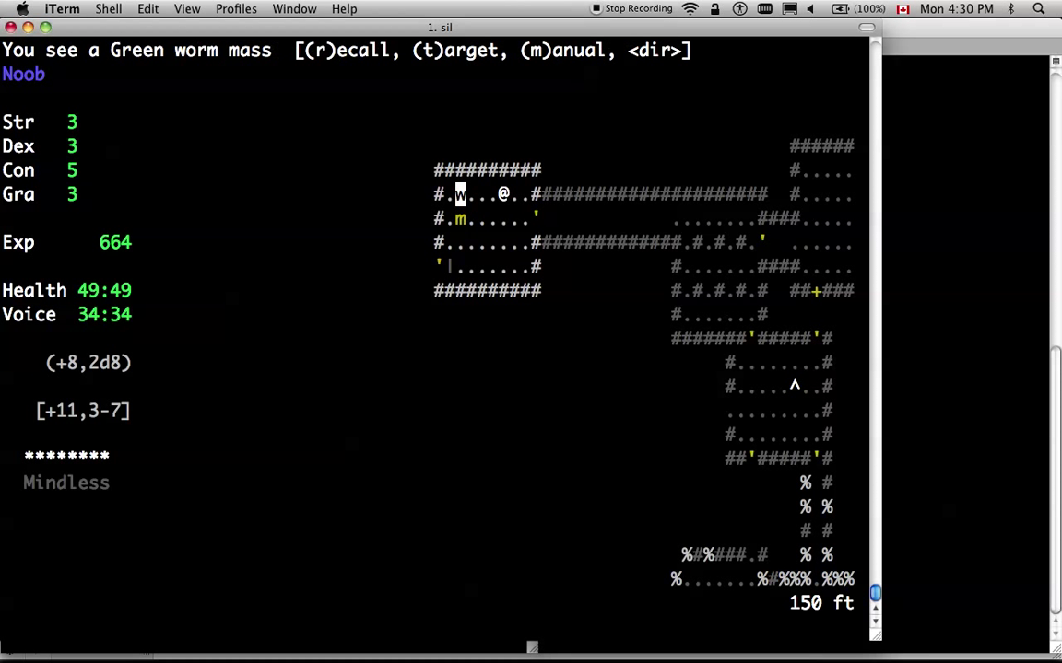
# Stop examining the Green worm mass and move on along the 150 ft corridors
pyautogui.press('Down')
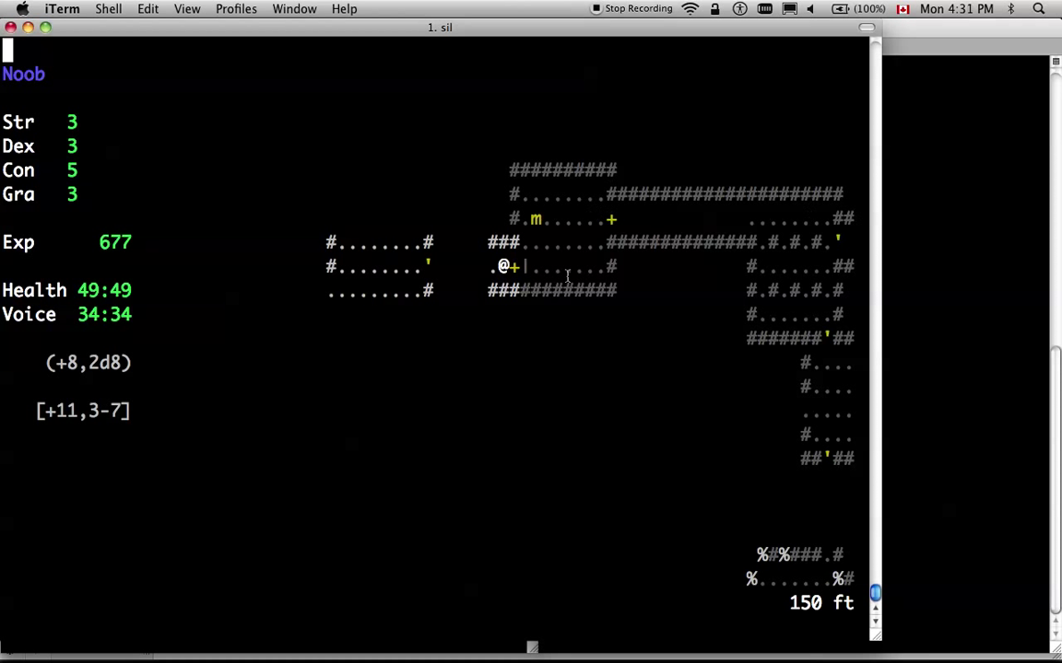
pyautogui.moveTo(569, 243)
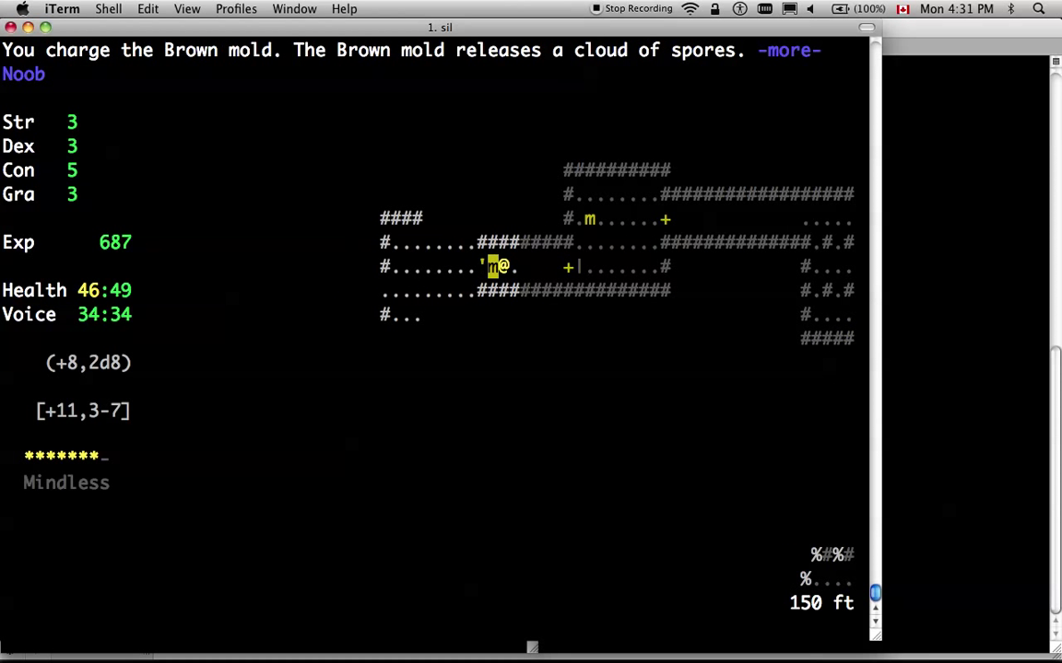
# Dismiss the Brown mold spore message and bring up the character sheet
pyautogui.press('space')
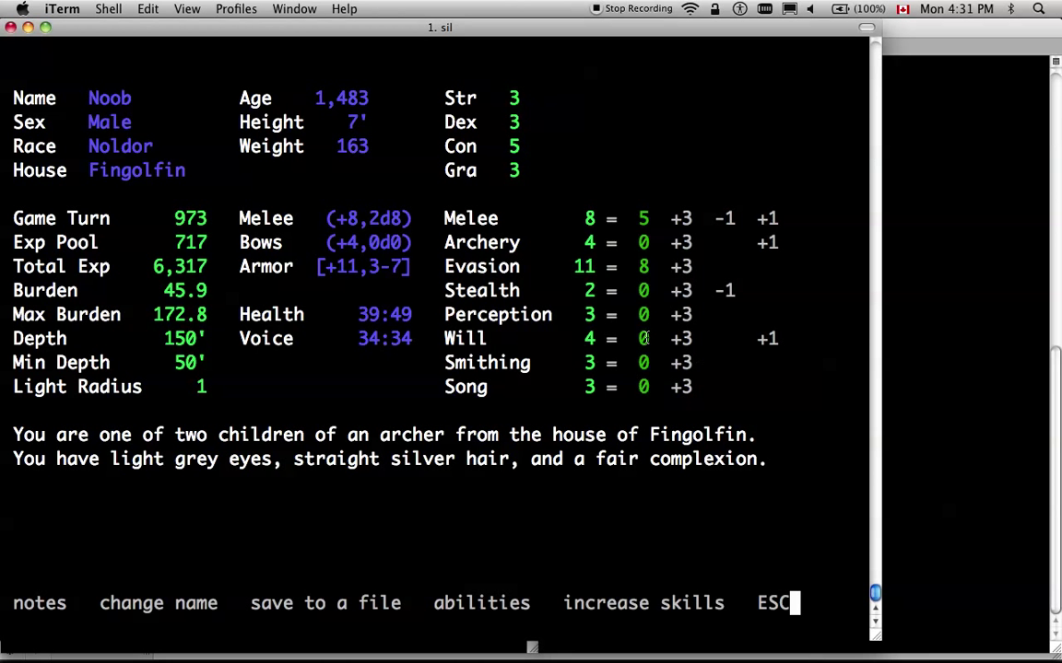
# Leave the character sheet and move Noob along the new 150 ft corridor
pyautogui.press('Escape')
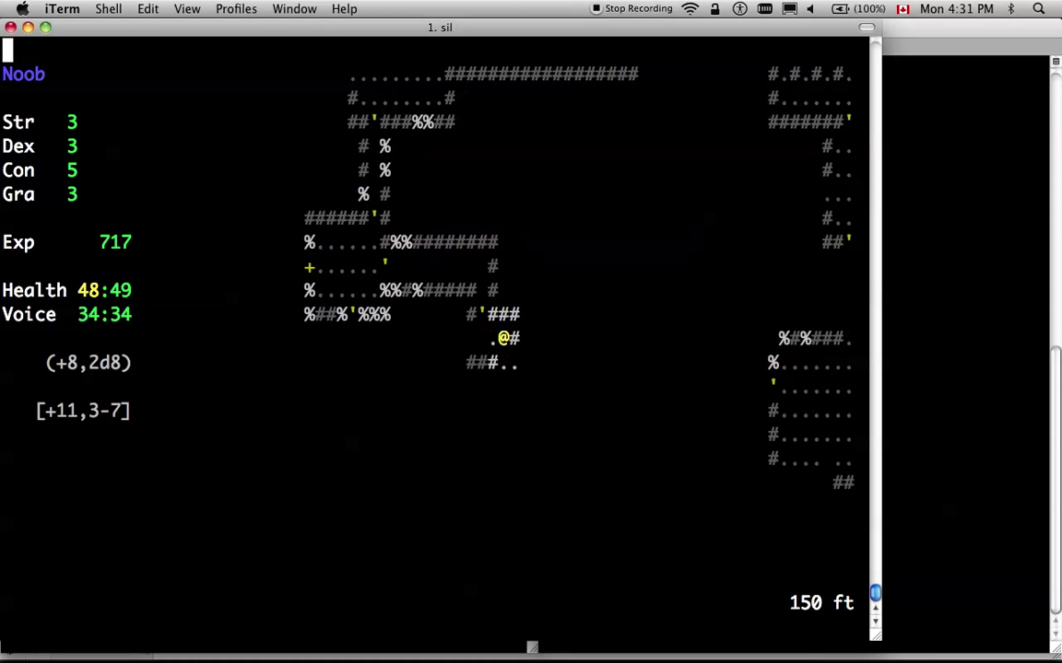
pyautogui.press('j')
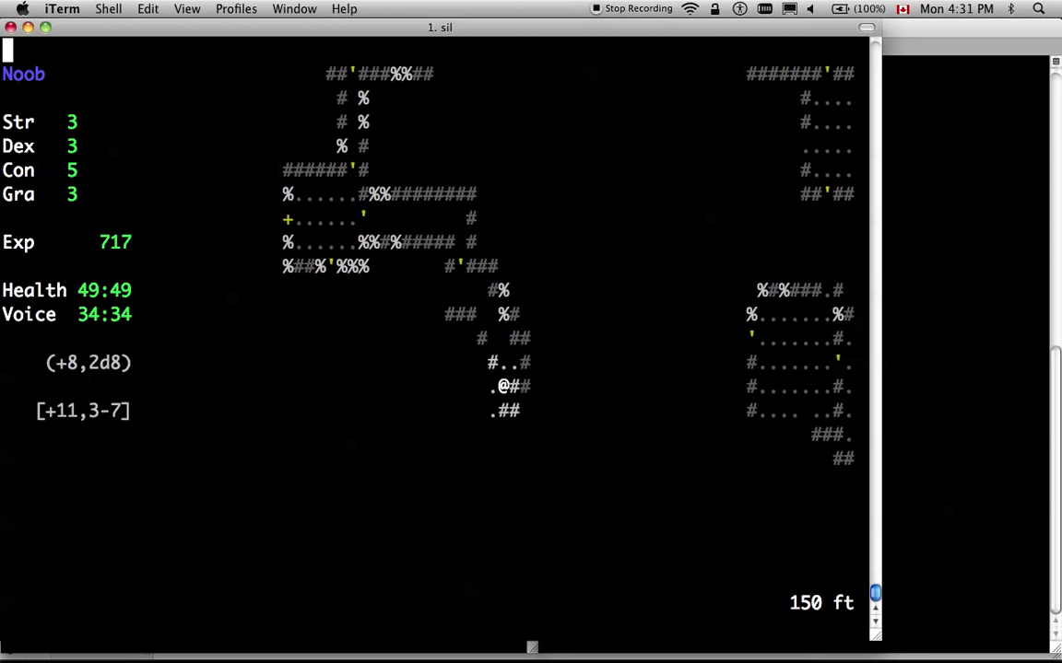
# Walk down the passage deeper into the 150 ft level toward the White worm mass
pyautogui.press('down')
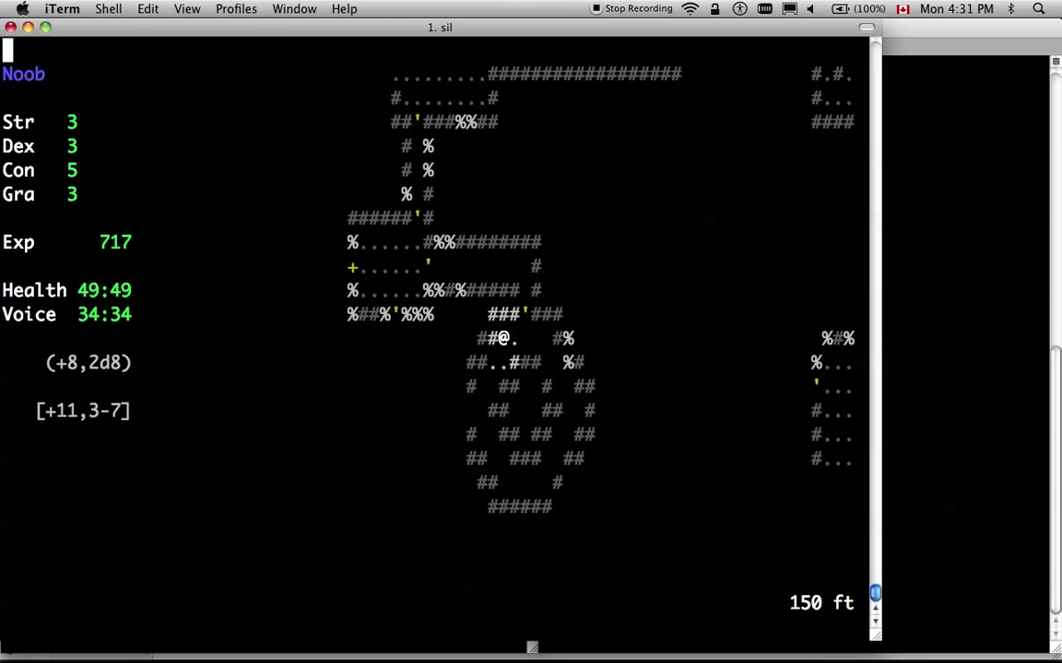
pyautogui.press('down')
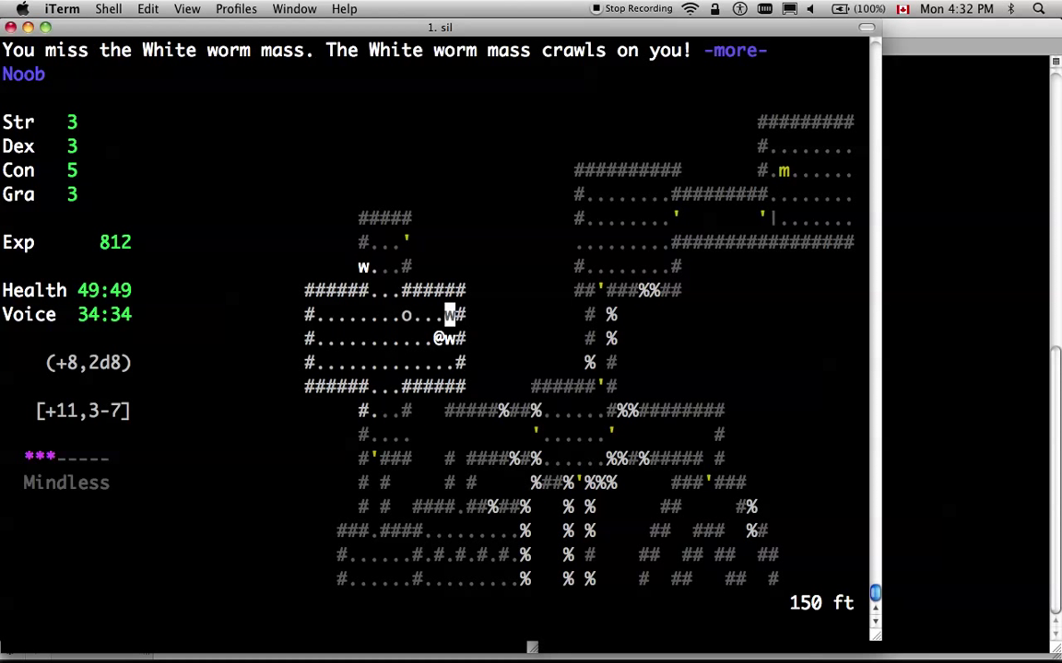
# Dismiss the poisoning message and quaff the Dark Blue Potion to clear it
pyautogui.press('space')
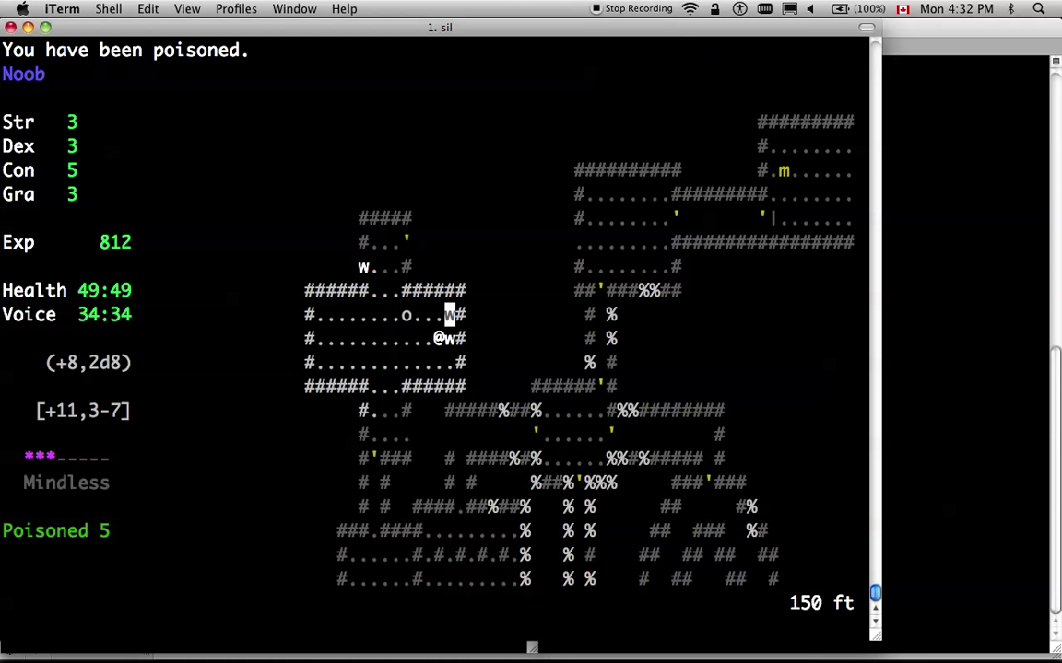
pyautogui.press('q')
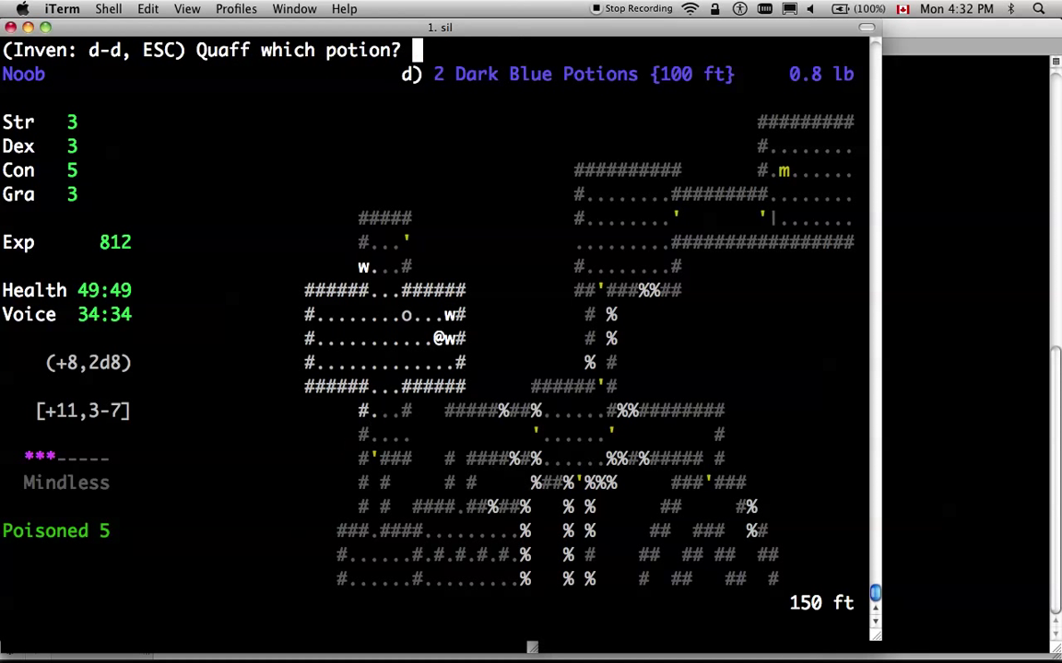
pyautogui.moveTo(358, 75)
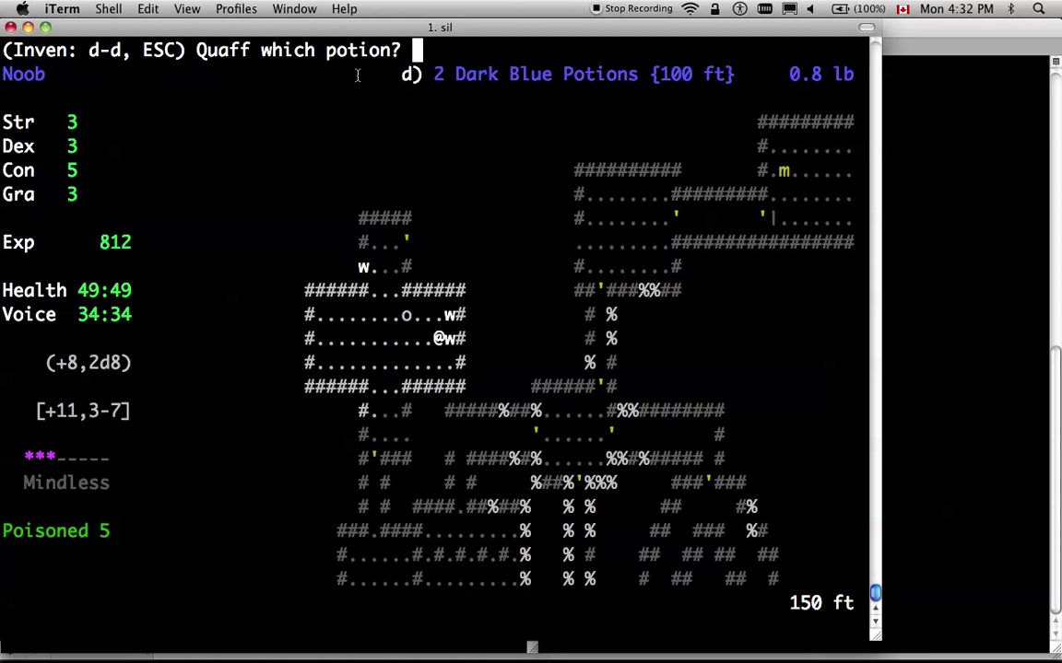
pyautogui.moveTo(472, 81)
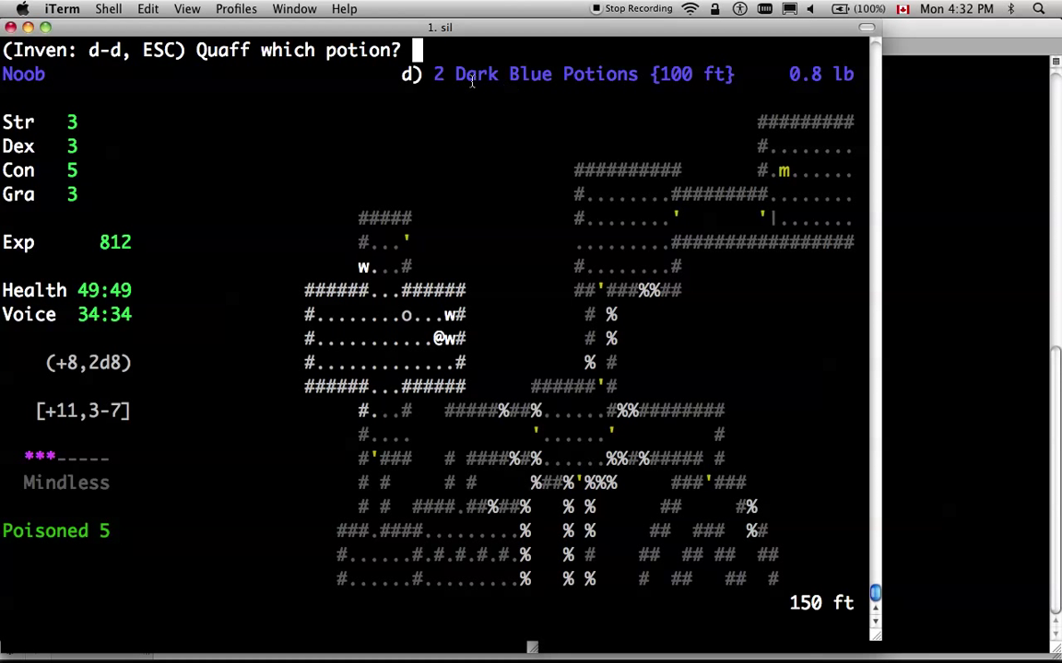
pyautogui.moveTo(638, 391)
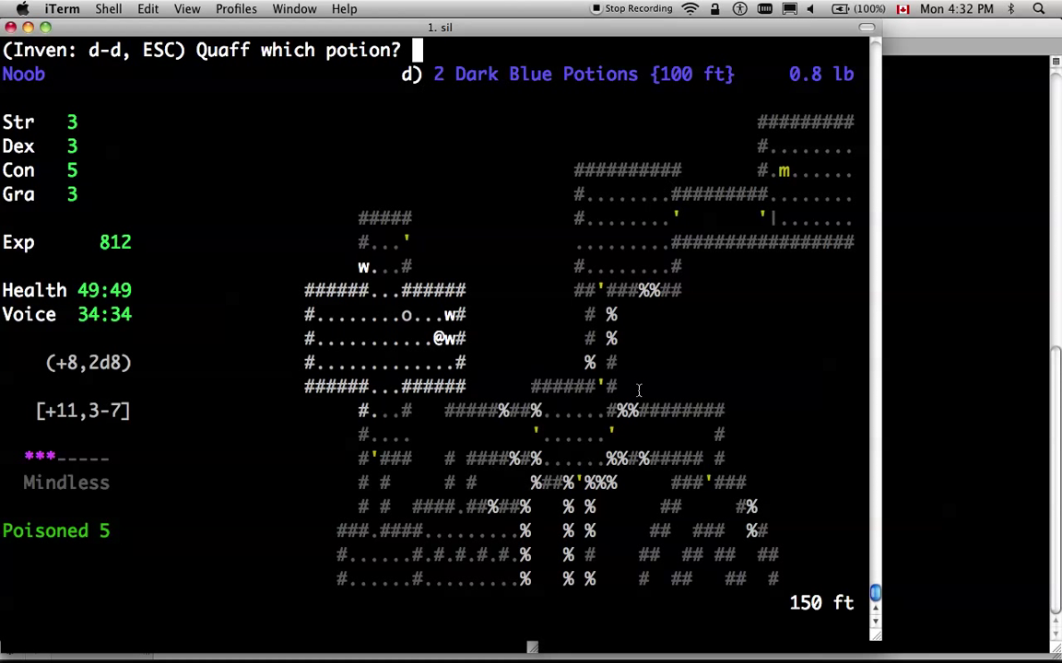
pyautogui.moveTo(844, 410)
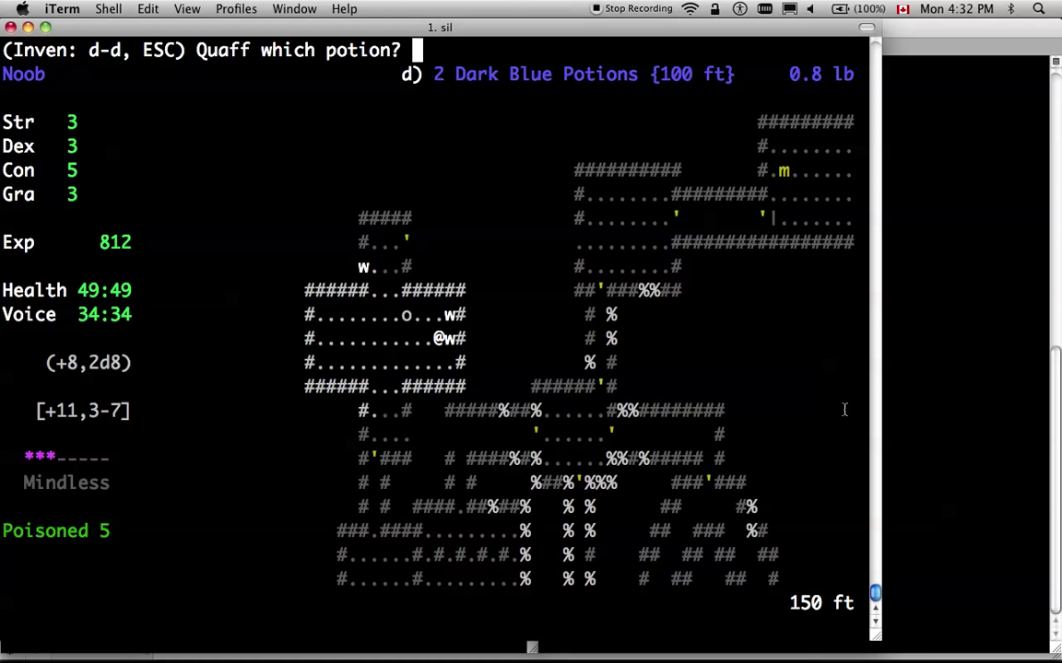
pyautogui.press('d')
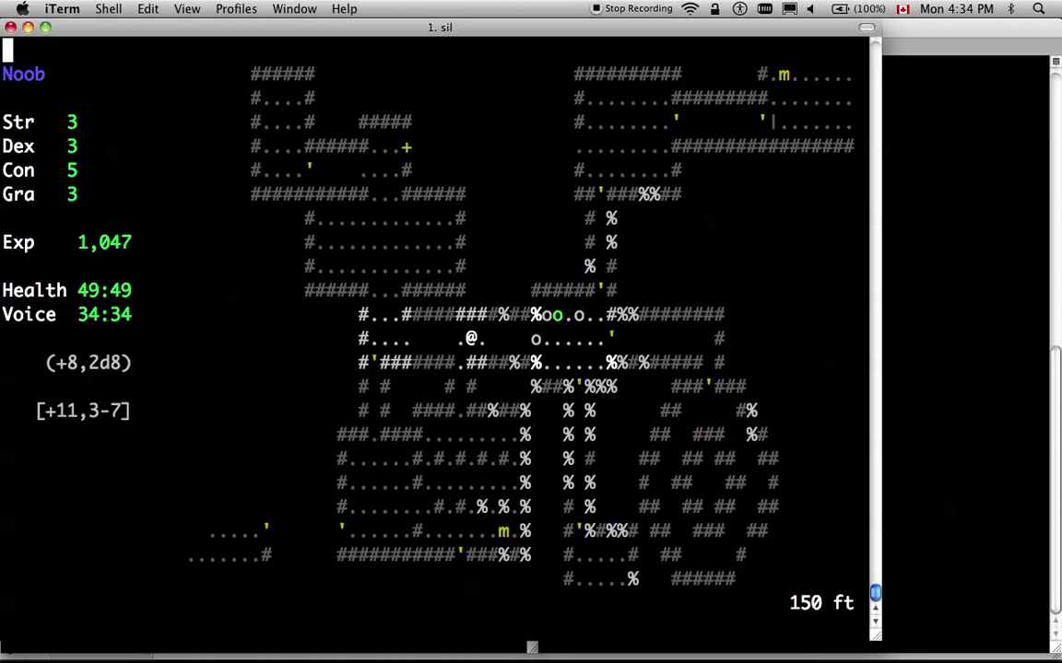
# Move toward the Orc soldier to engage it in melee
pyautogui.press('e')
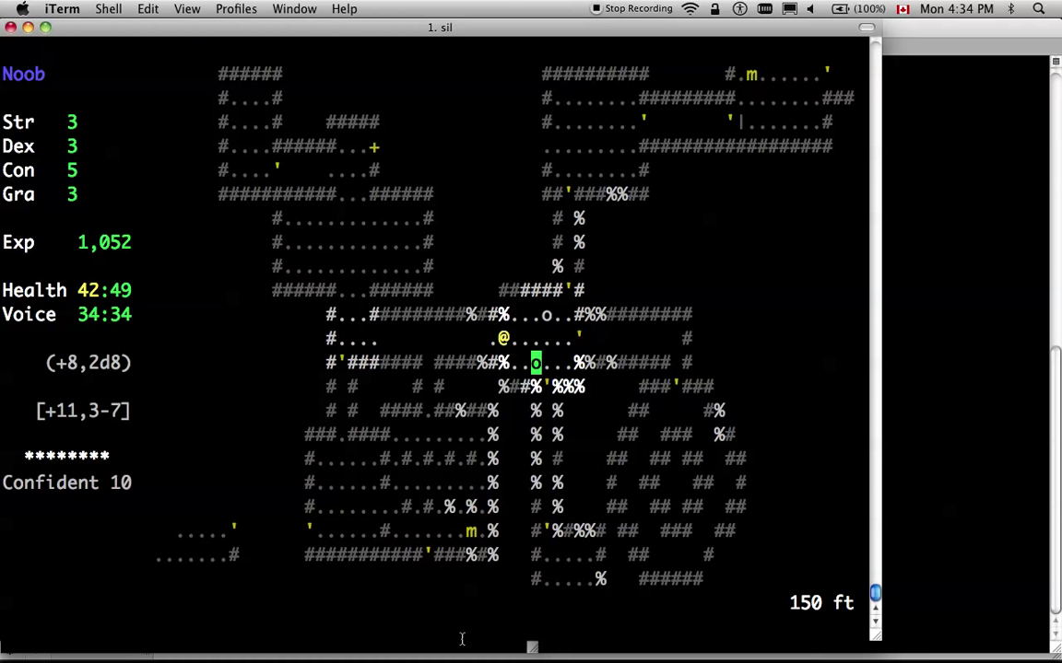
pyautogui.moveTo(586, 354)
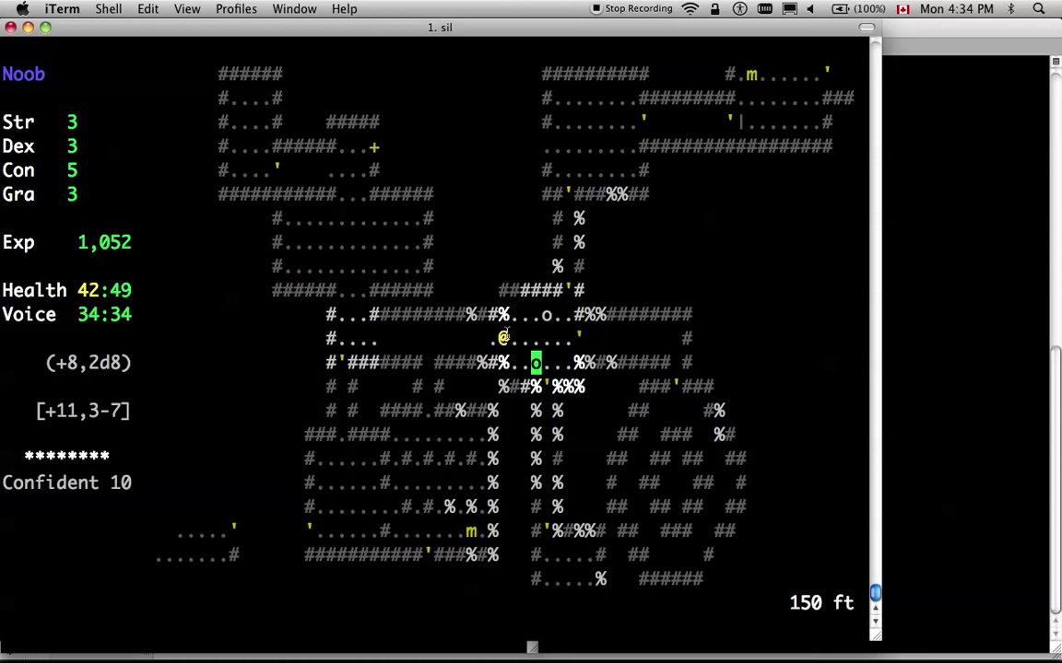
pyautogui.moveTo(420, 345)
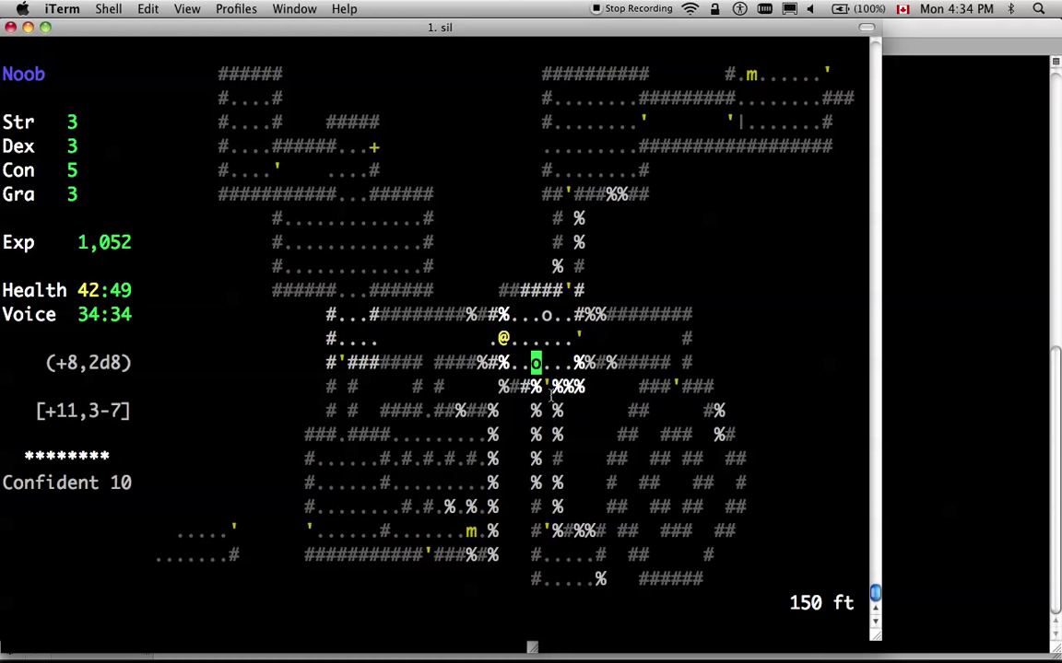
pyautogui.moveTo(556, 439)
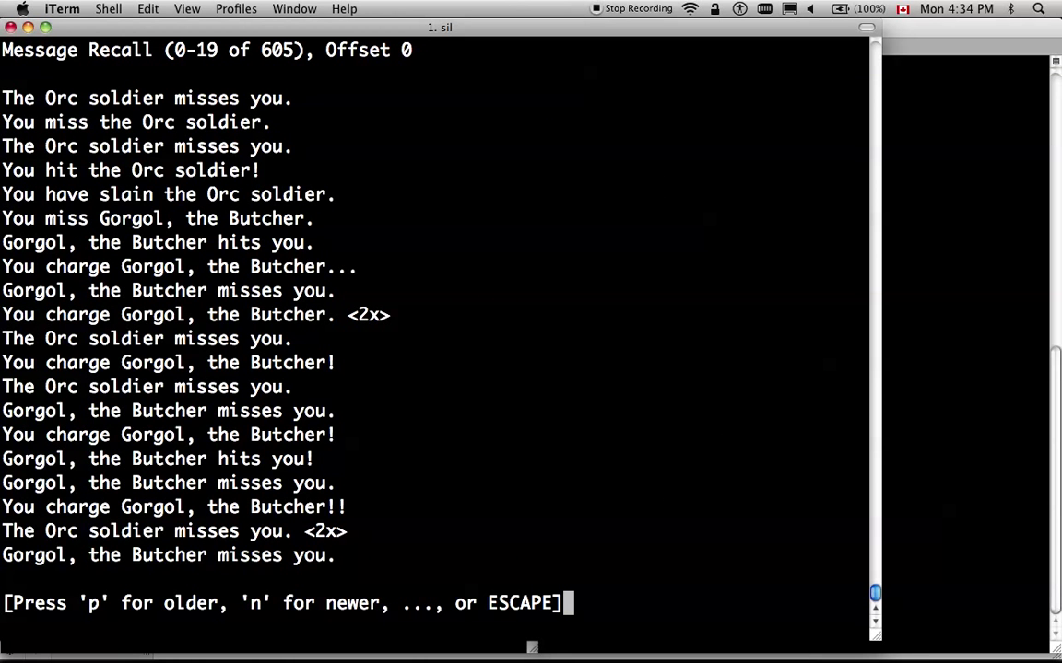
# Close the Message Recall history and return to the 150 ft map
pyautogui.press('Escape')
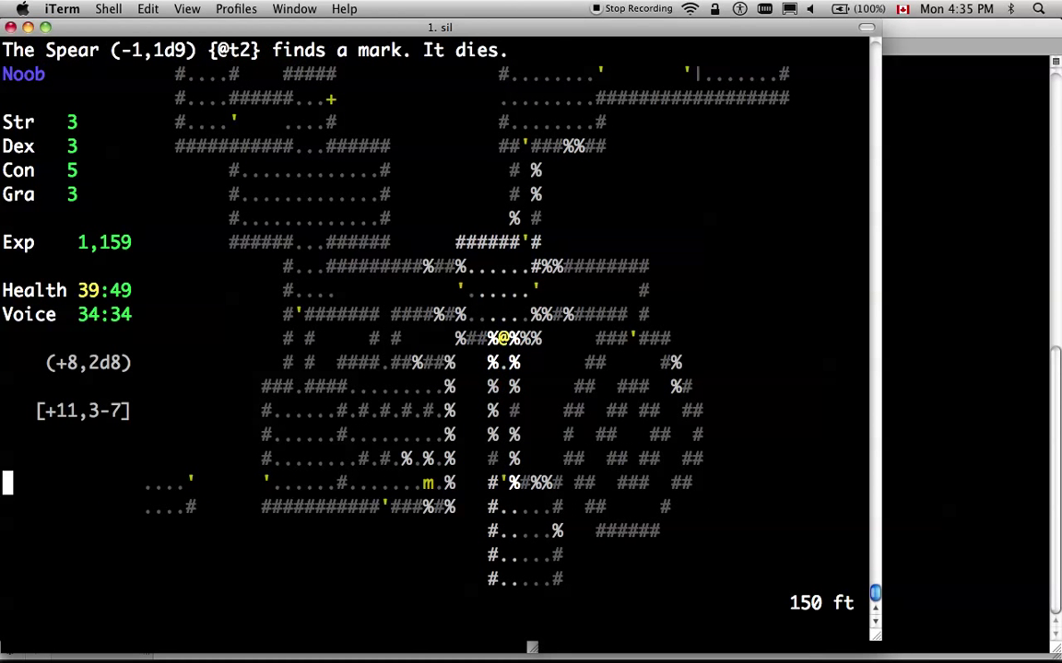
# Walk onto the down staircase and descend to the 200 ft level
pyautogui.press('Up')
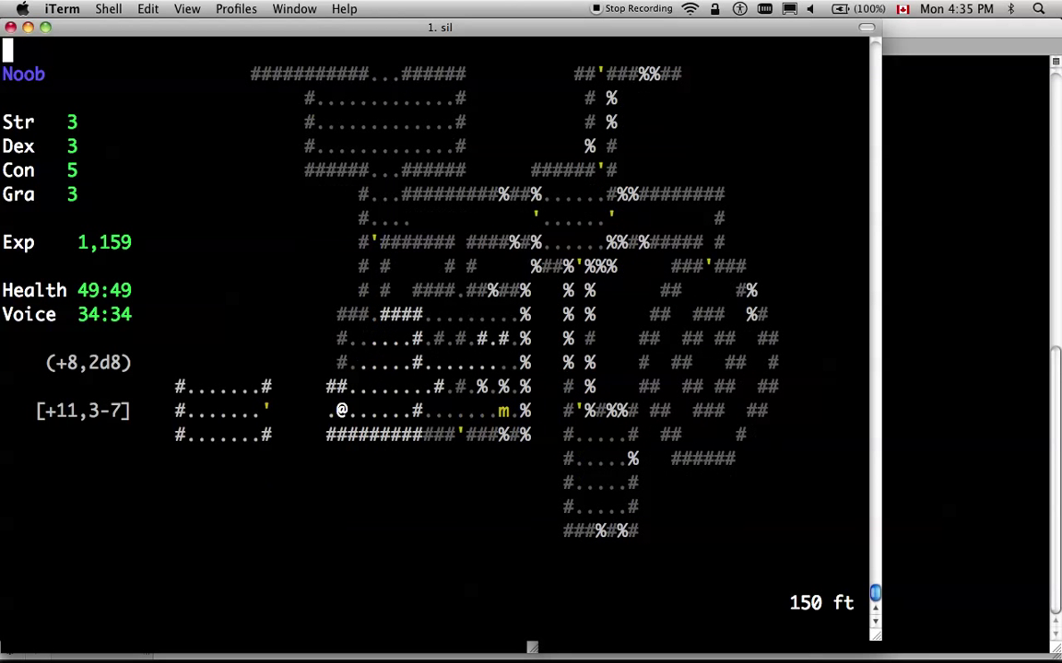
pyautogui.press('down')
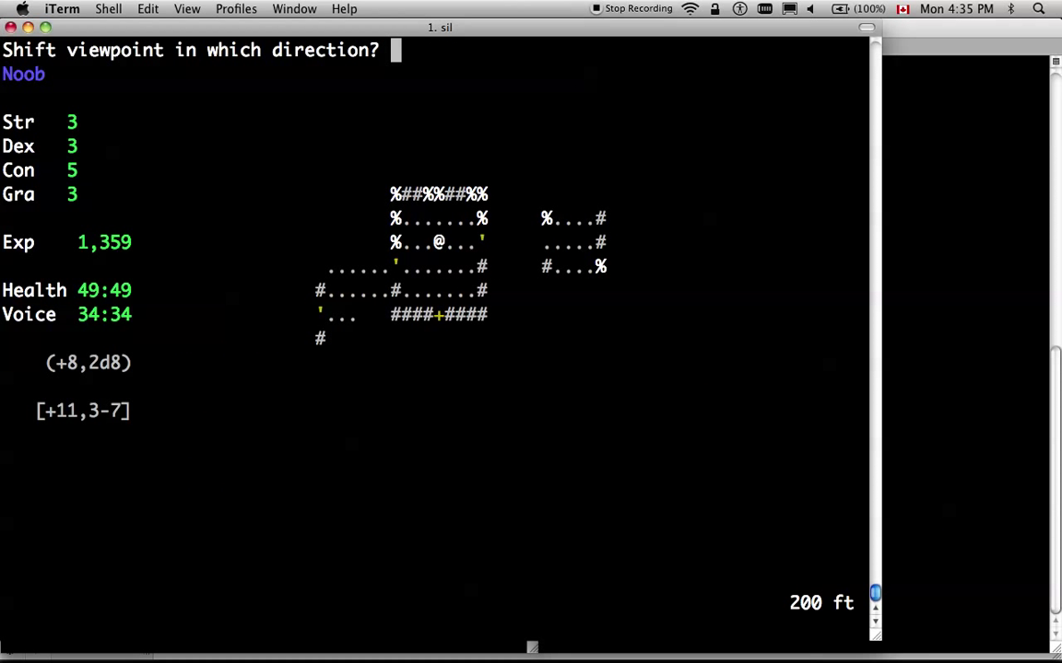
# Cancel the viewpoint shift, attack the Green worm mass, then bring up the inventory
pyautogui.press('Escape')
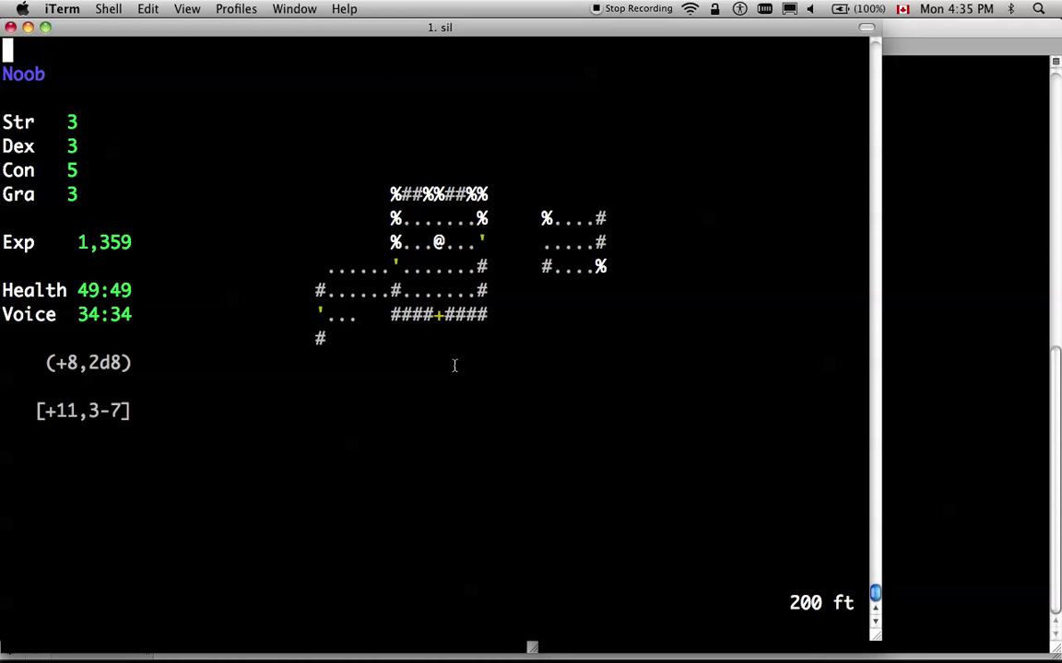
pyautogui.moveTo(391, 114)
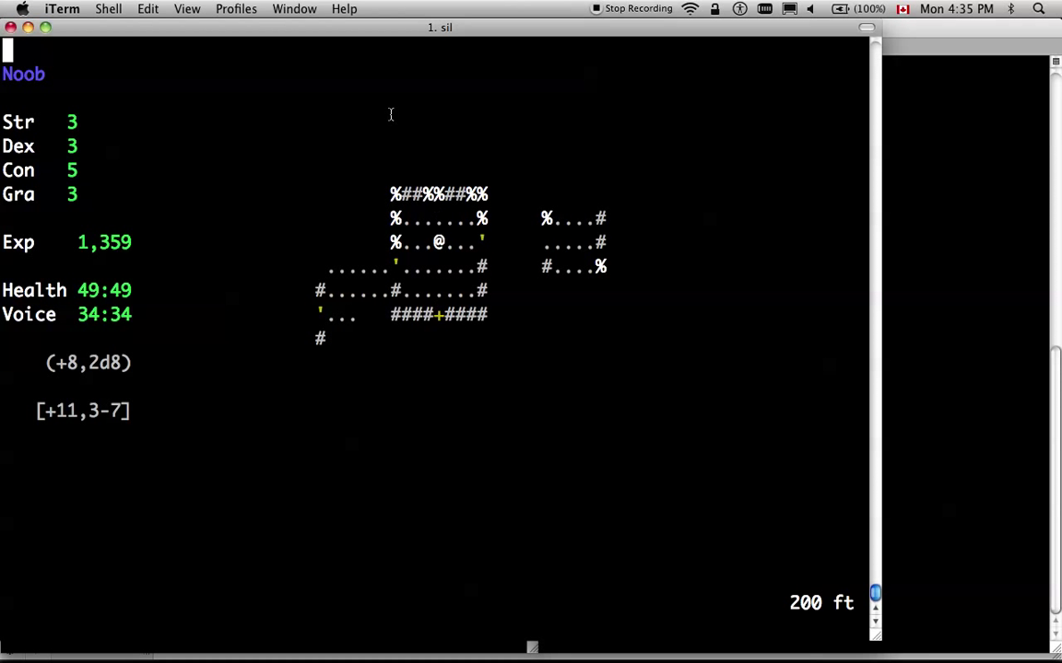
pyautogui.moveTo(696, 206)
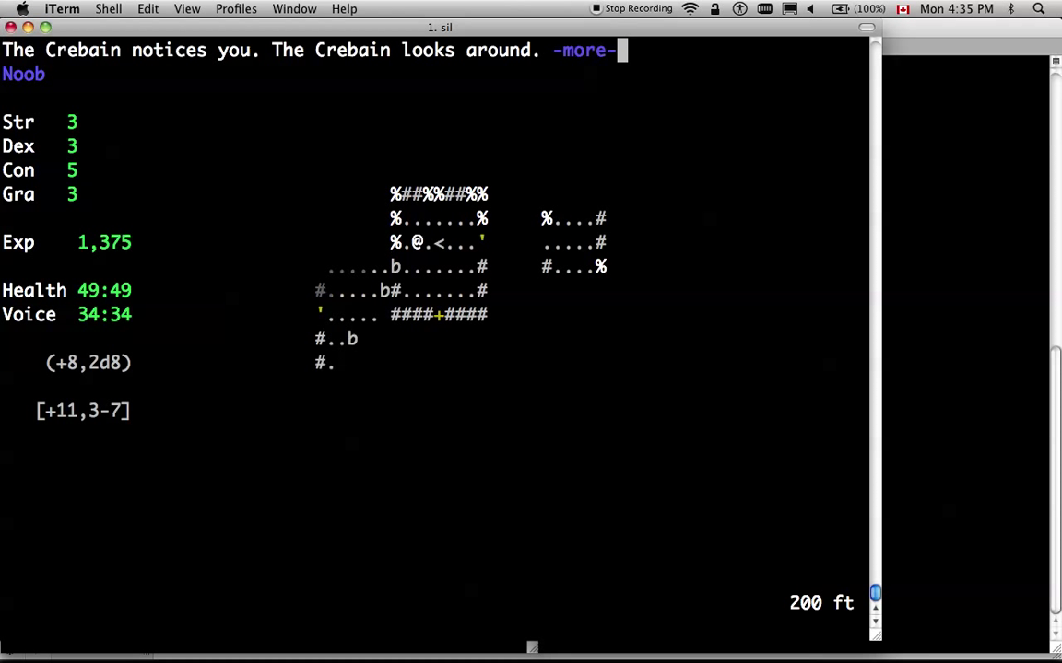
pyautogui.press('space')
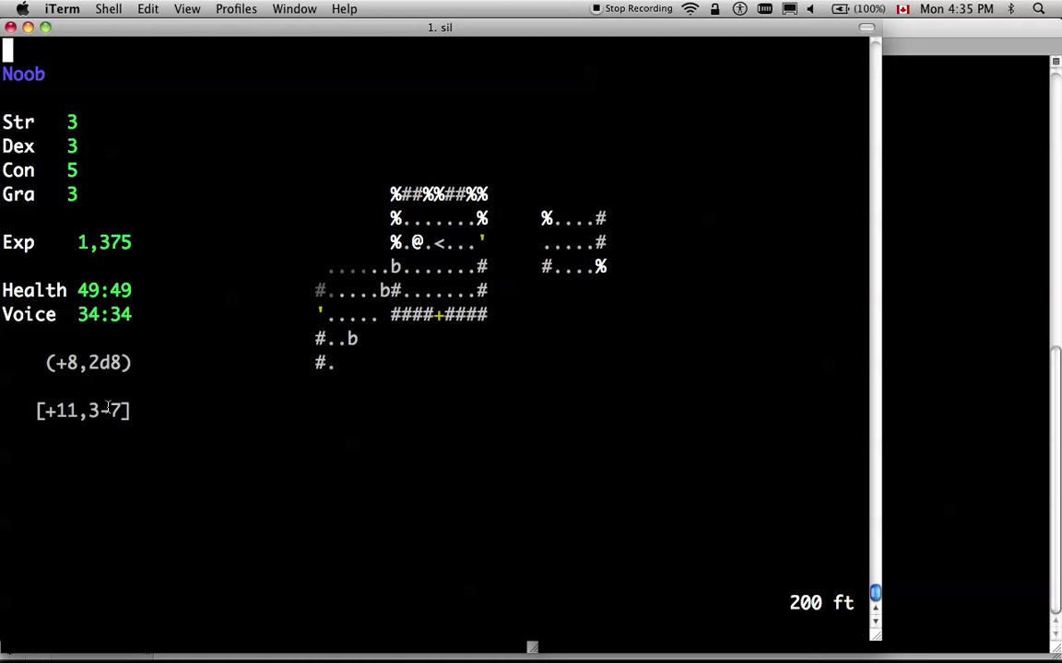
pyautogui.moveTo(78, 367)
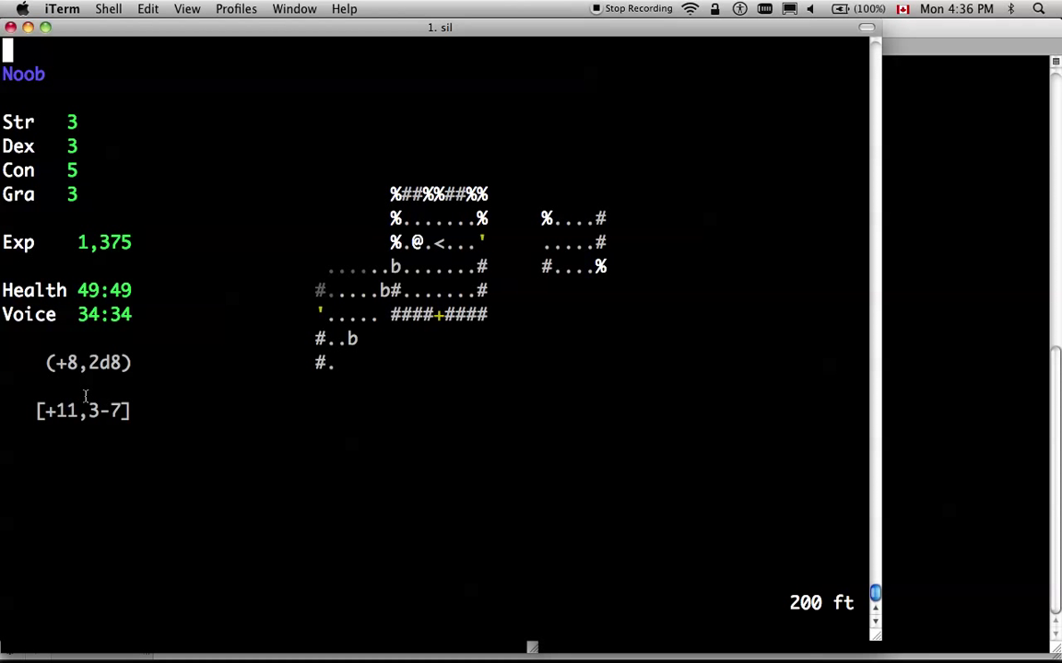
pyautogui.moveTo(101, 250)
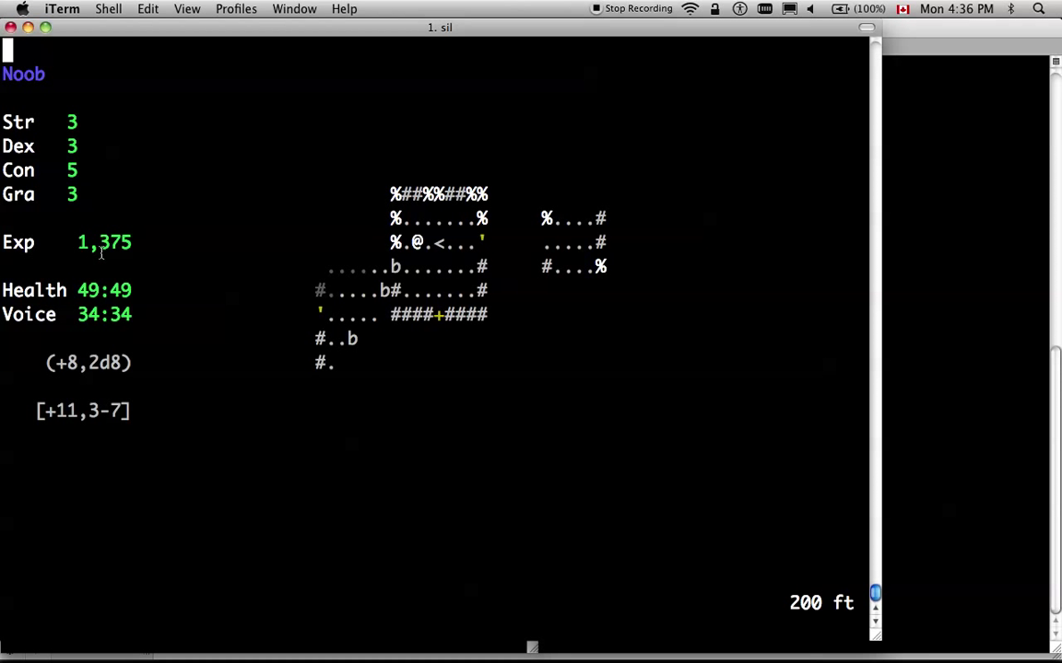
pyautogui.moveTo(133, 269)
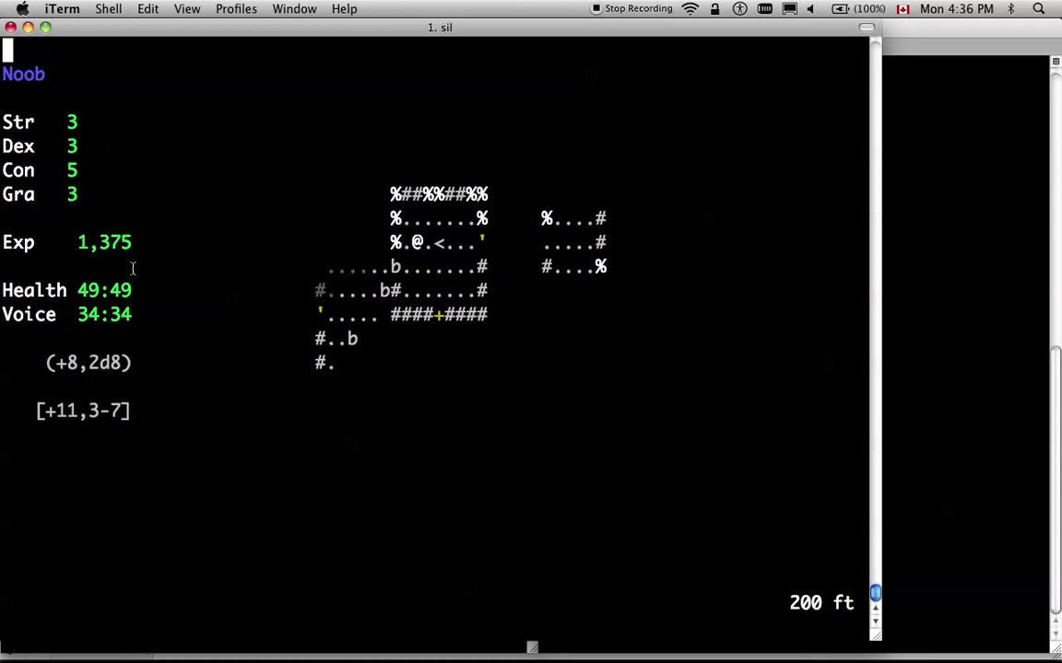
pyautogui.moveTo(70, 363)
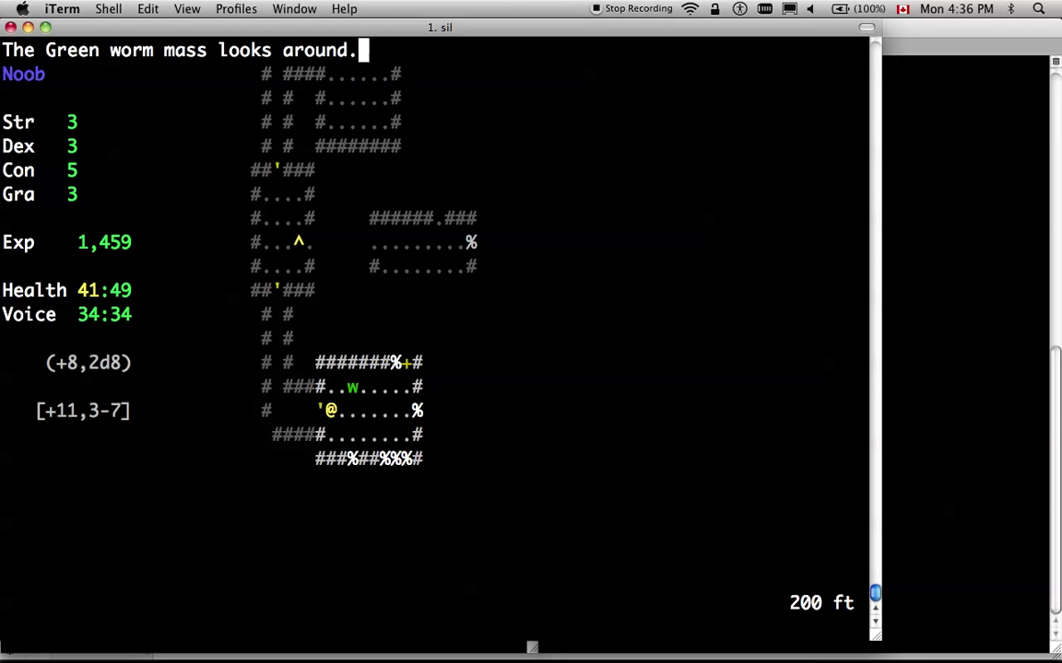
pyautogui.press('Left')
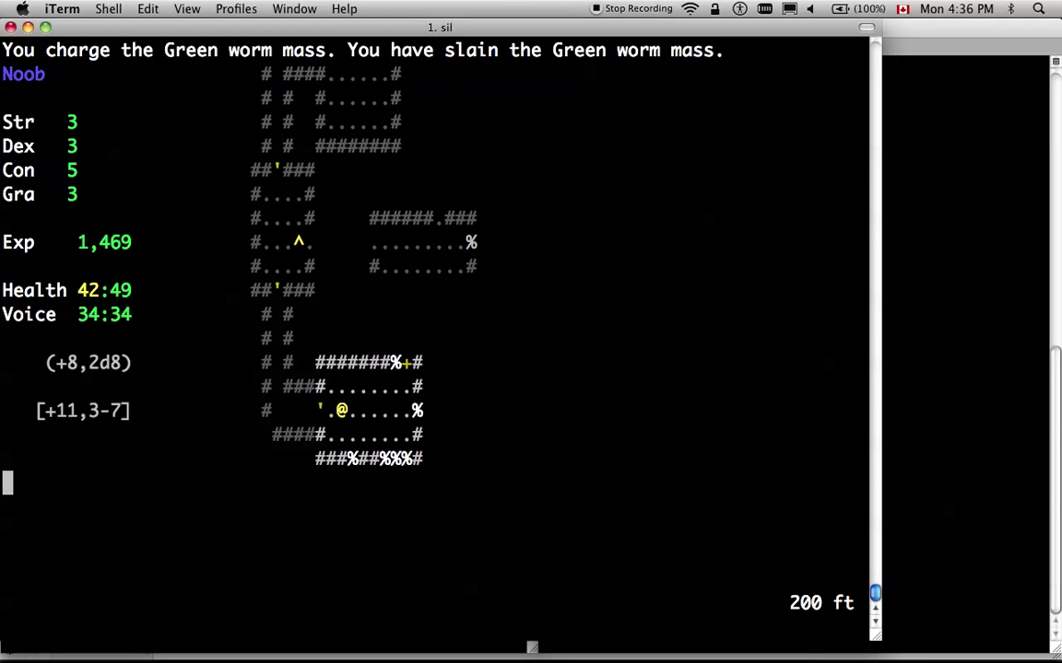
pyautogui.press('i')
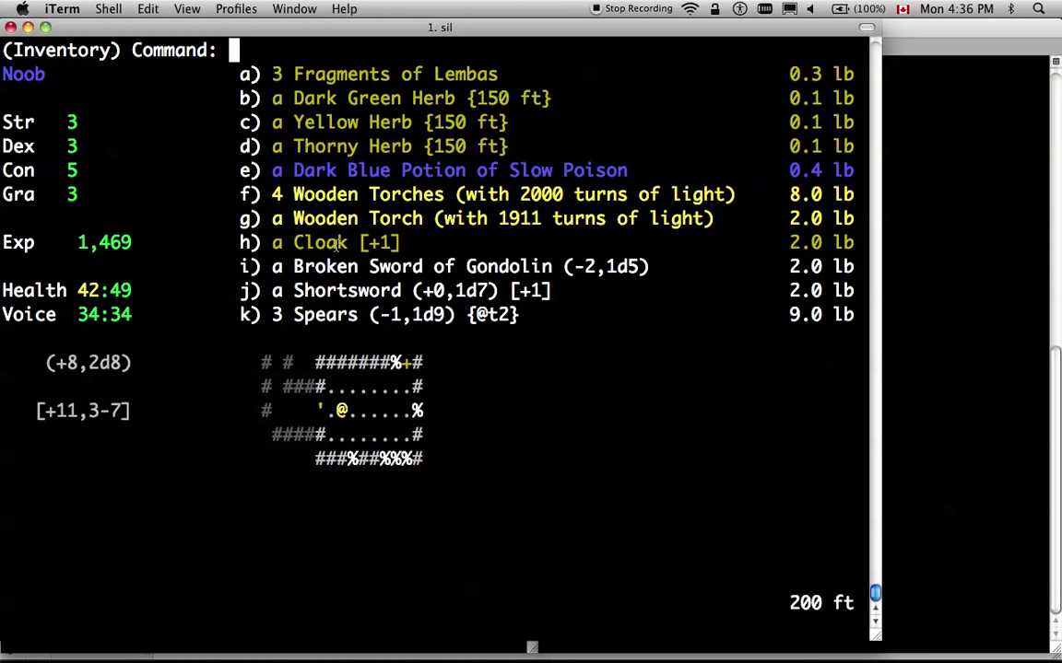
pyautogui.moveTo(378, 111)
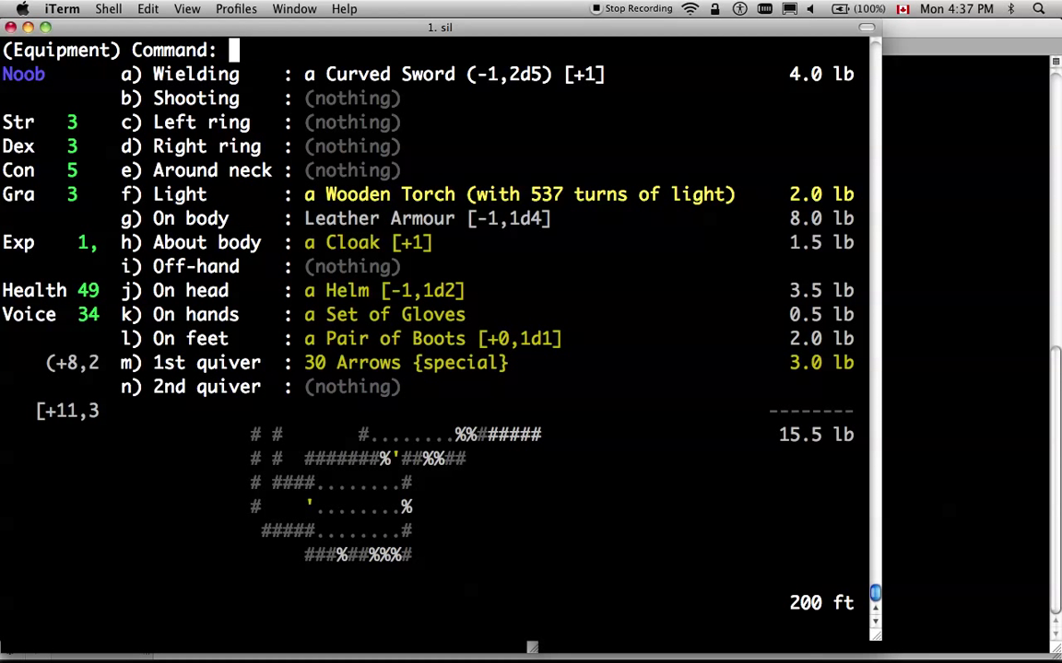
# Close the Equipment list and return to the map standing on the Greaves
pyautogui.press('Escape')
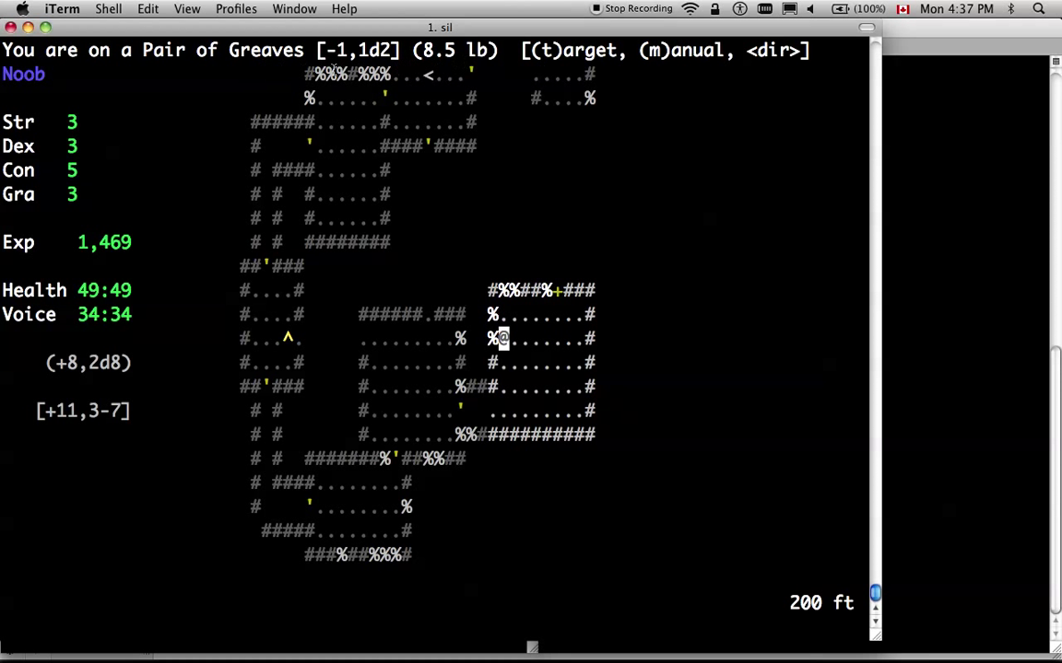
pyautogui.moveTo(330, 52)
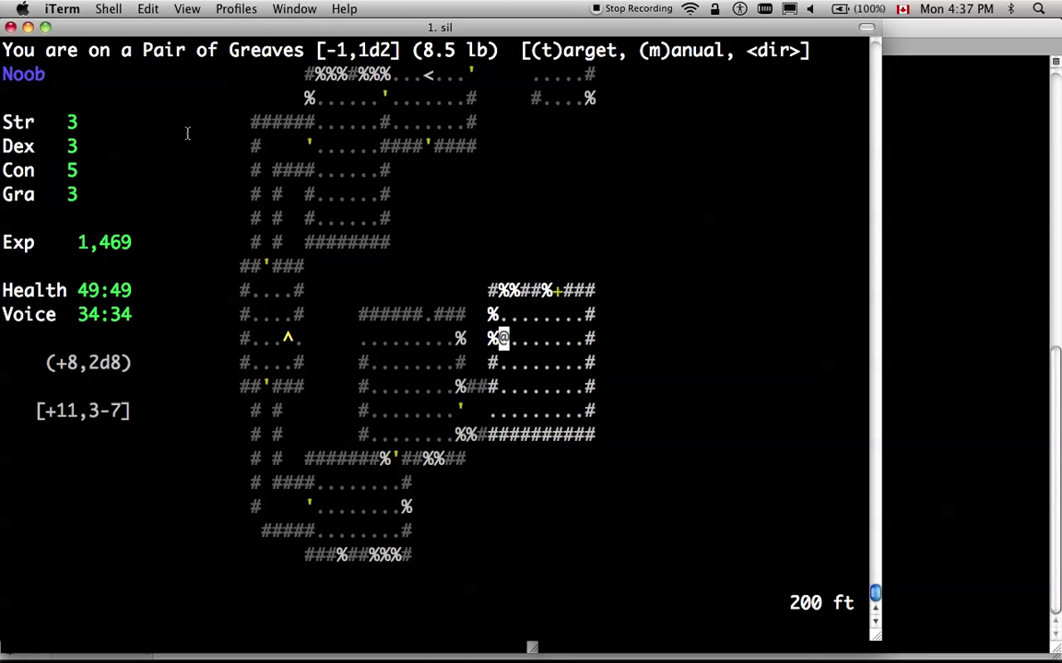
pyautogui.moveTo(142, 372)
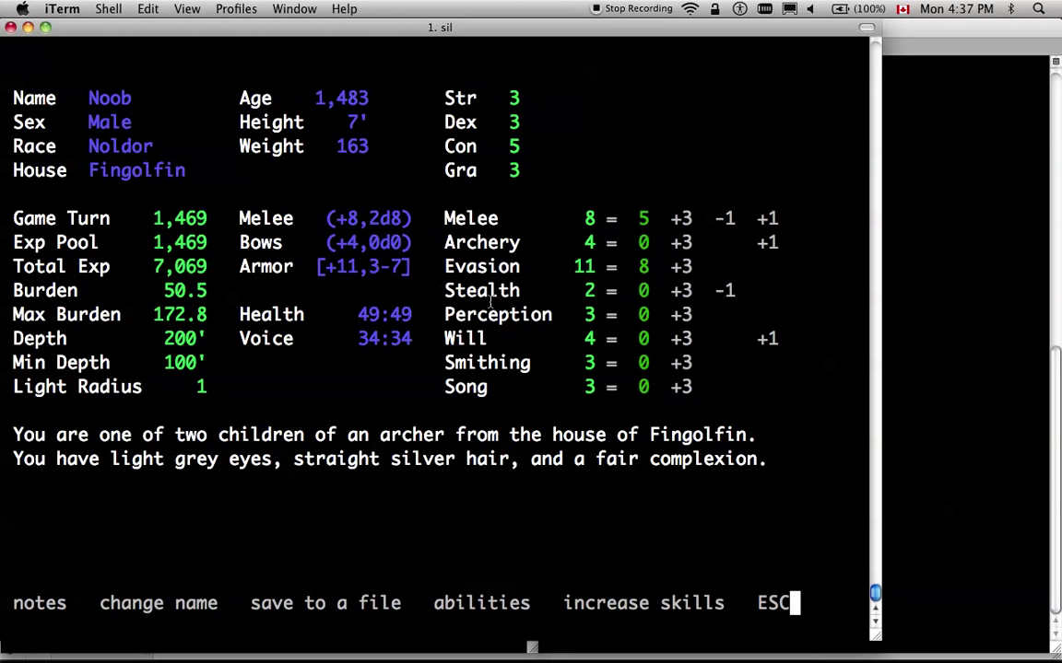
# Leave the character sheet and walk north out of the room
pyautogui.press('Escape')
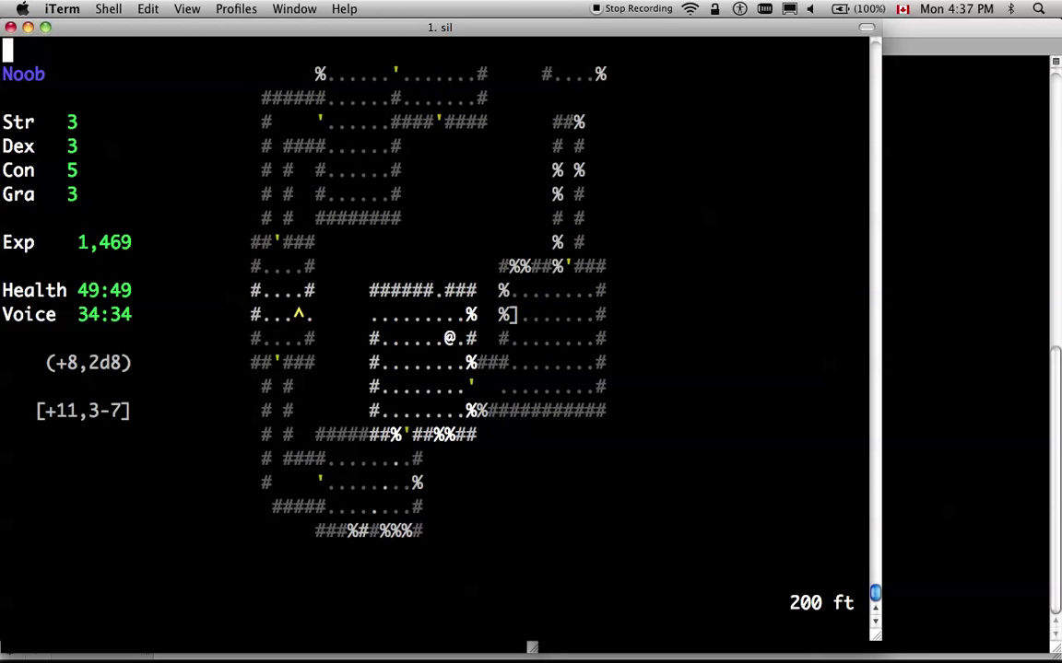
pyautogui.press('Up')
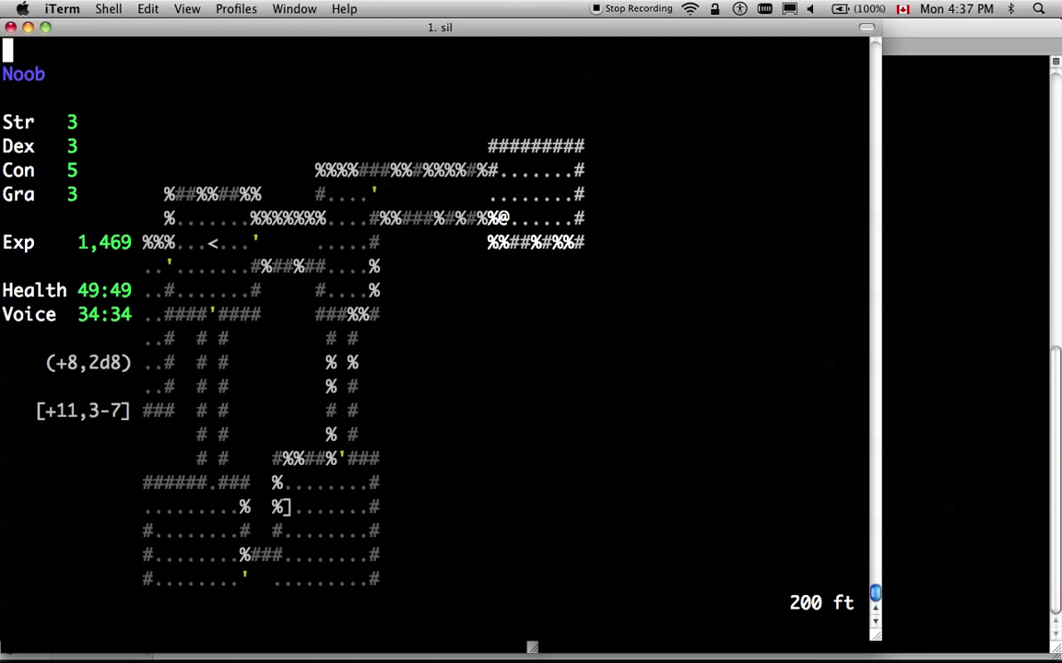
# Travel across the level toward the unexplored room with the Helm
pyautogui.press('L')
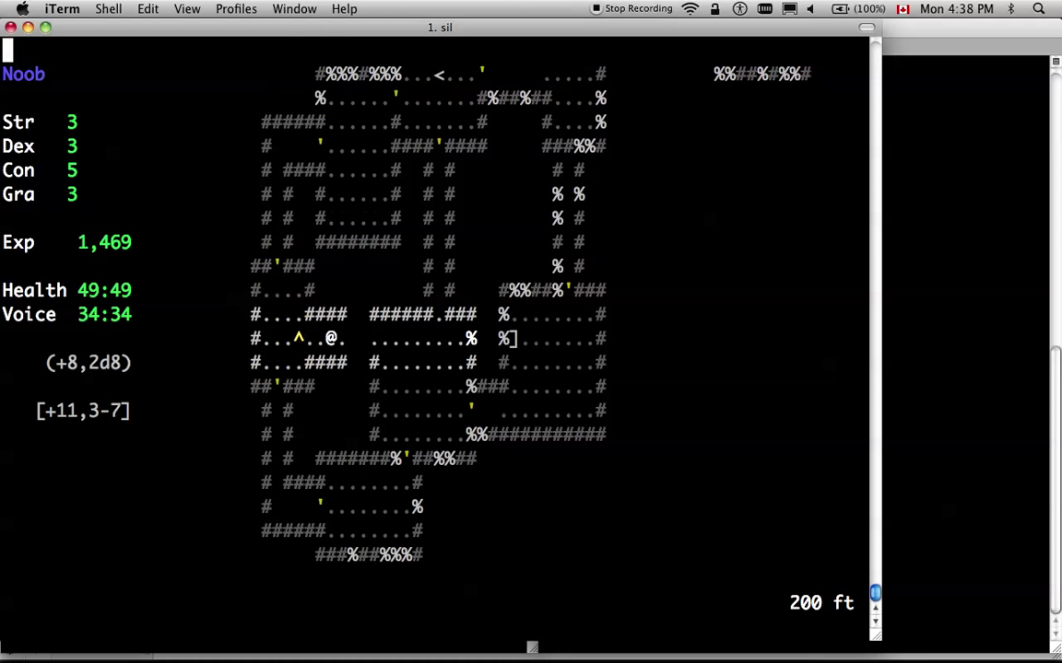
pyautogui.press('L')
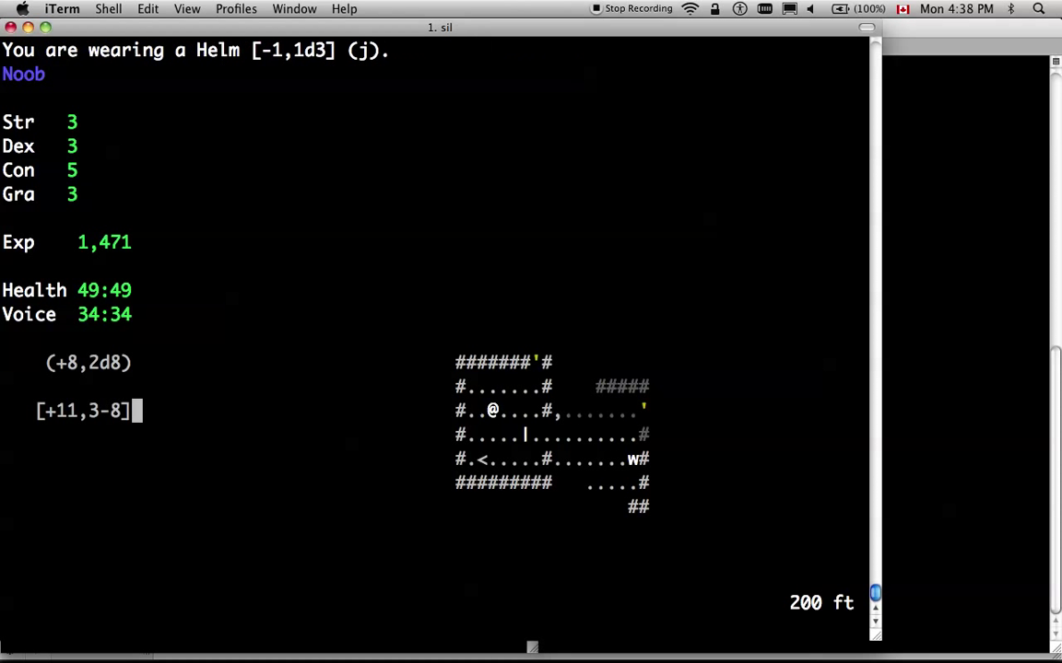
# Check the pack, attack the White worm mass, then review worn equipment and return to the map
pyautogui.press('Down')
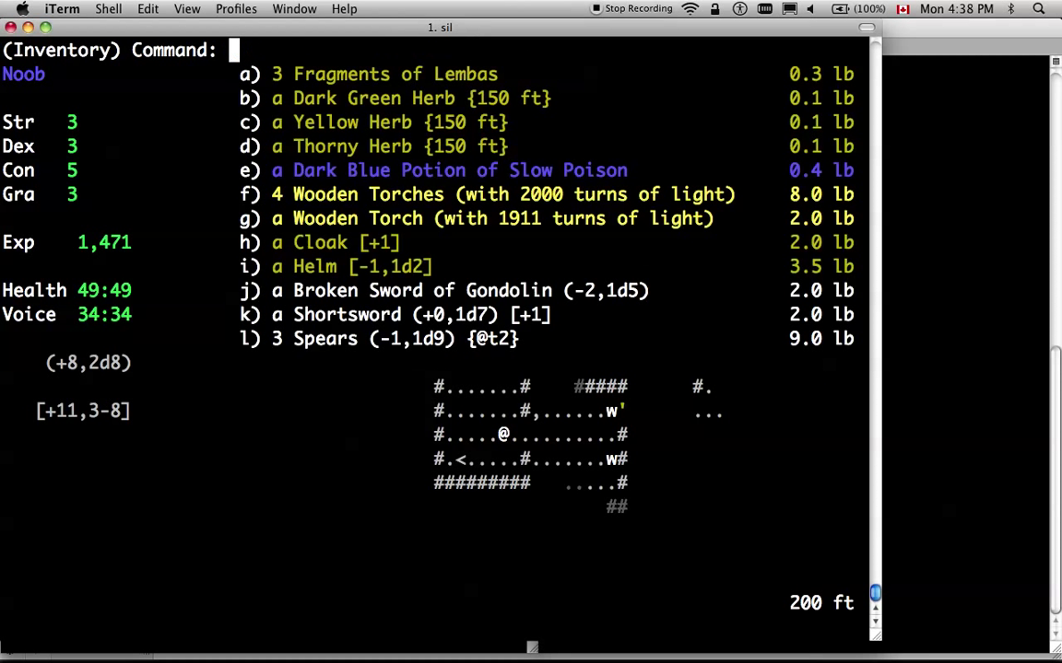
pyautogui.press('Escape')
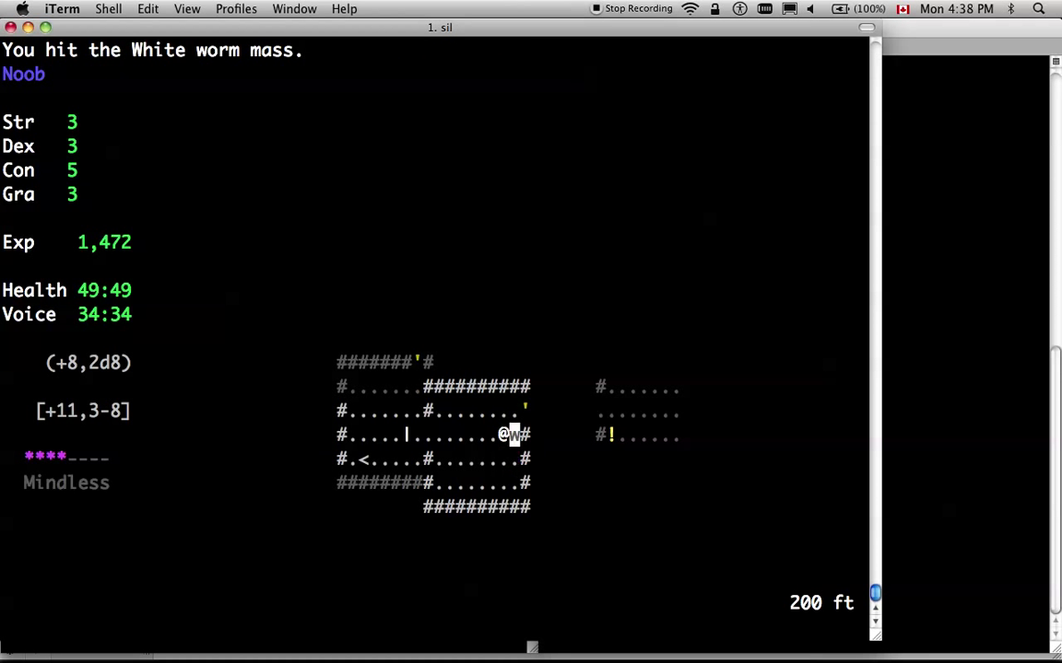
pyautogui.press('right')
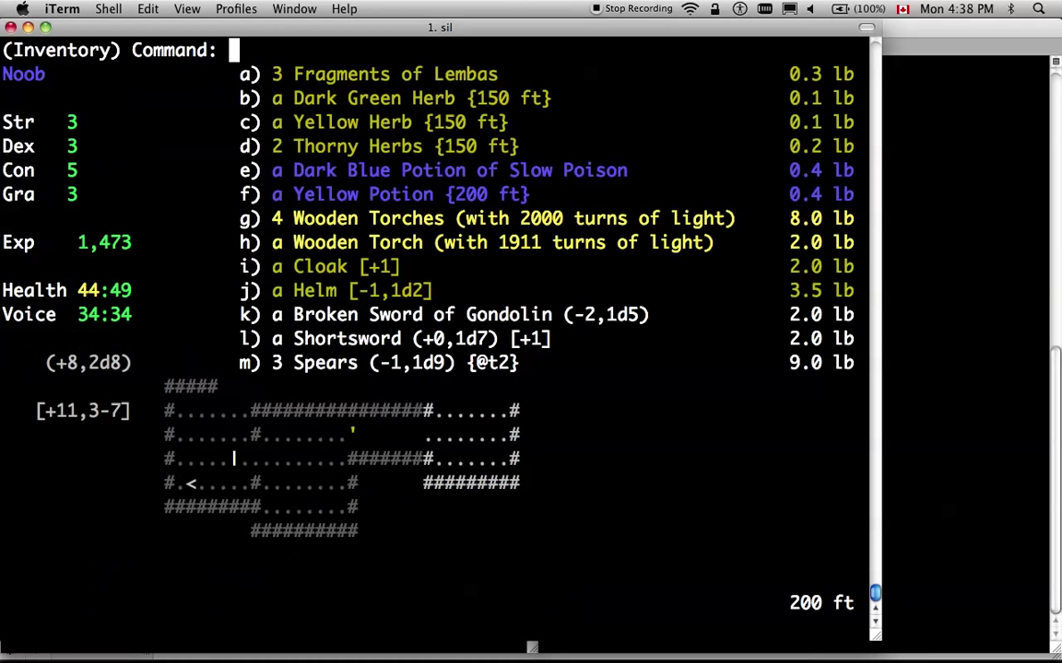
pyautogui.press('e')
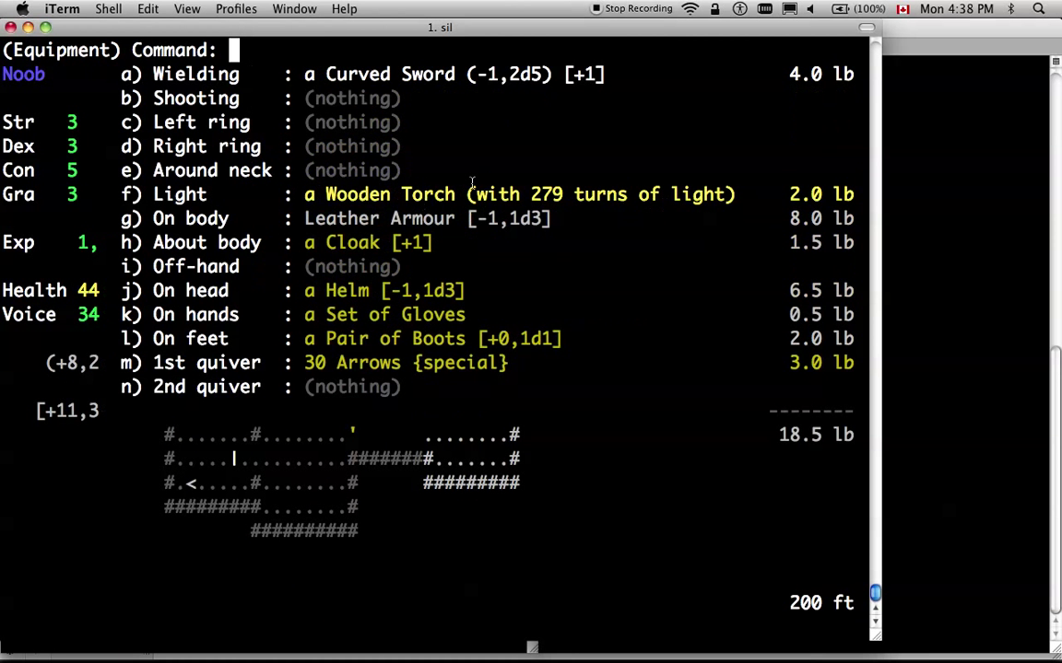
pyautogui.press('Escape')
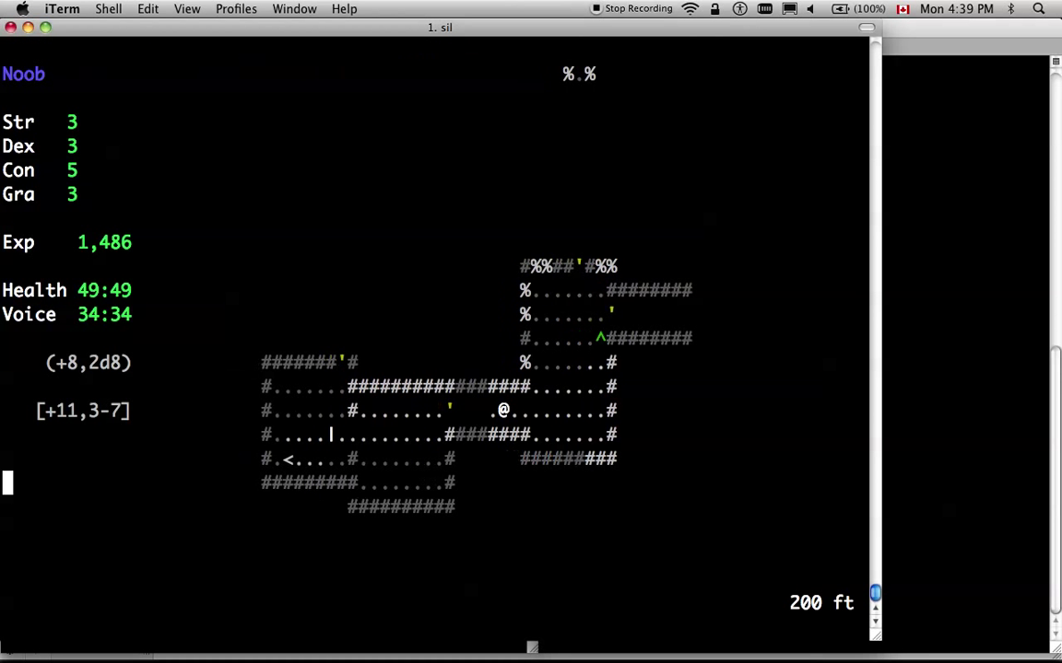
# Spend experience on skills and head north up the long corridor toward the birds
pyautogui.press('f')
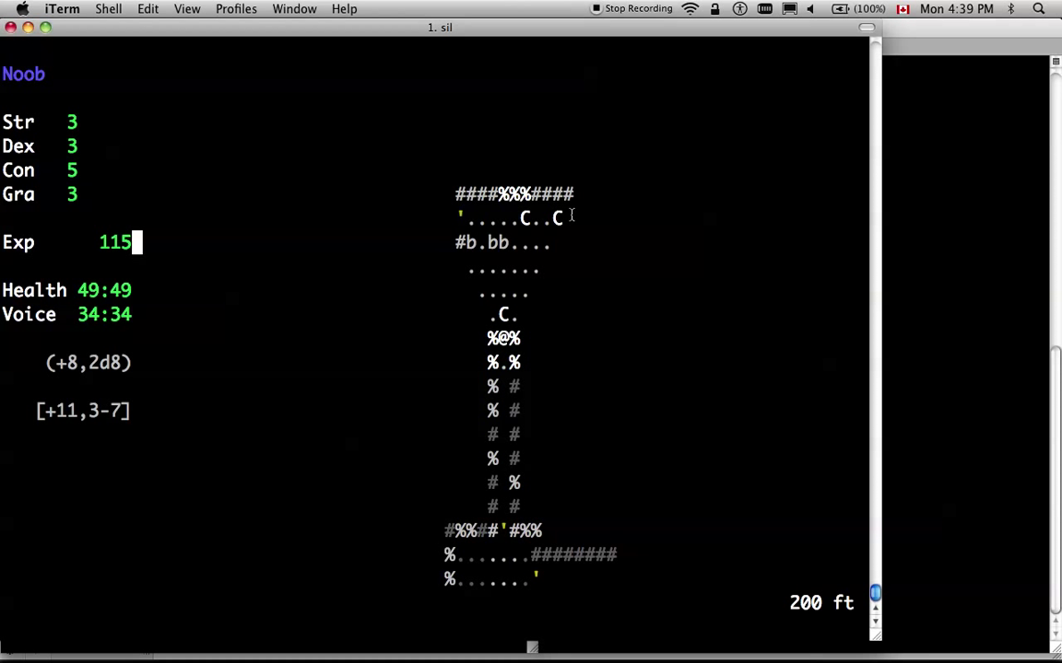
pyautogui.moveTo(415, 354)
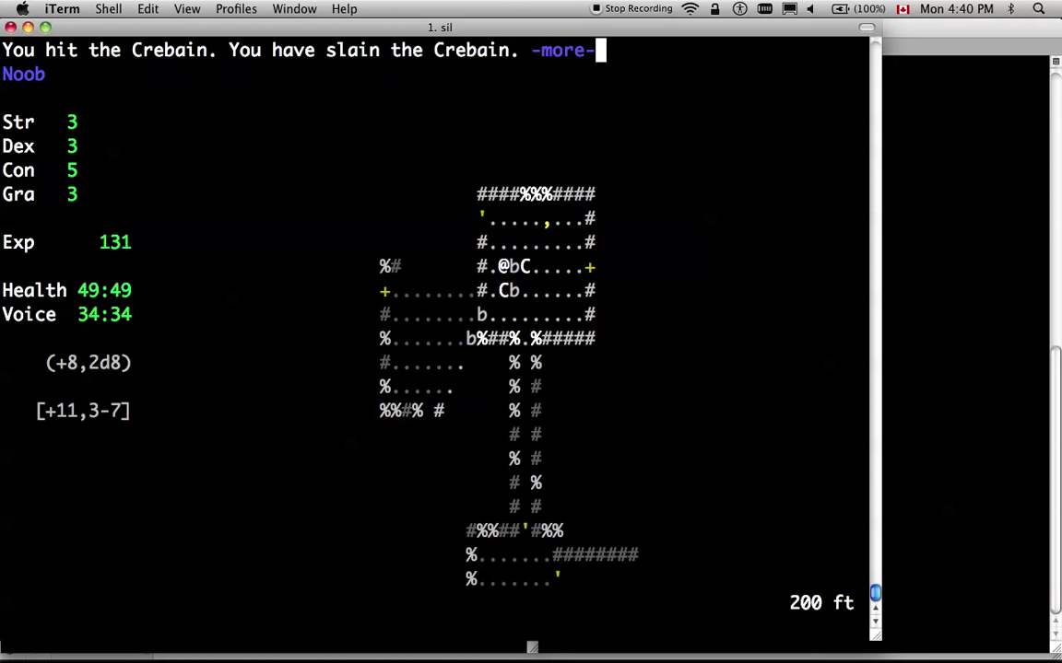
# Slay the Crebain flock in the northern room and collect a second Yellow Herb
pyautogui.press('space')
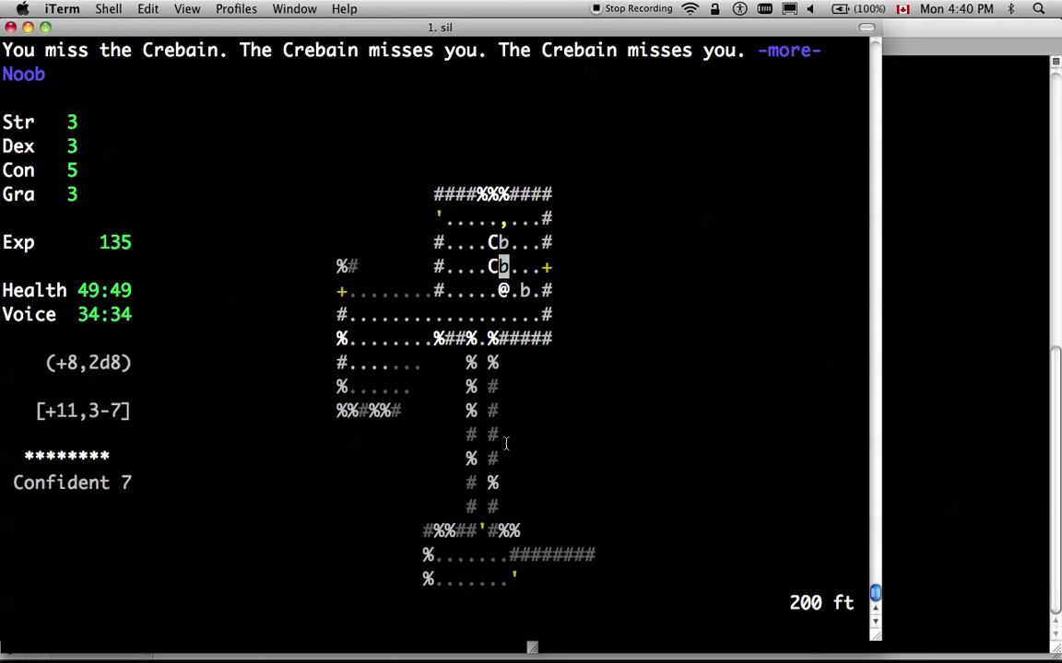
pyautogui.moveTo(531, 357)
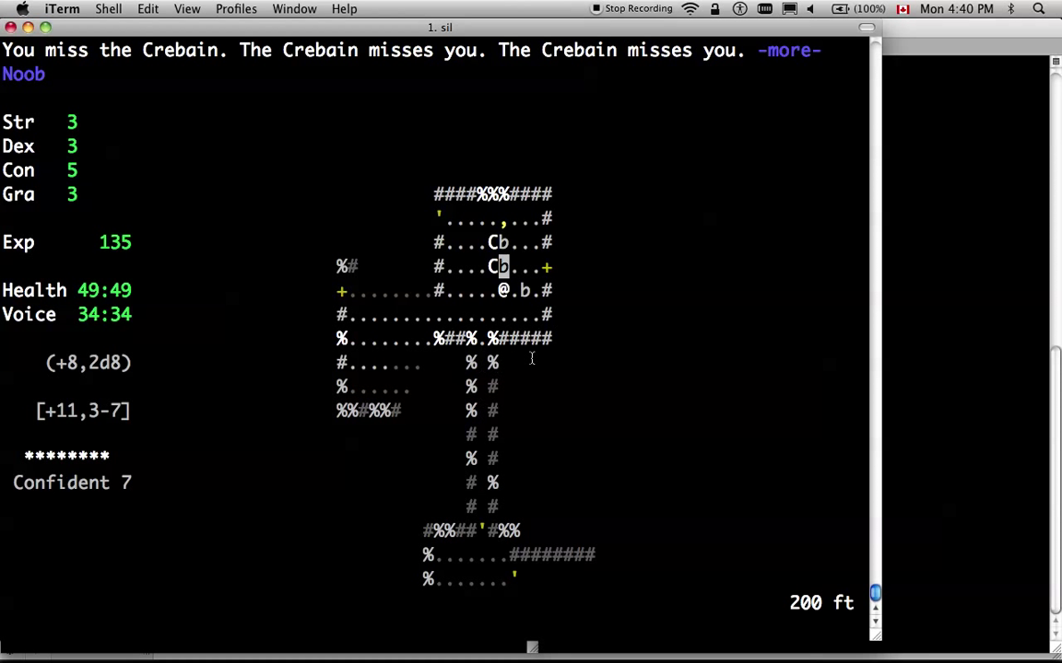
pyautogui.moveTo(691, 365)
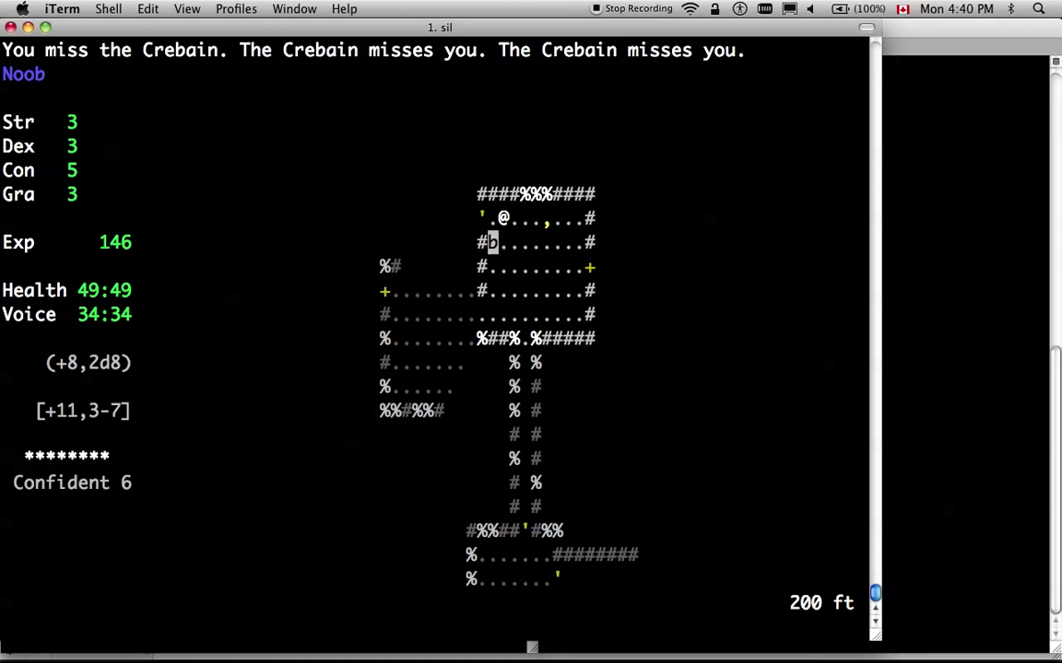
pyautogui.press('w')
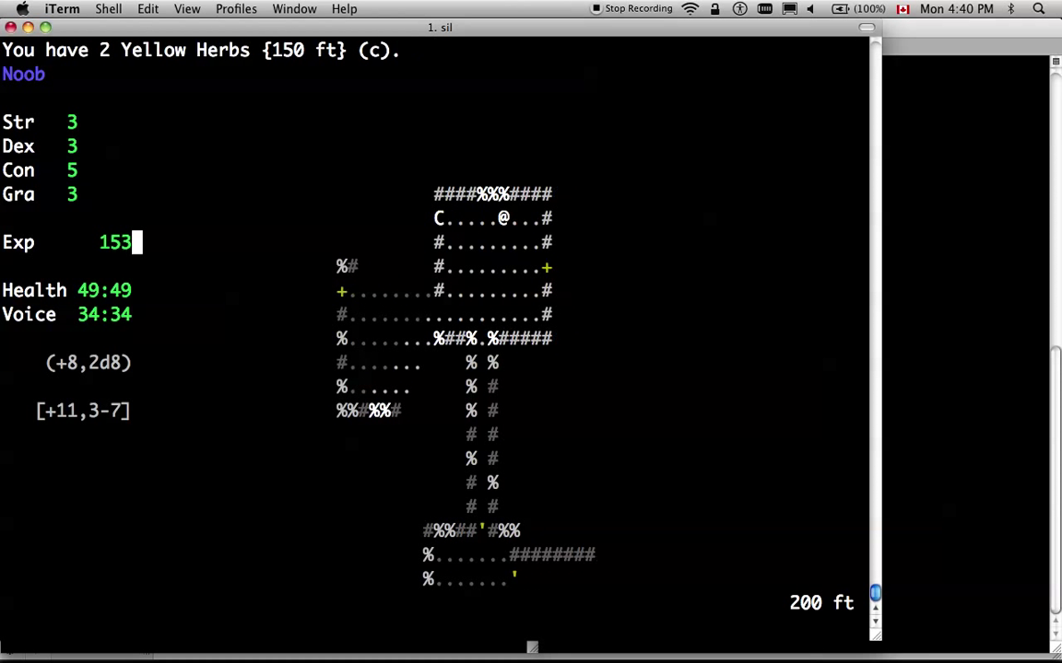
# Use an item from the pack to restore health to 49/49, then explore the western rooms at 200 ft
pyautogui.press('Up')
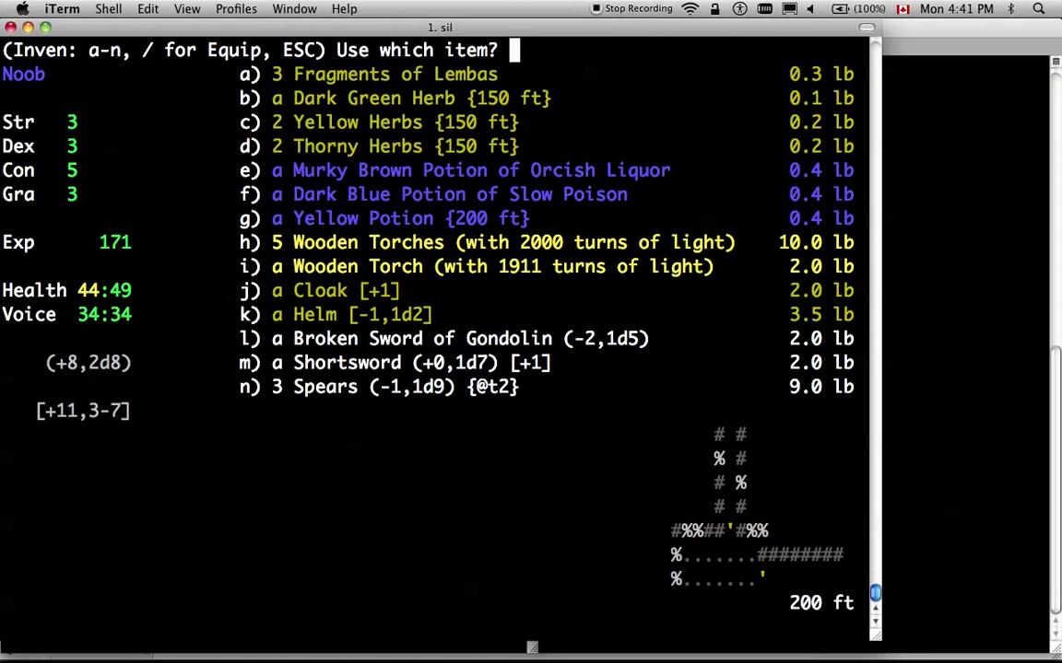
pyautogui.press('Escape')
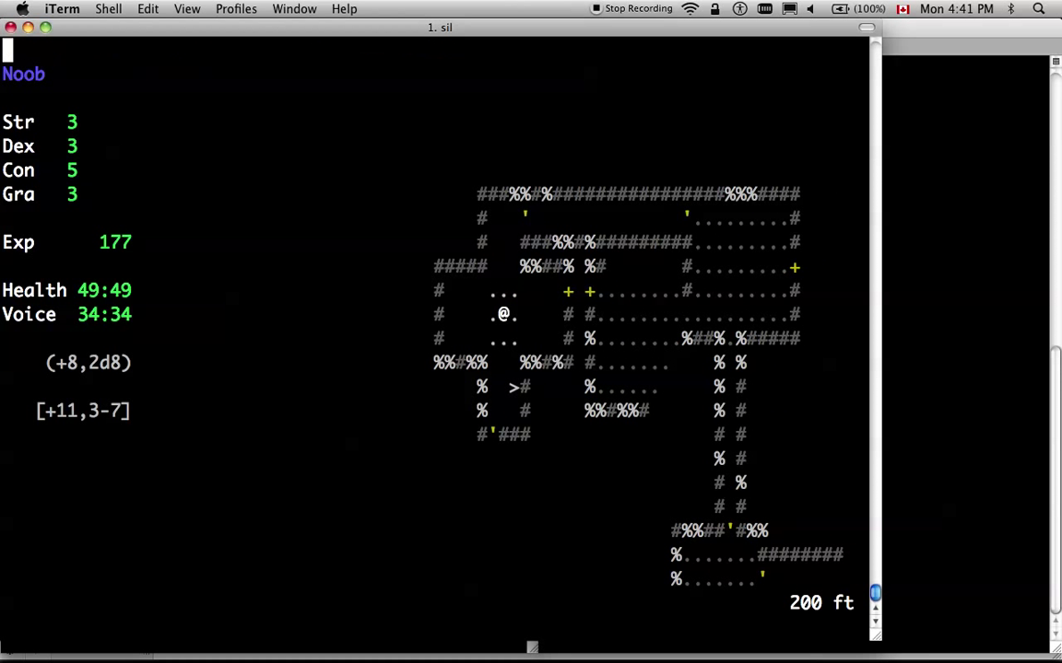
pyautogui.moveTo(328, 206)
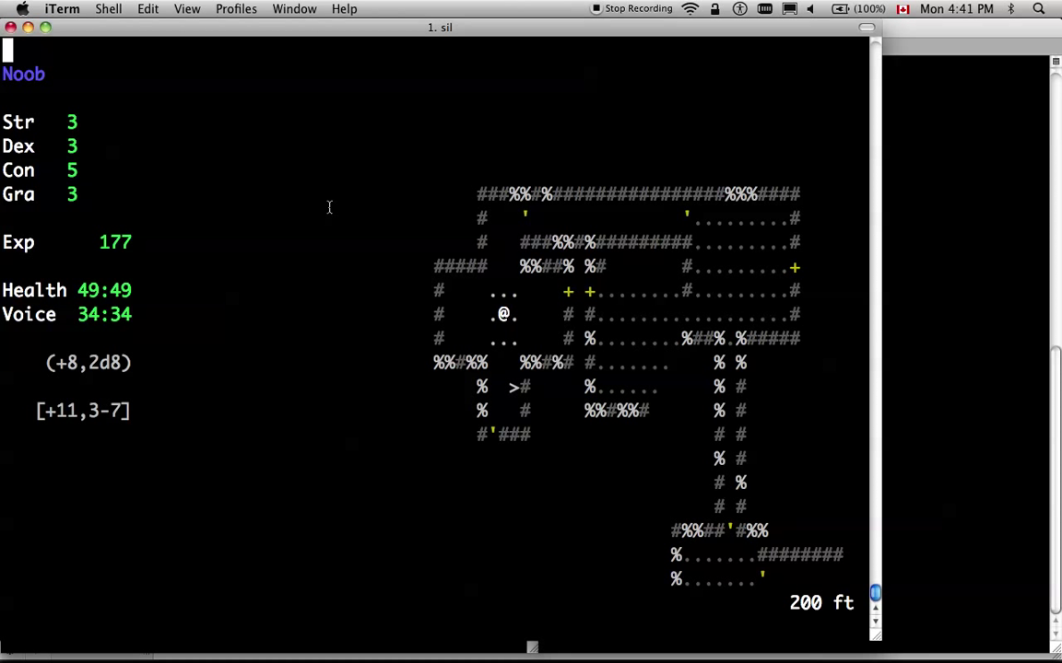
pyautogui.moveTo(494, 315)
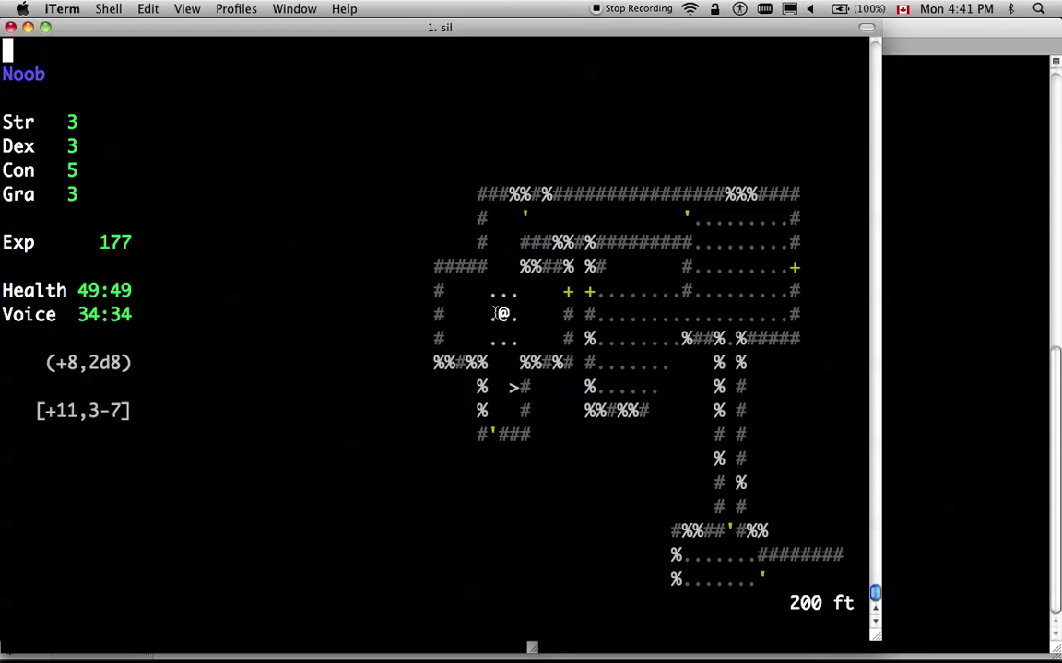
pyautogui.moveTo(486, 304)
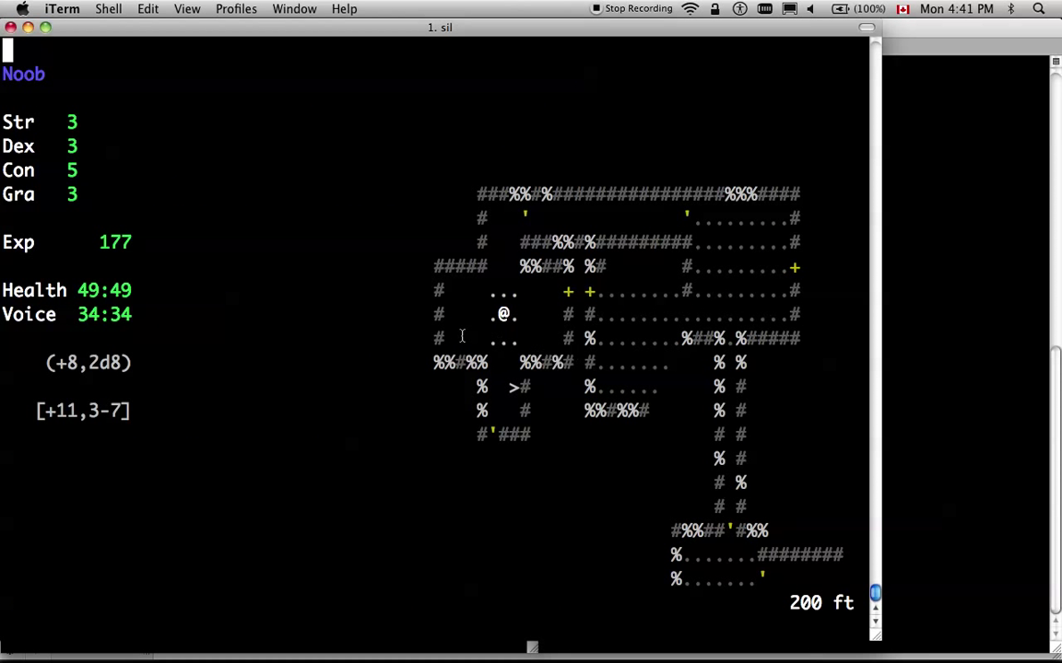
pyautogui.moveTo(468, 330)
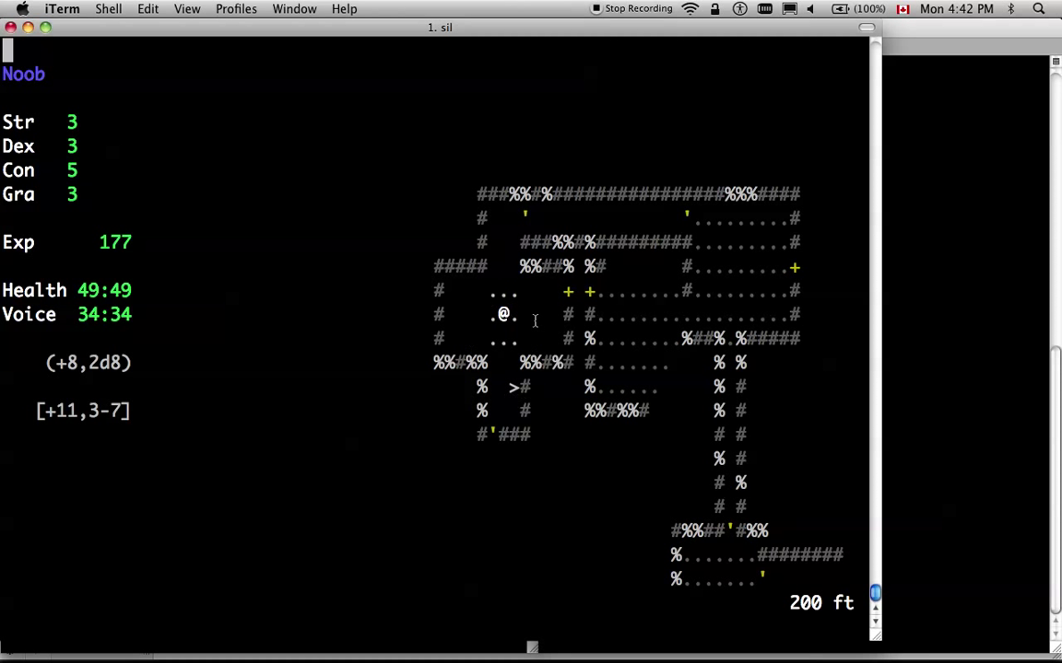
pyautogui.moveTo(630, 413)
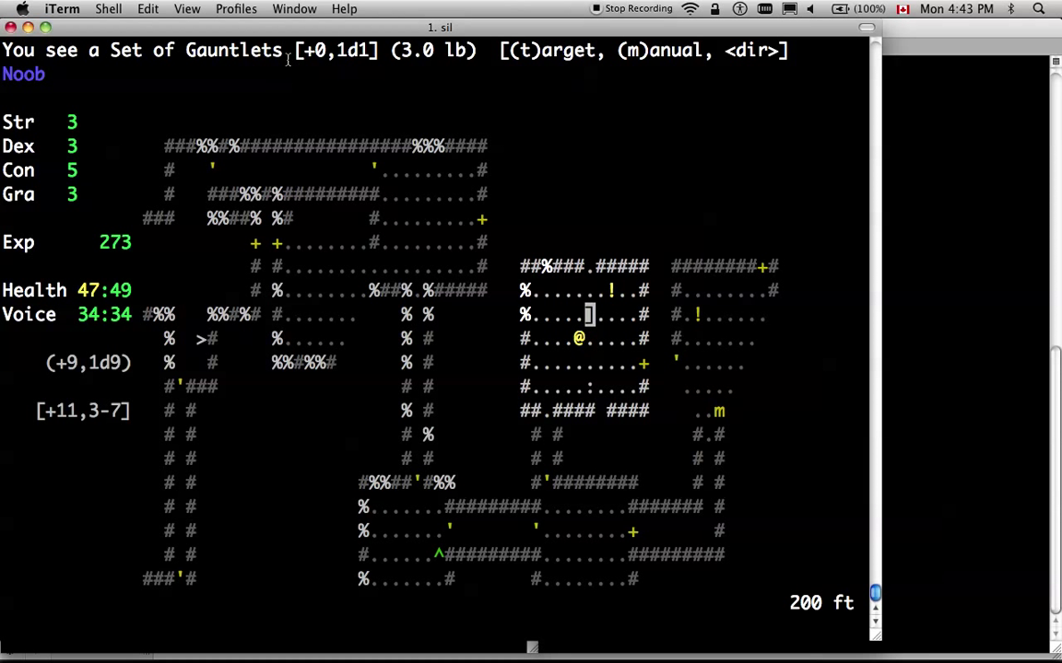
pyautogui.moveTo(321, 41)
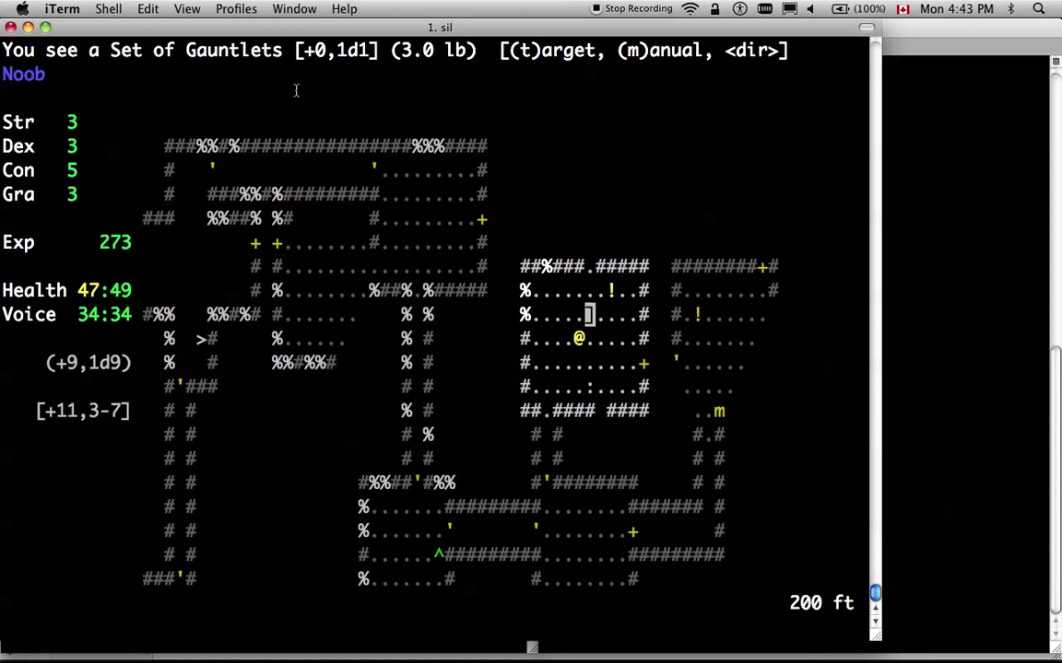
pyautogui.moveTo(291, 76)
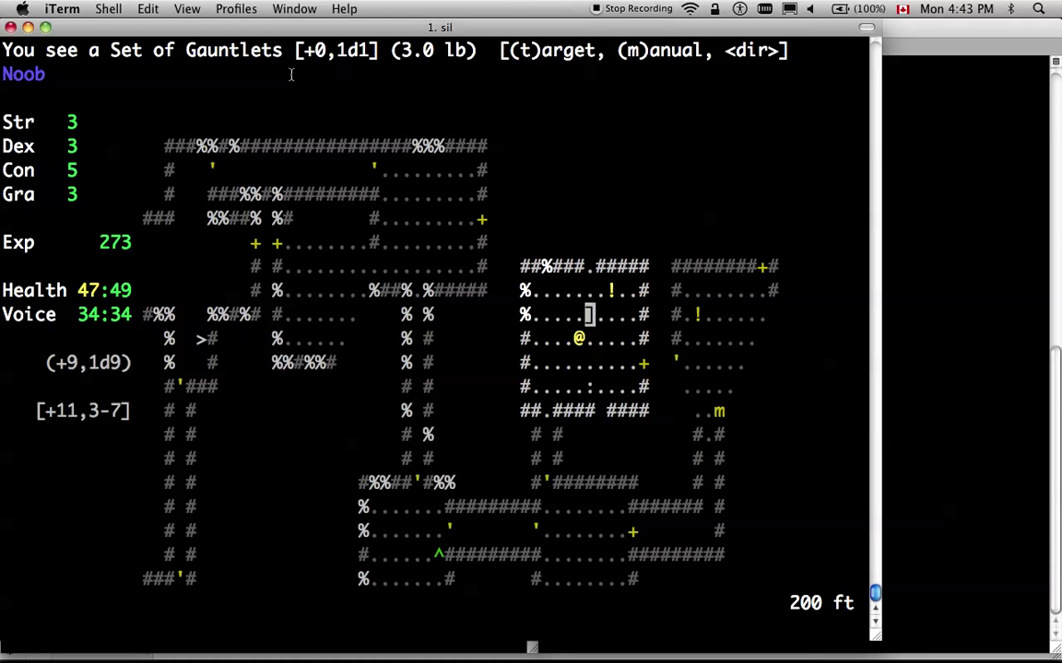
# Stop examining the gauntlets, pick up loot and charge the Sword spider in the northeastern rooms
pyautogui.press('w')
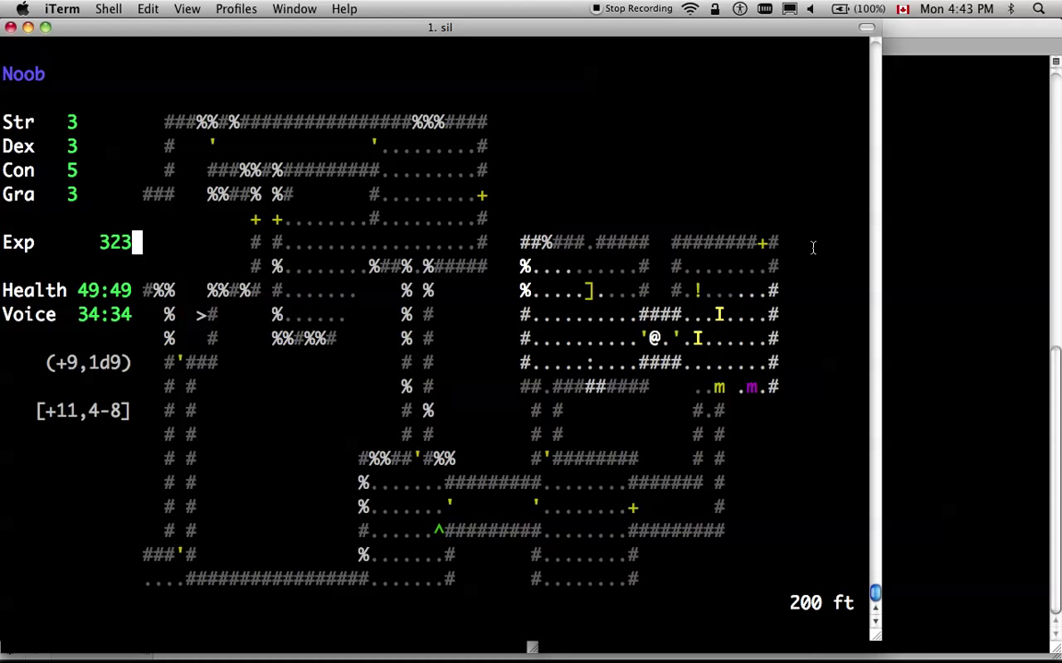
pyautogui.press('g')
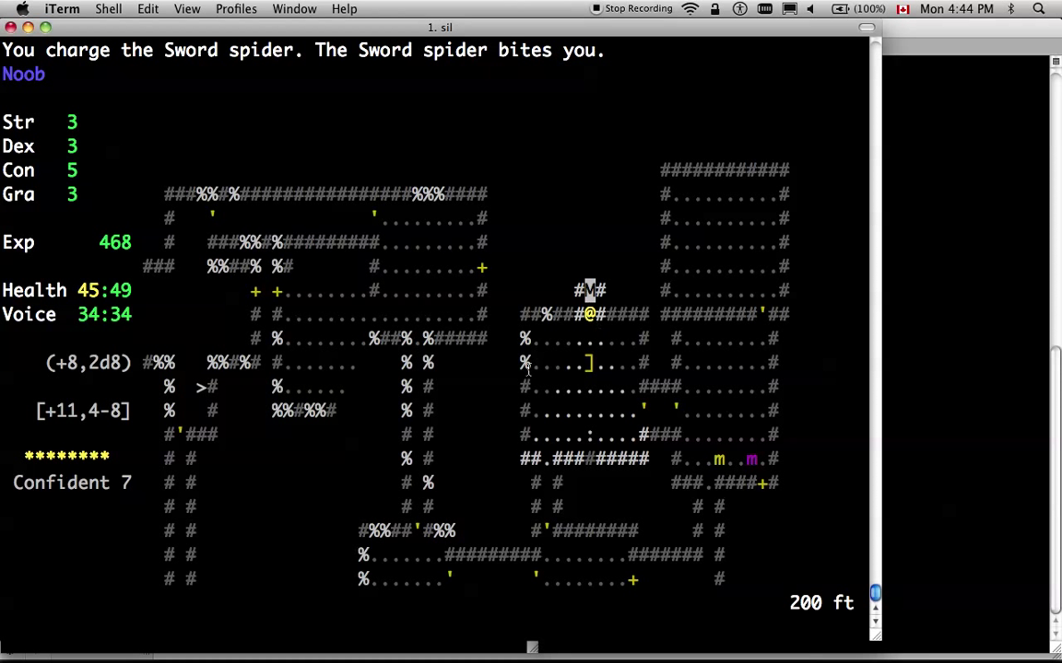
pyautogui.moveTo(586, 257)
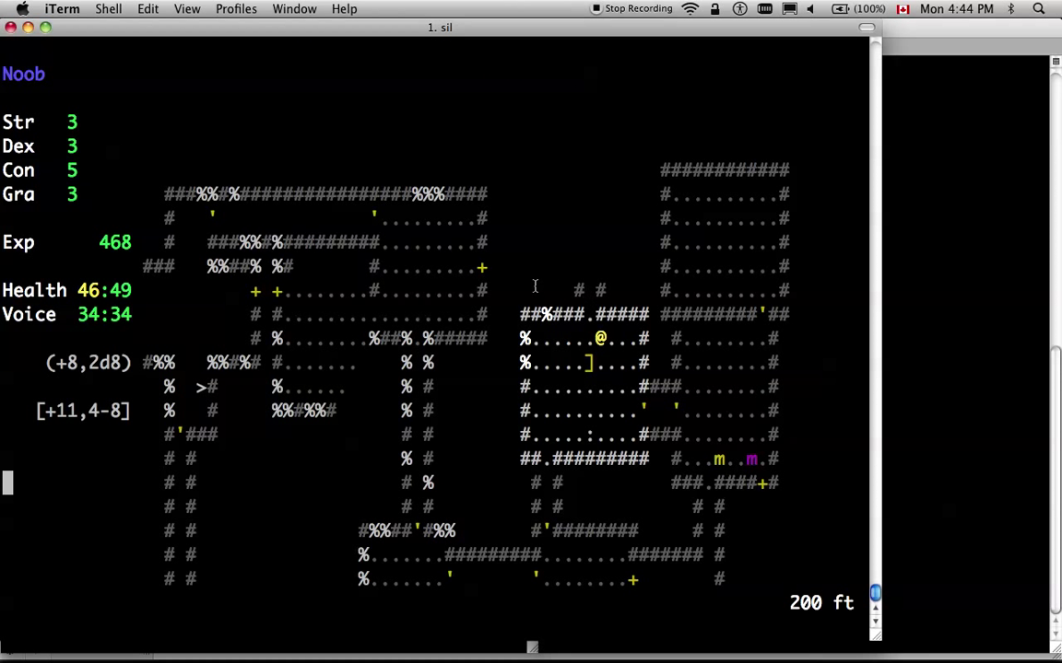
pyautogui.moveTo(9, 439)
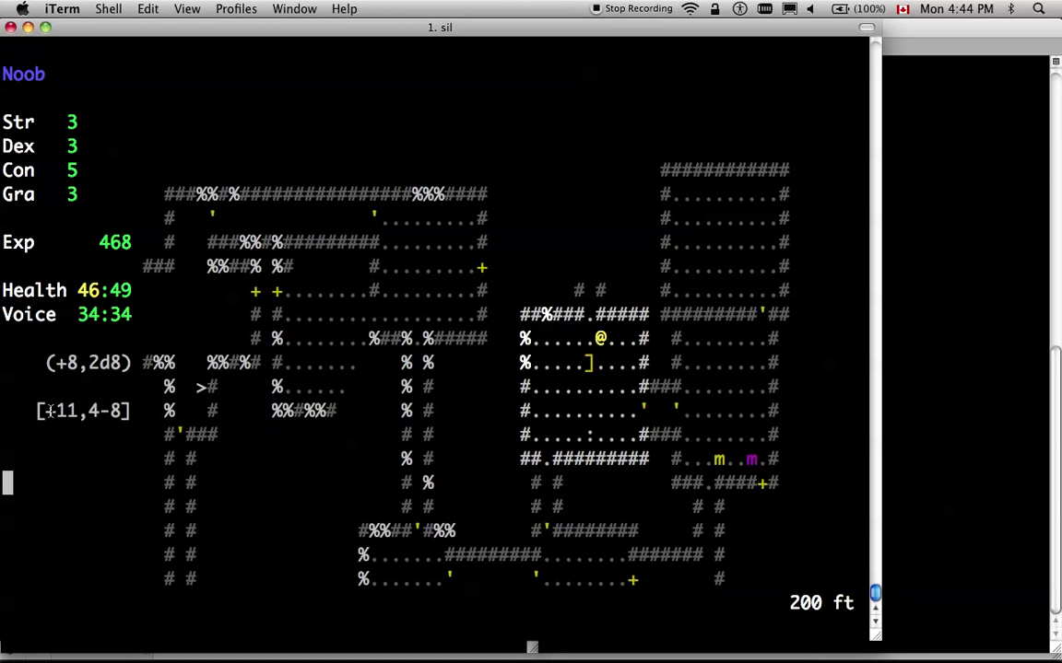
pyautogui.moveTo(560, 293)
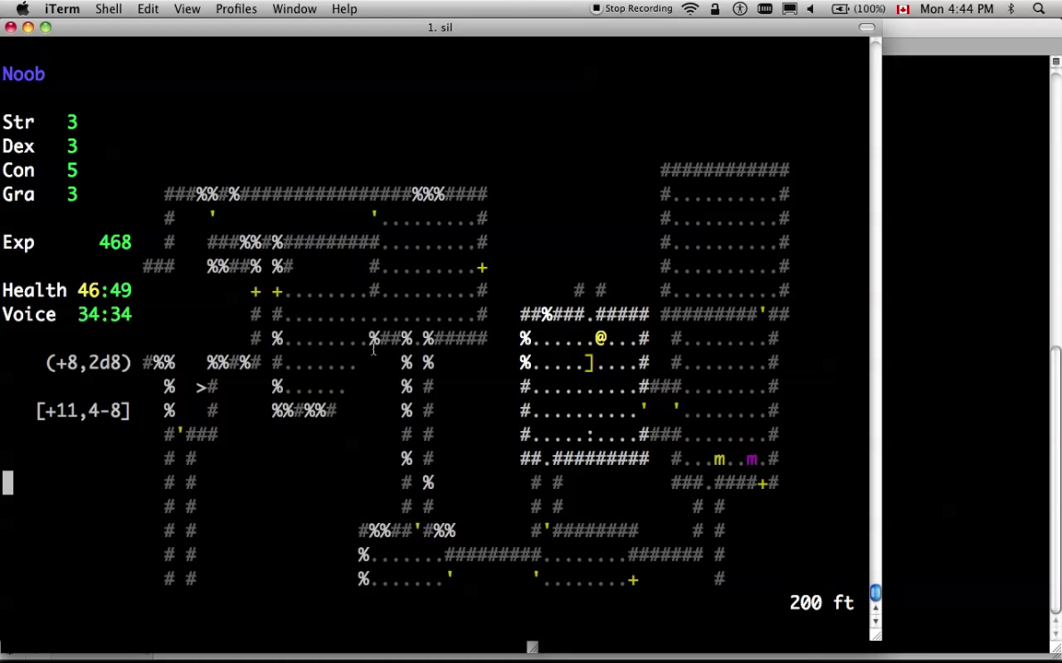
pyautogui.moveTo(638, 304)
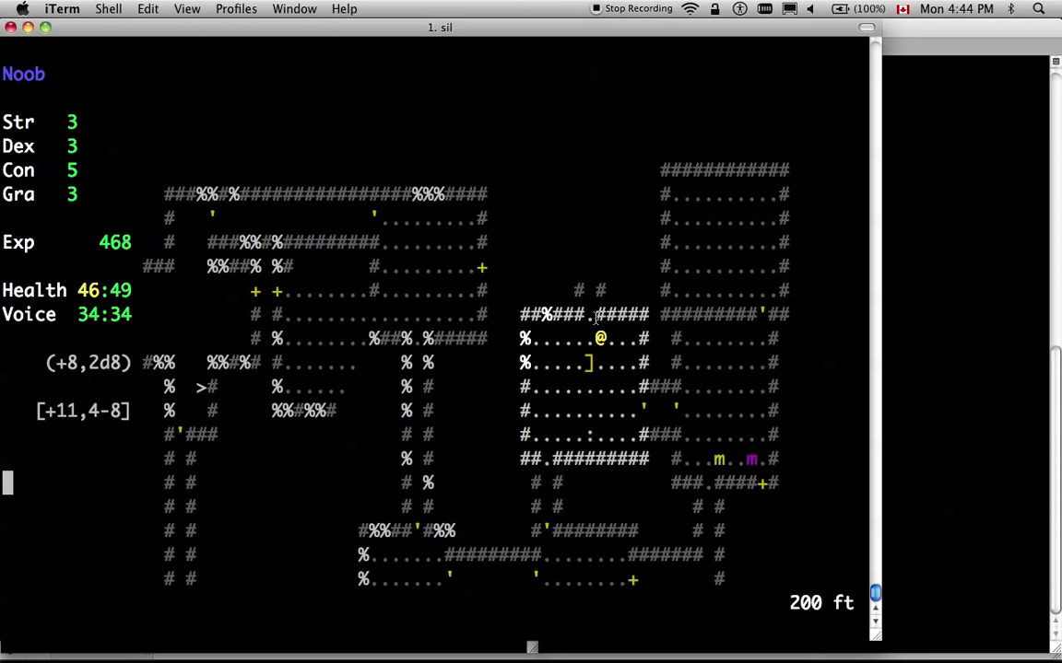
pyautogui.moveTo(619, 328)
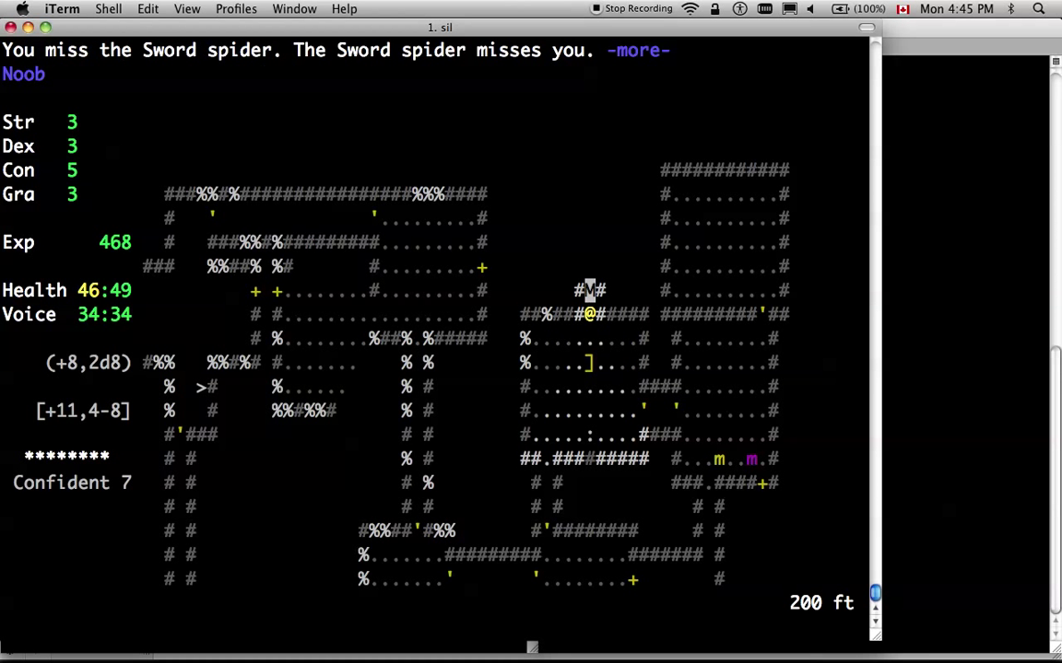
# Kill the Sword spider, bringing experience to 542 and health back to 49/49
pyautogui.press('space')
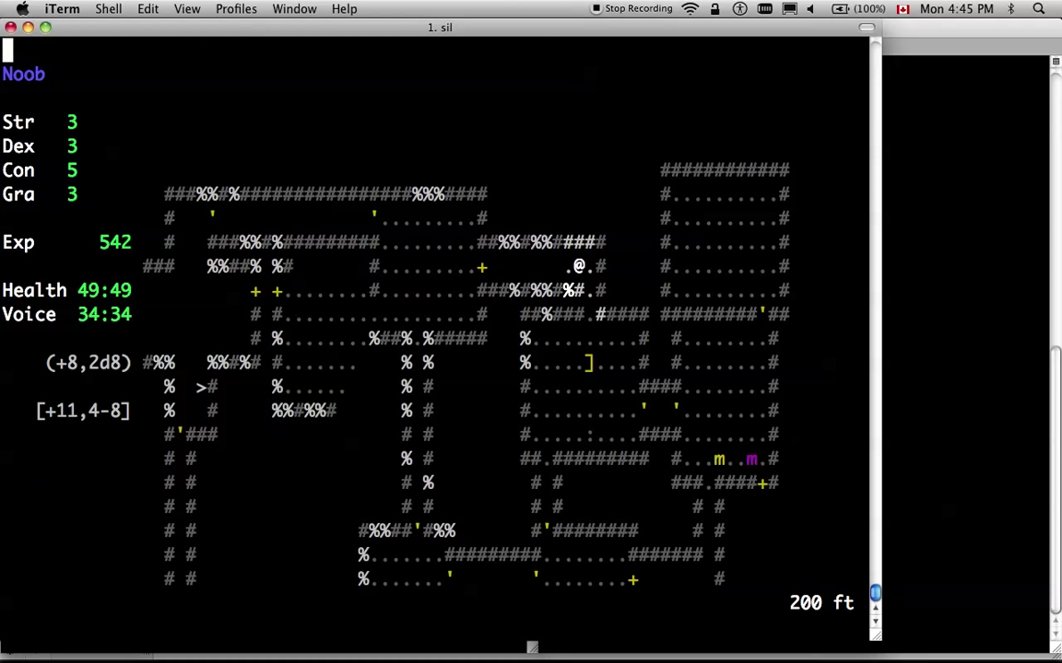
pyautogui.press('L')
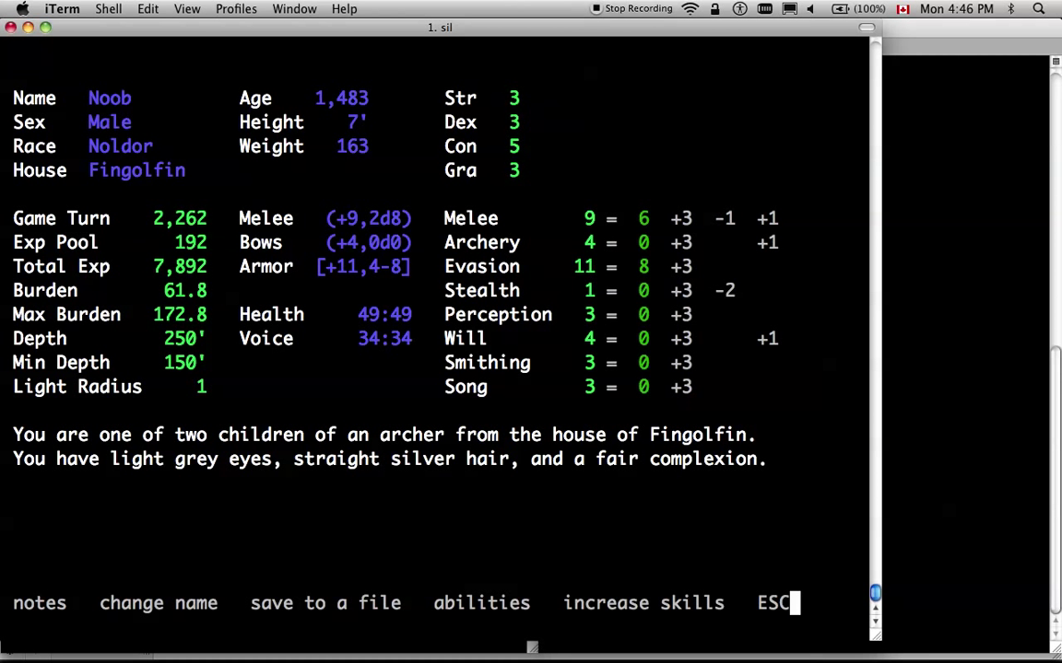
pyautogui.moveTo(660, 225)
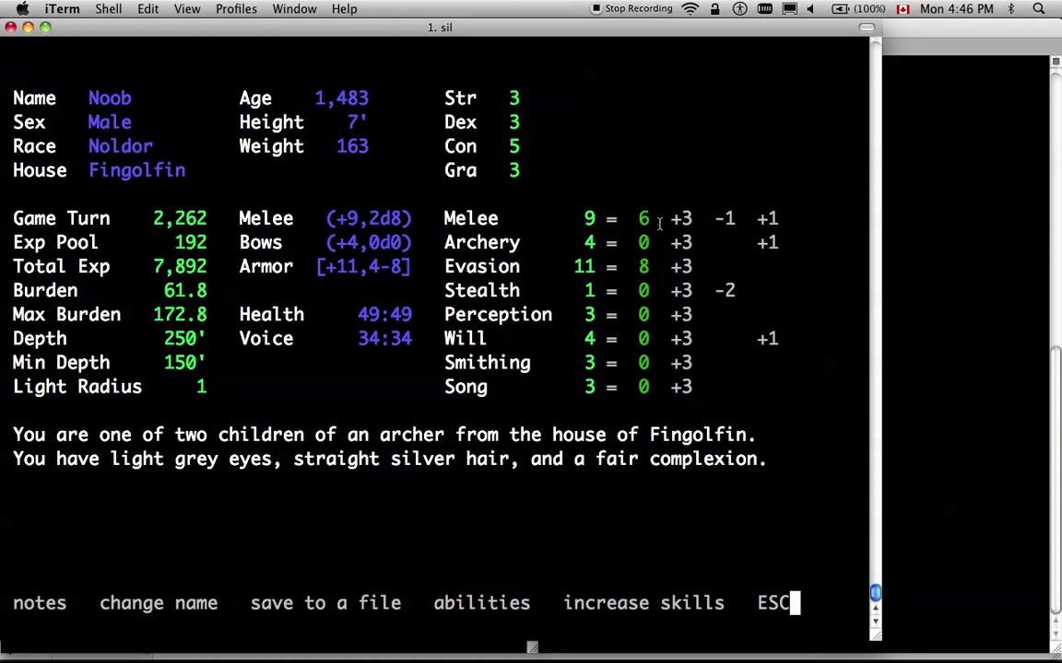
pyautogui.moveTo(645, 243)
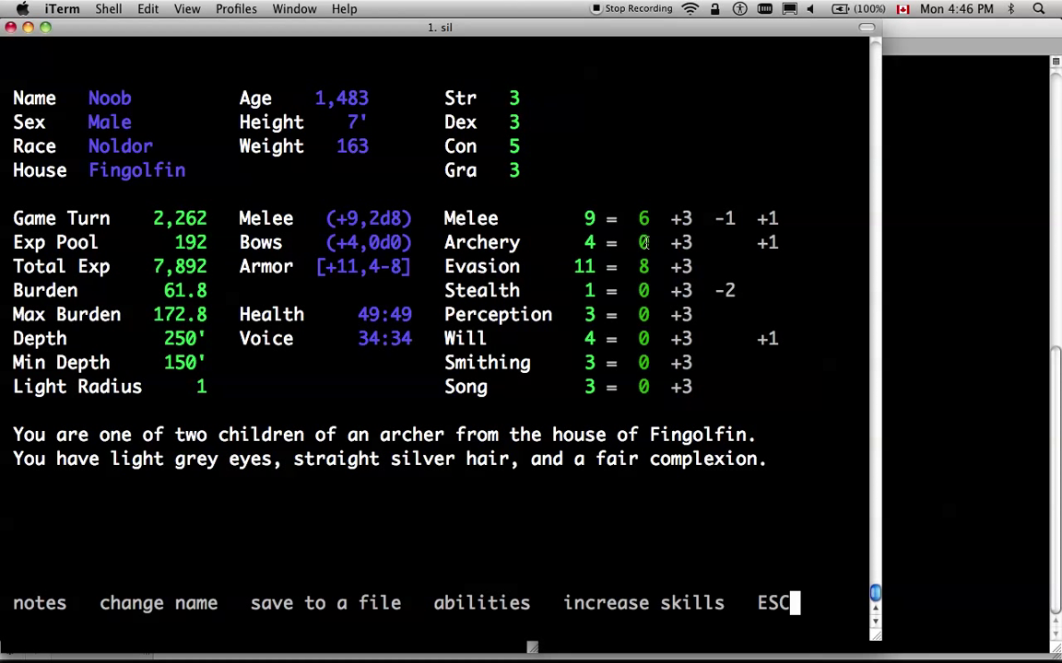
# Move from the character sheet to the melee abilities list showing Zone of Control at 7 points
pyautogui.press('Escape')
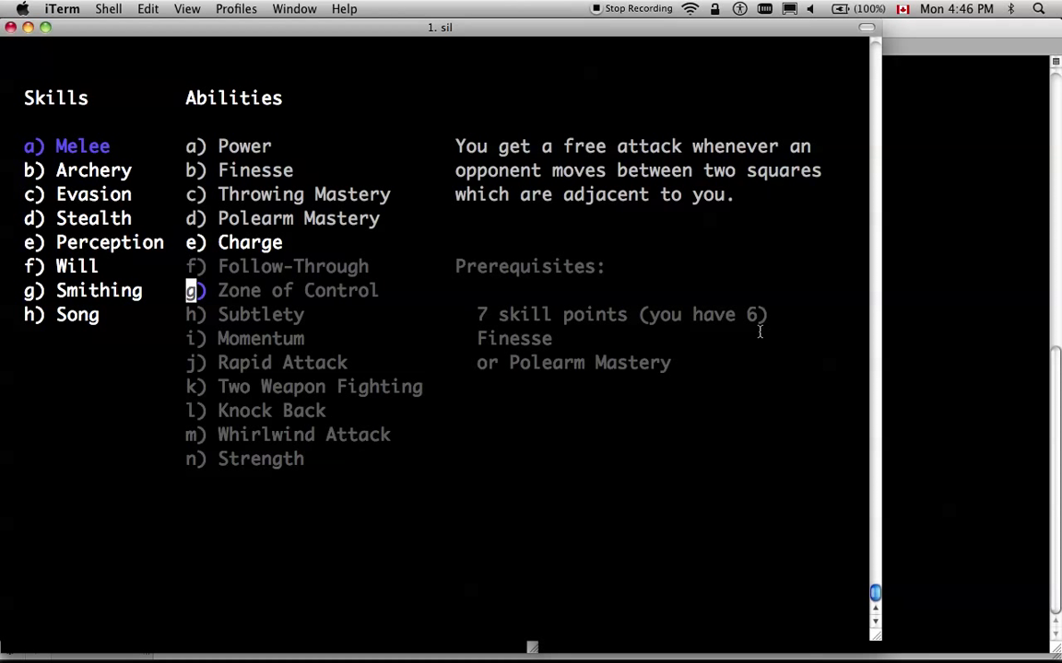
pyautogui.moveTo(492, 313)
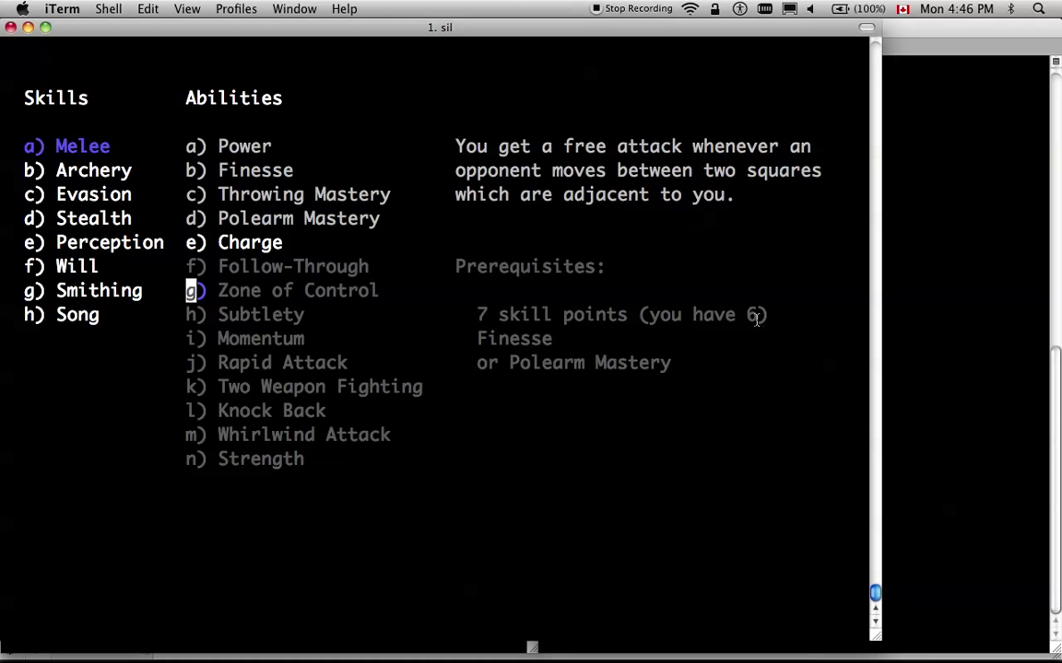
pyautogui.moveTo(317, 262)
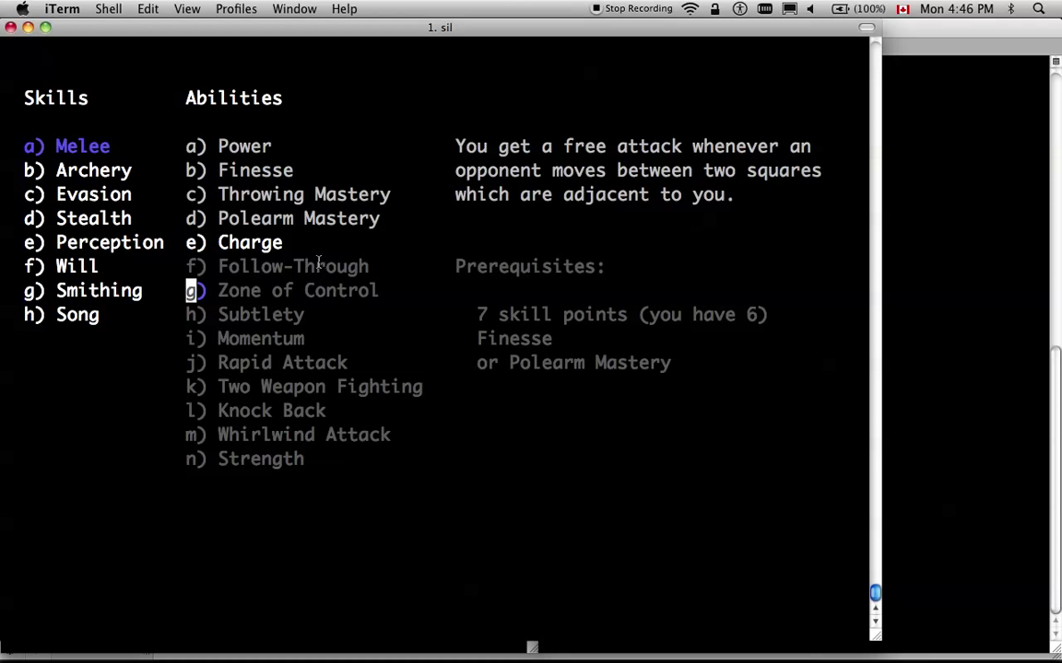
pyautogui.moveTo(468, 284)
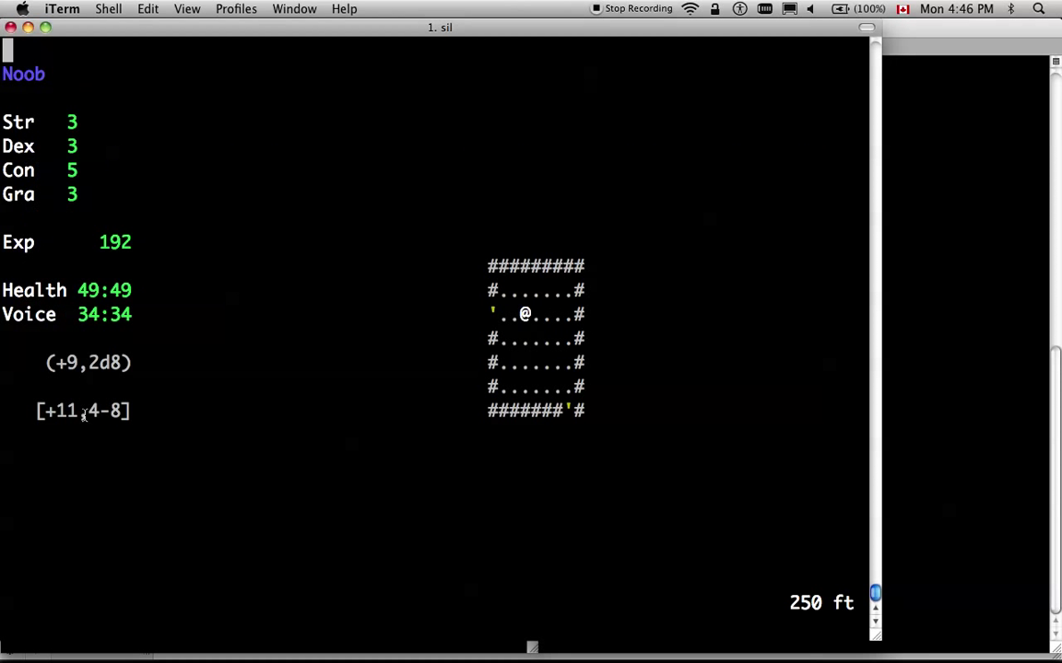
pyautogui.moveTo(274, 332)
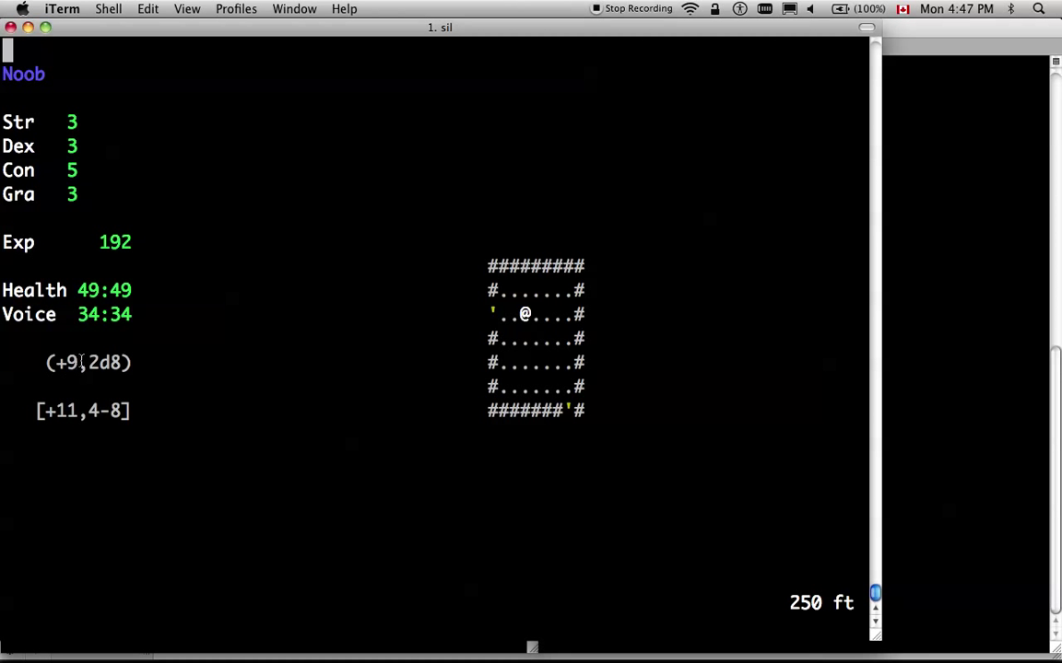
# Close the abilities screen and return to the small 250 ft room with full health
pyautogui.press('C')
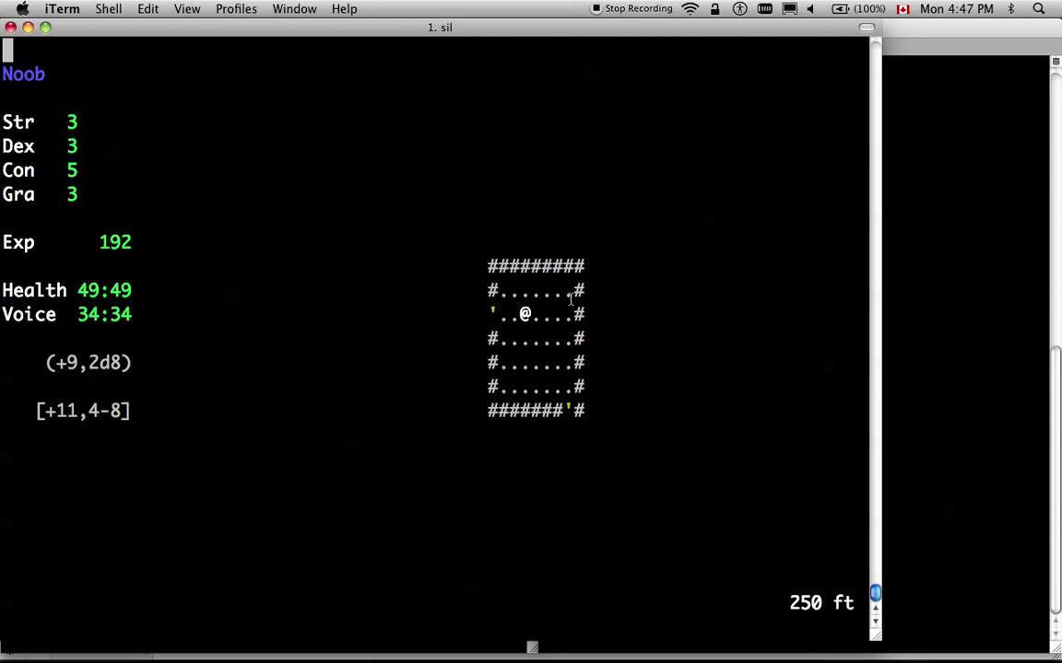
pyautogui.moveTo(406, 219)
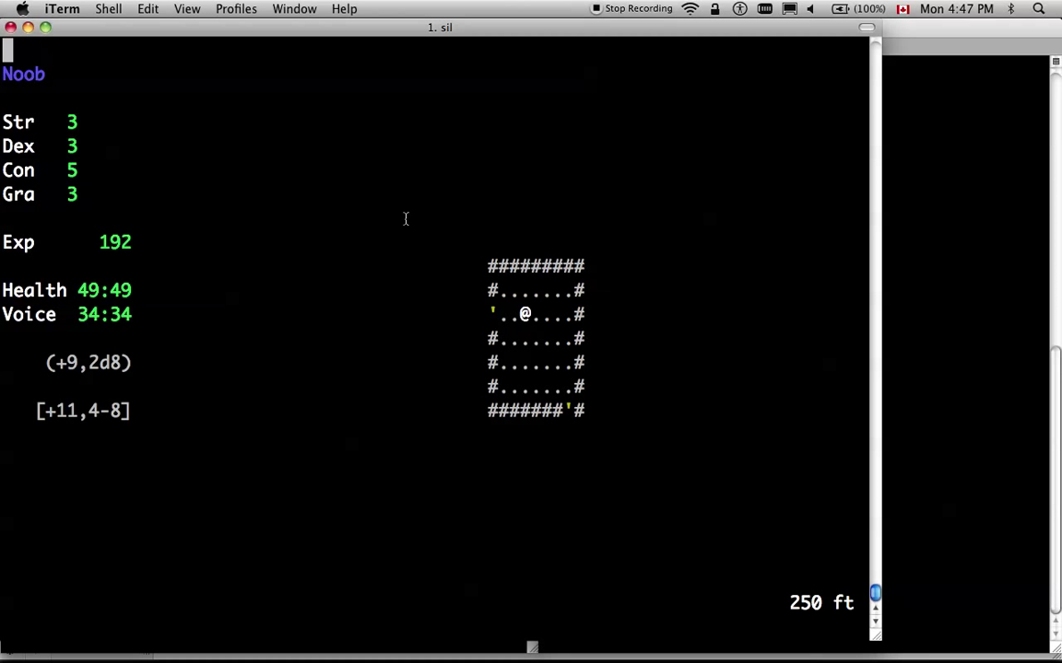
pyautogui.moveTo(550, 277)
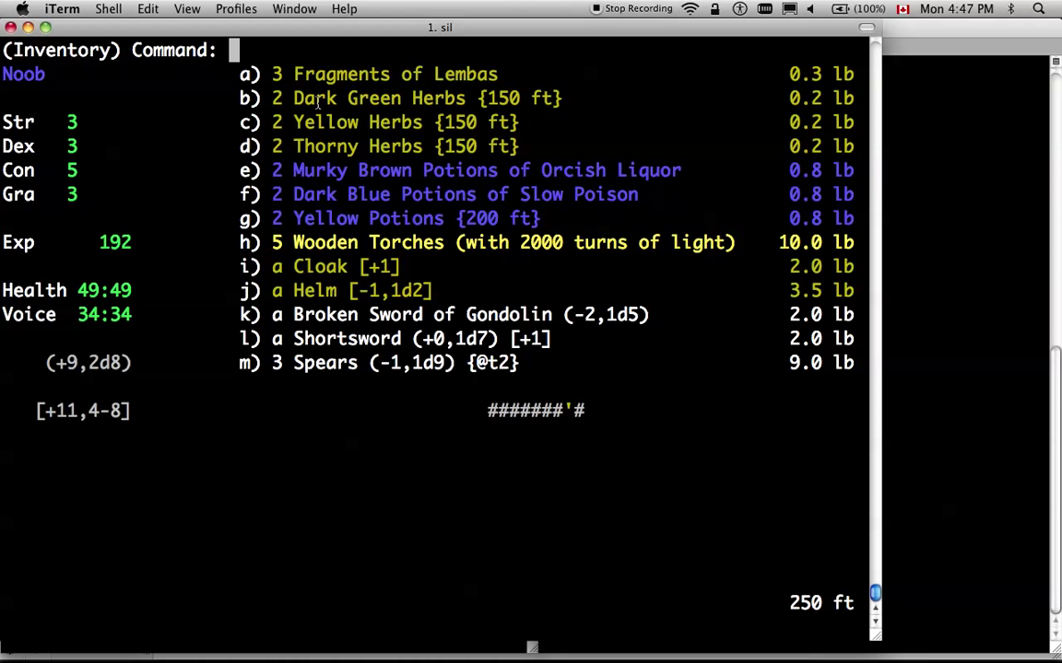
pyautogui.moveTo(357, 166)
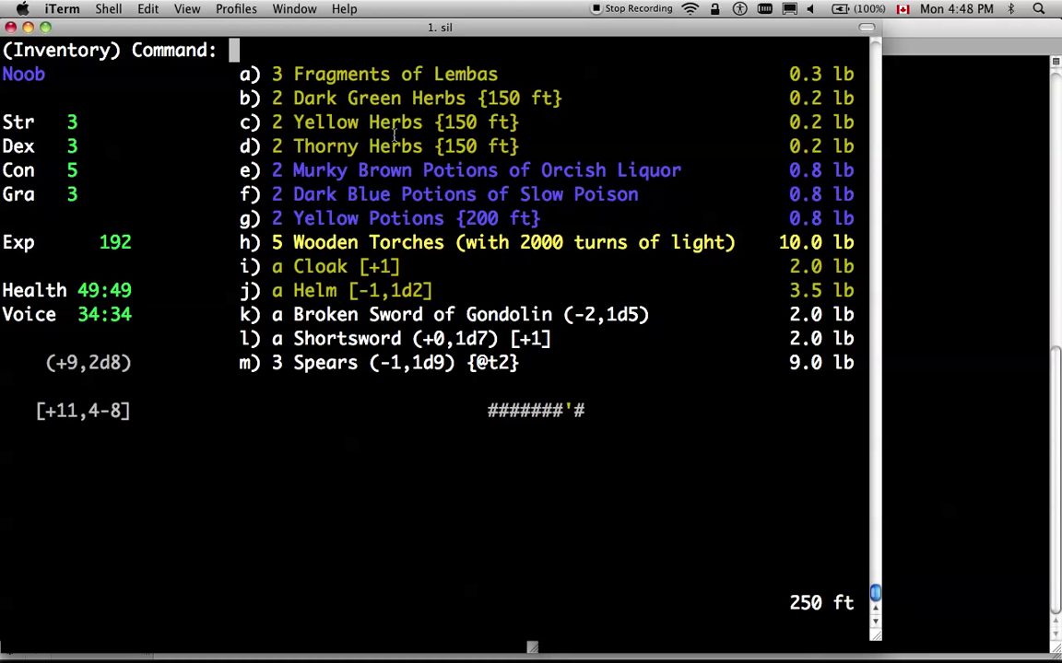
pyautogui.moveTo(412, 129)
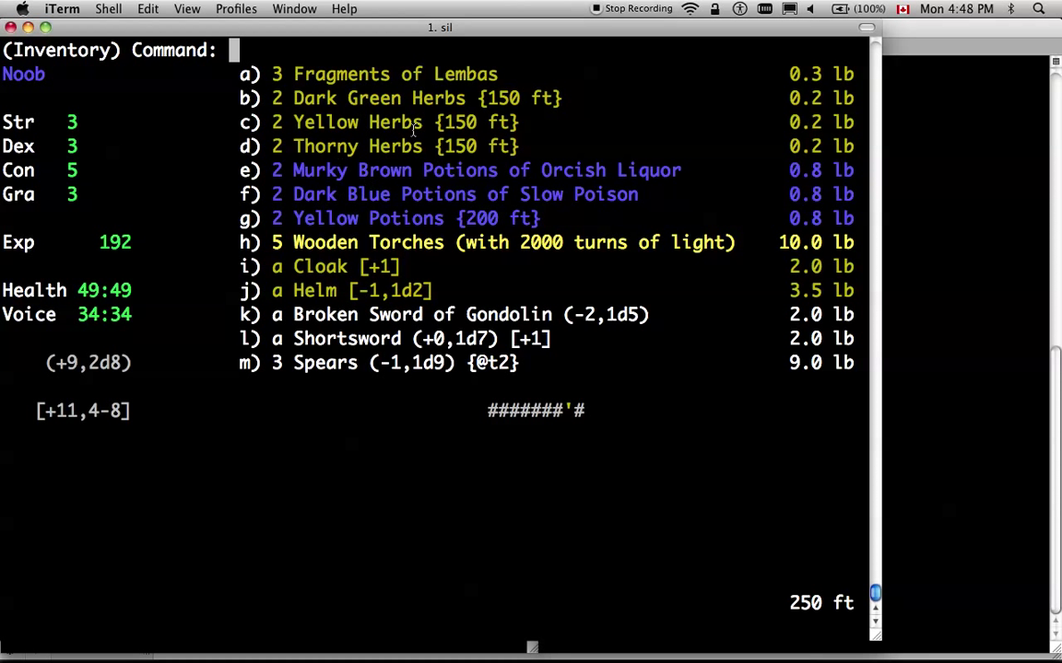
pyautogui.moveTo(439, 177)
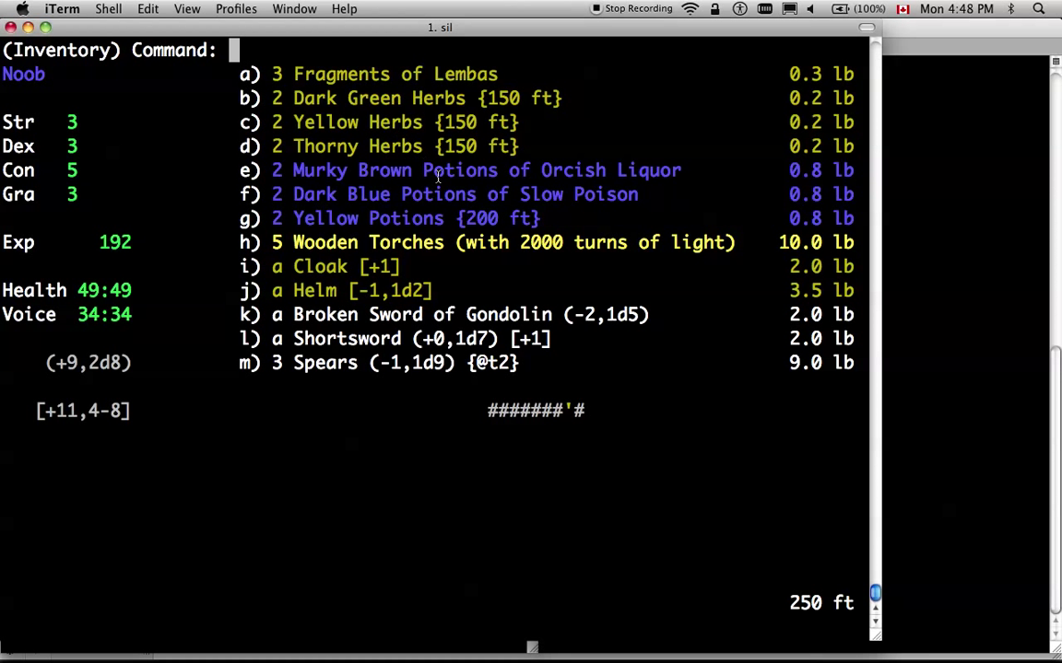
# Finish reading the inventory of lembas, herbs, potions, torches and gear, returning to the character sheet
pyautogui.press('Escape')
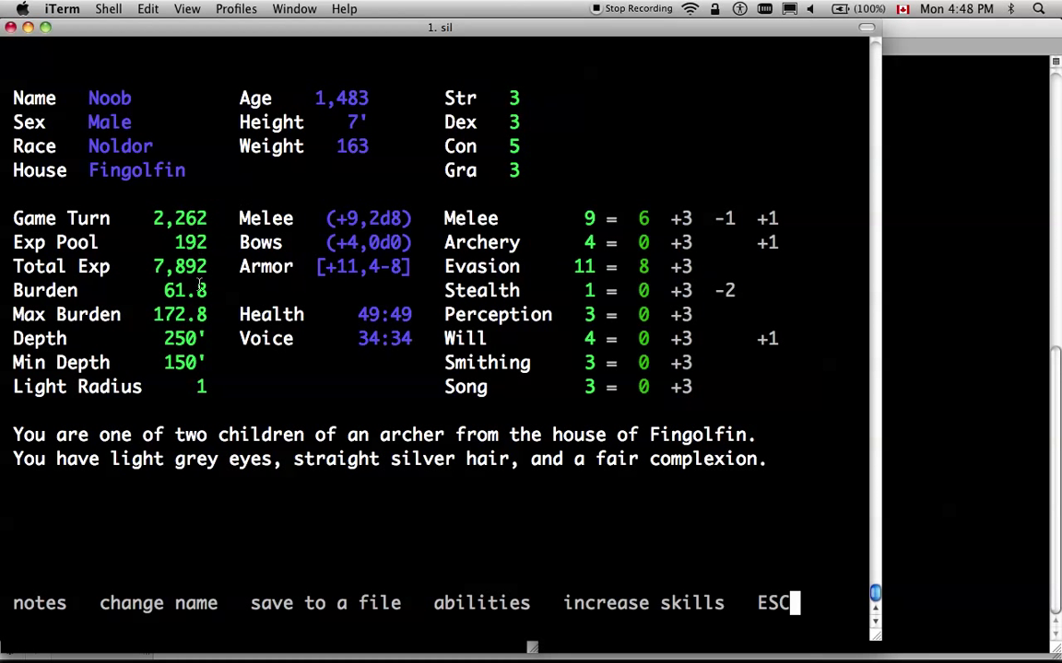
pyautogui.moveTo(205, 252)
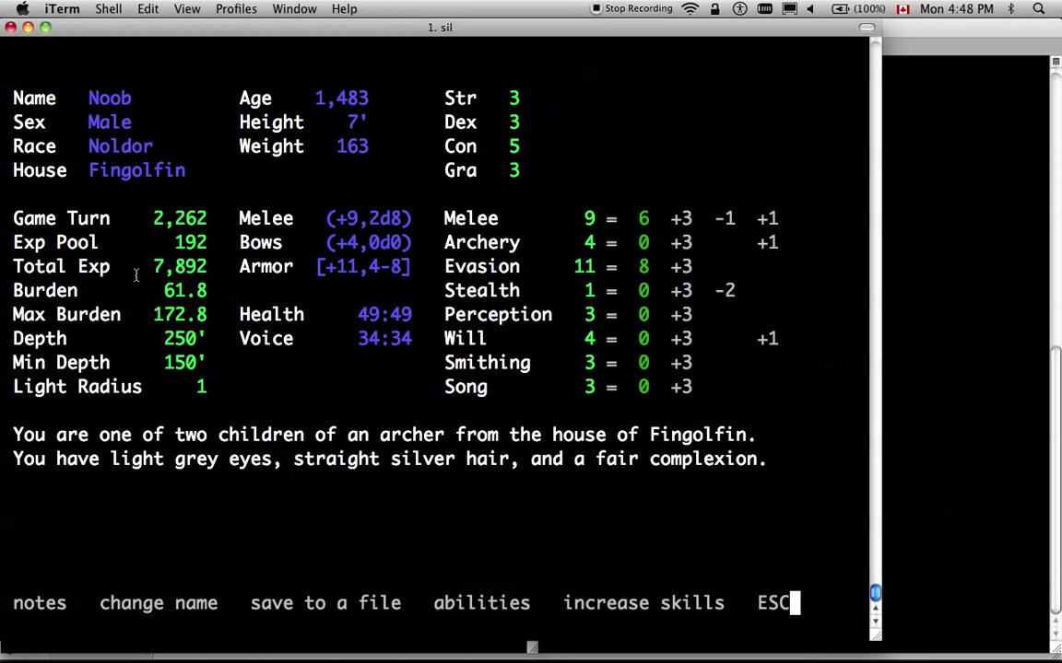
# View the Charge ability's bonus in the melee abilities list, then return to the map
pyautogui.doubleClick(181, 265)
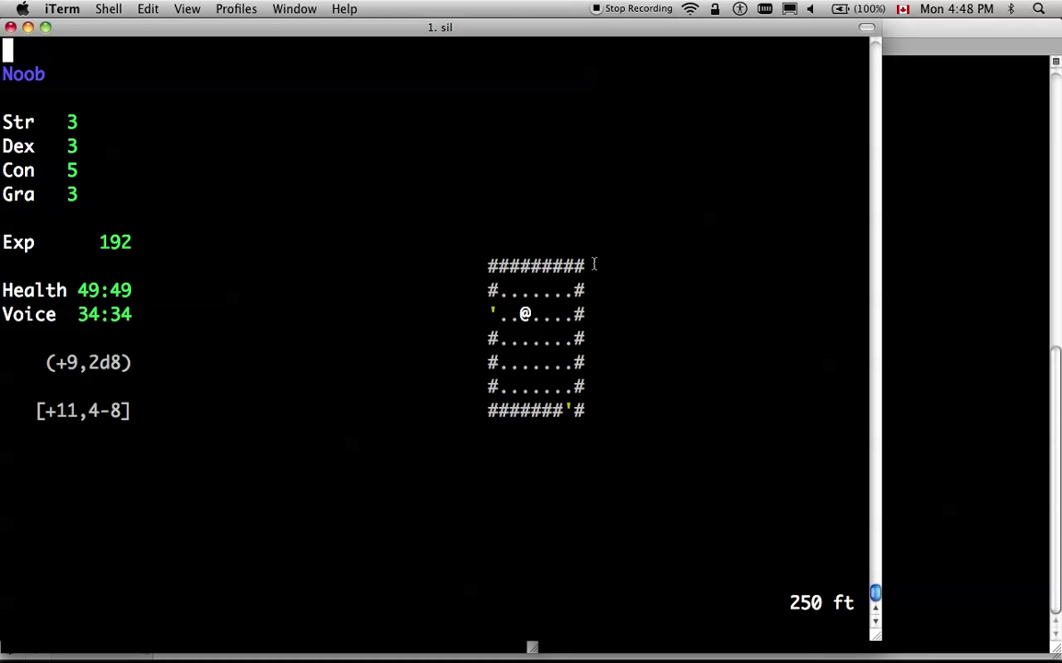
pyautogui.moveTo(526, 309)
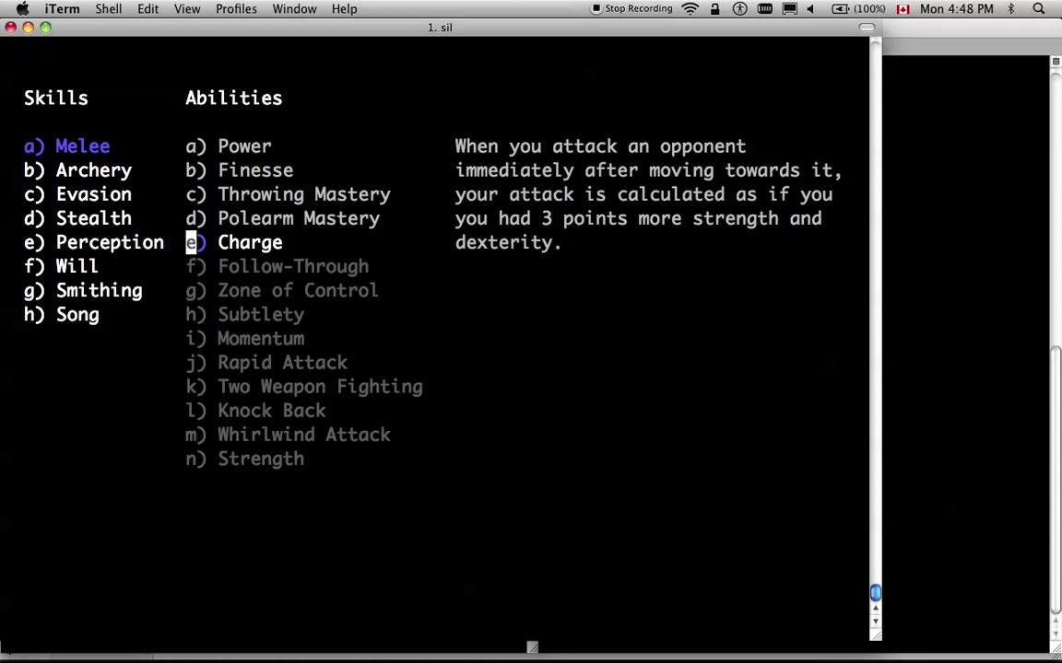
pyautogui.press('Escape')
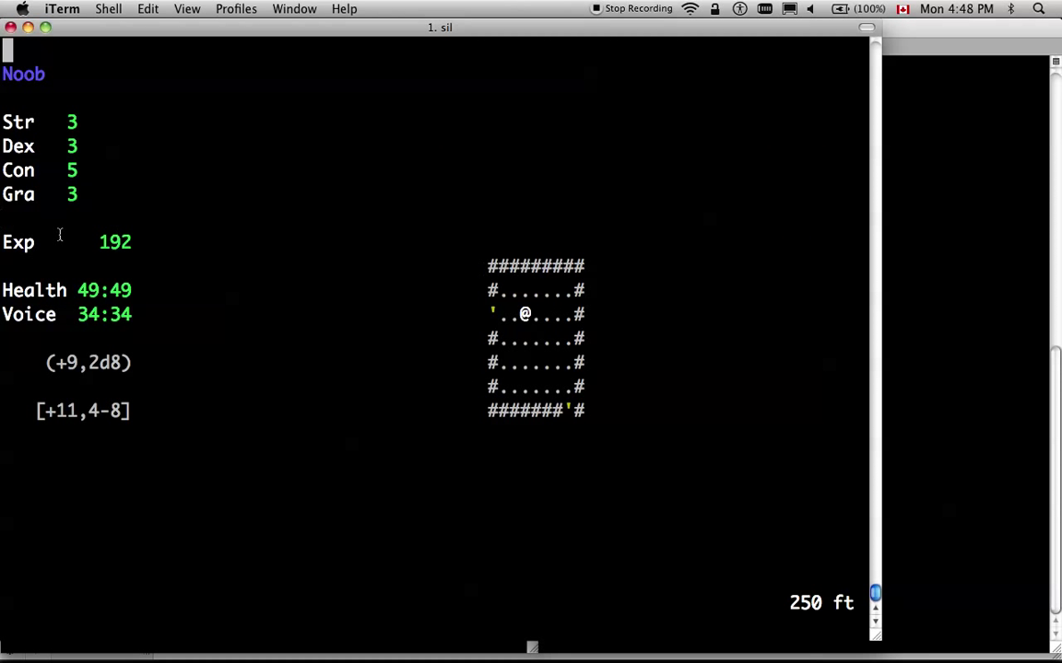
pyautogui.moveTo(516, 309)
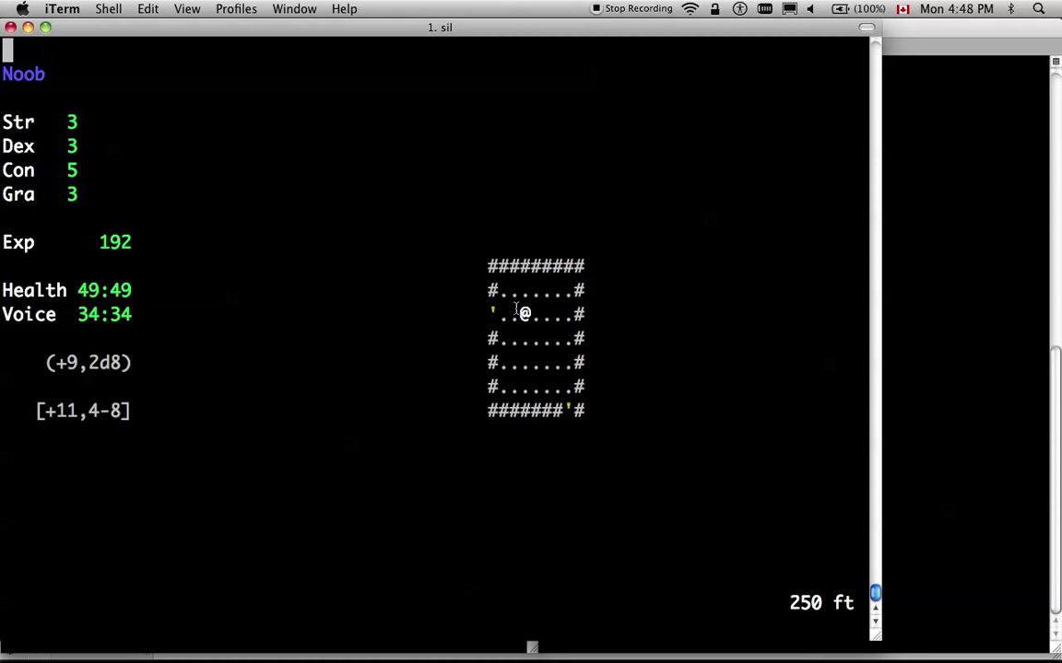